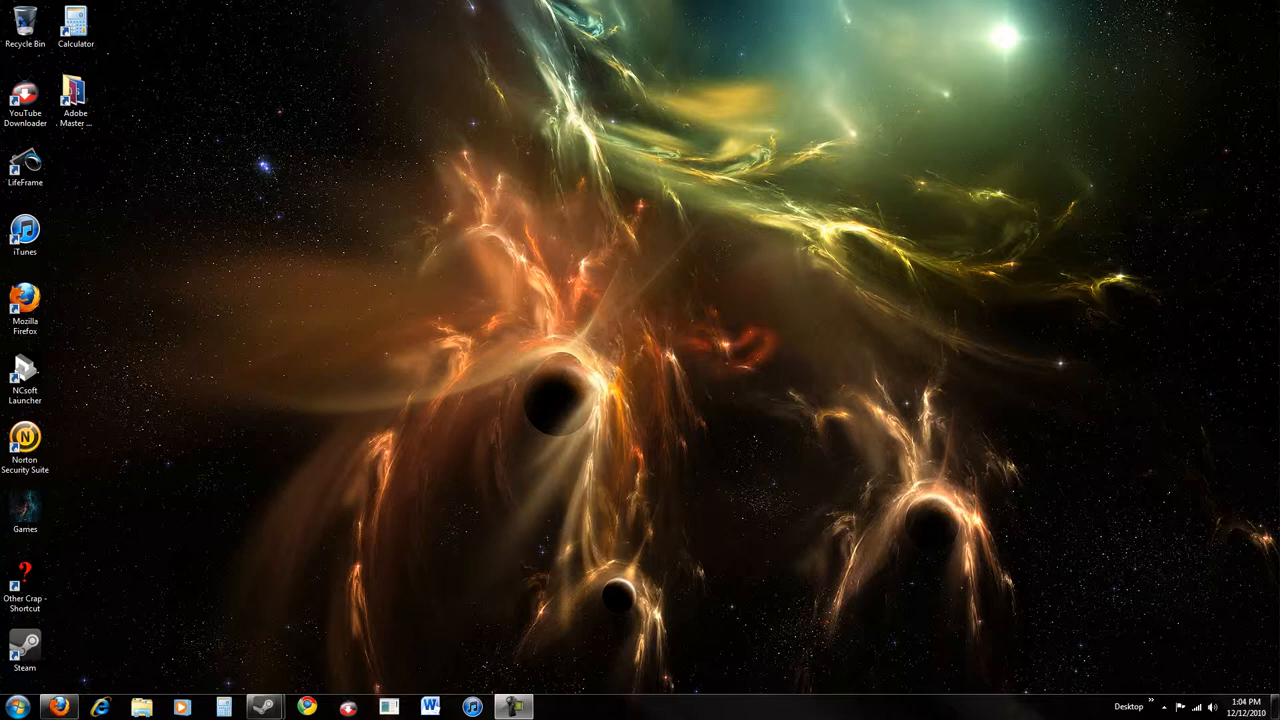
{"action": "mouse_move", "coordinate": [653, 319]}
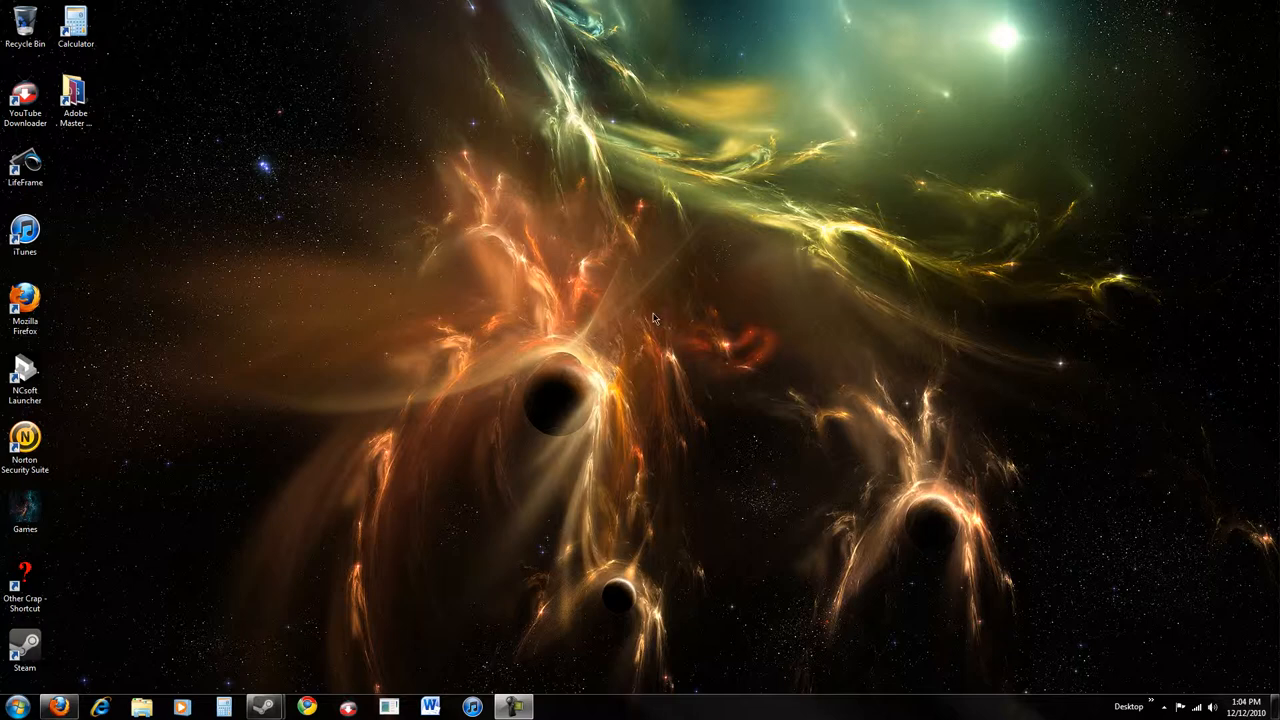
{"action": "mouse_move", "coordinate": [641, 316]}
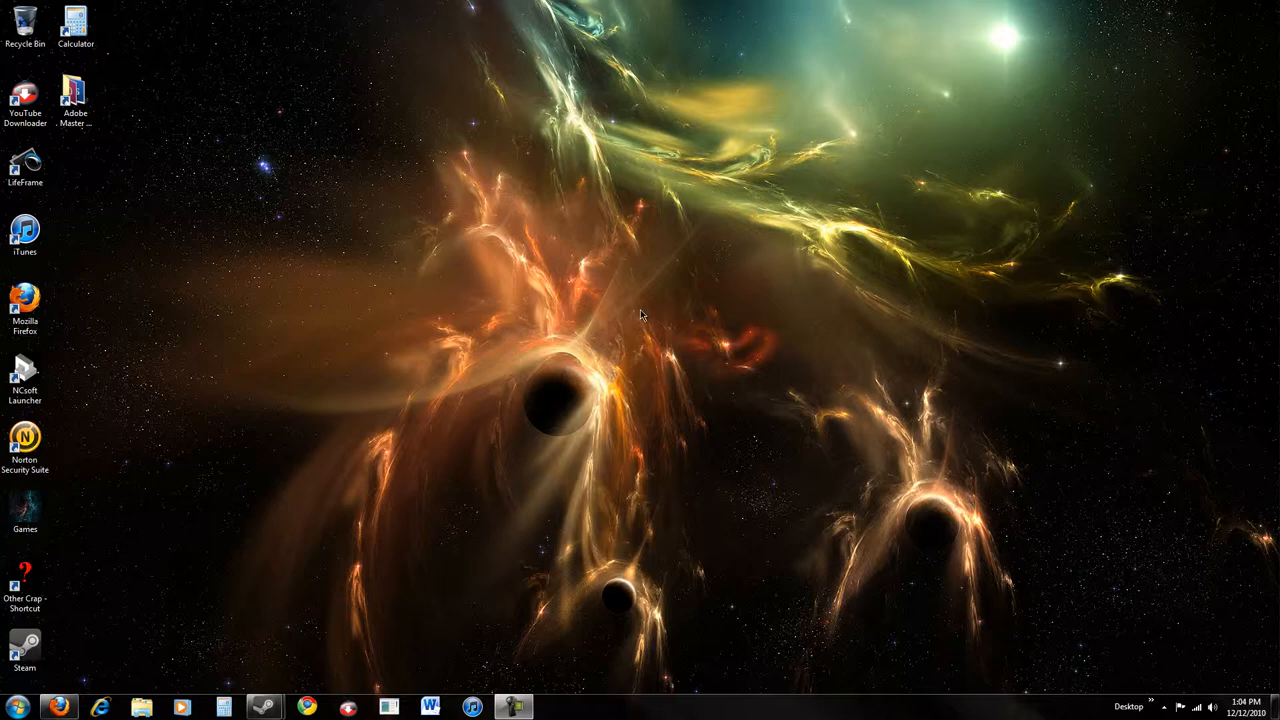
Launch VTFEdit and browse its file tree from C:\ to Other Pictures, revealing cheeseburgerman.jpg
{"action": "left_click", "coordinate": [15, 707]}
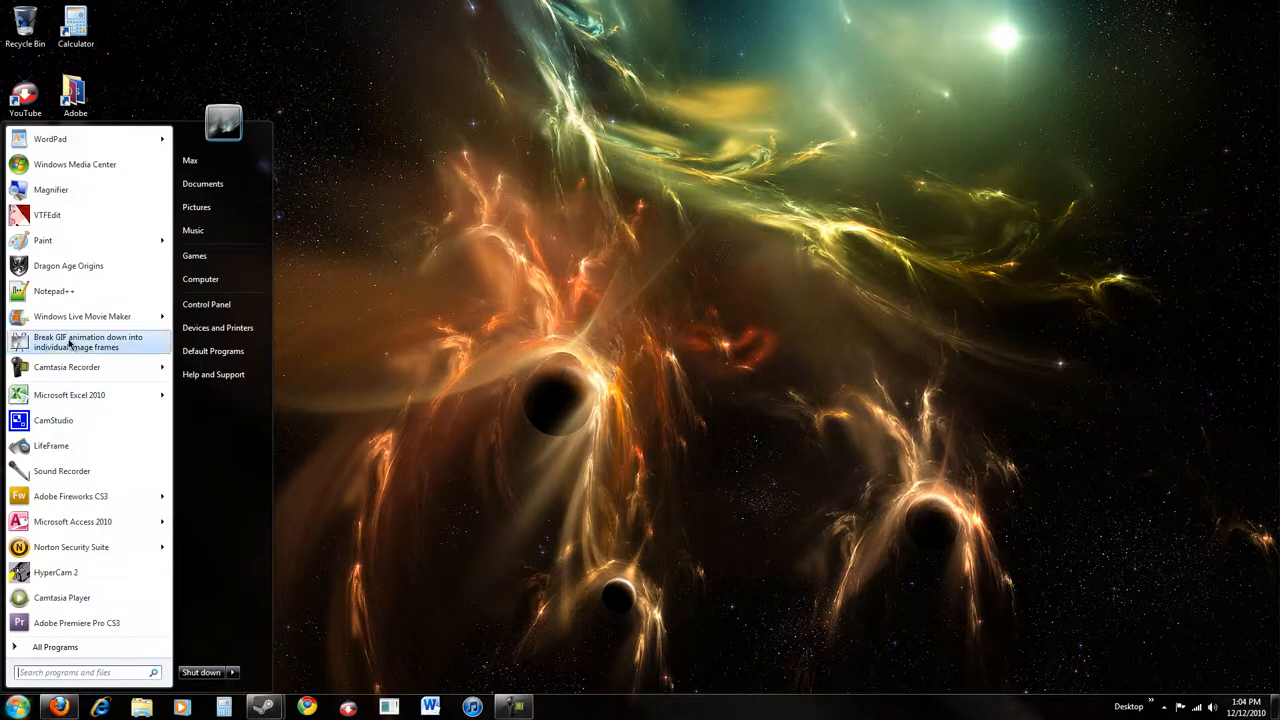
{"action": "left_click", "coordinate": [46, 214]}
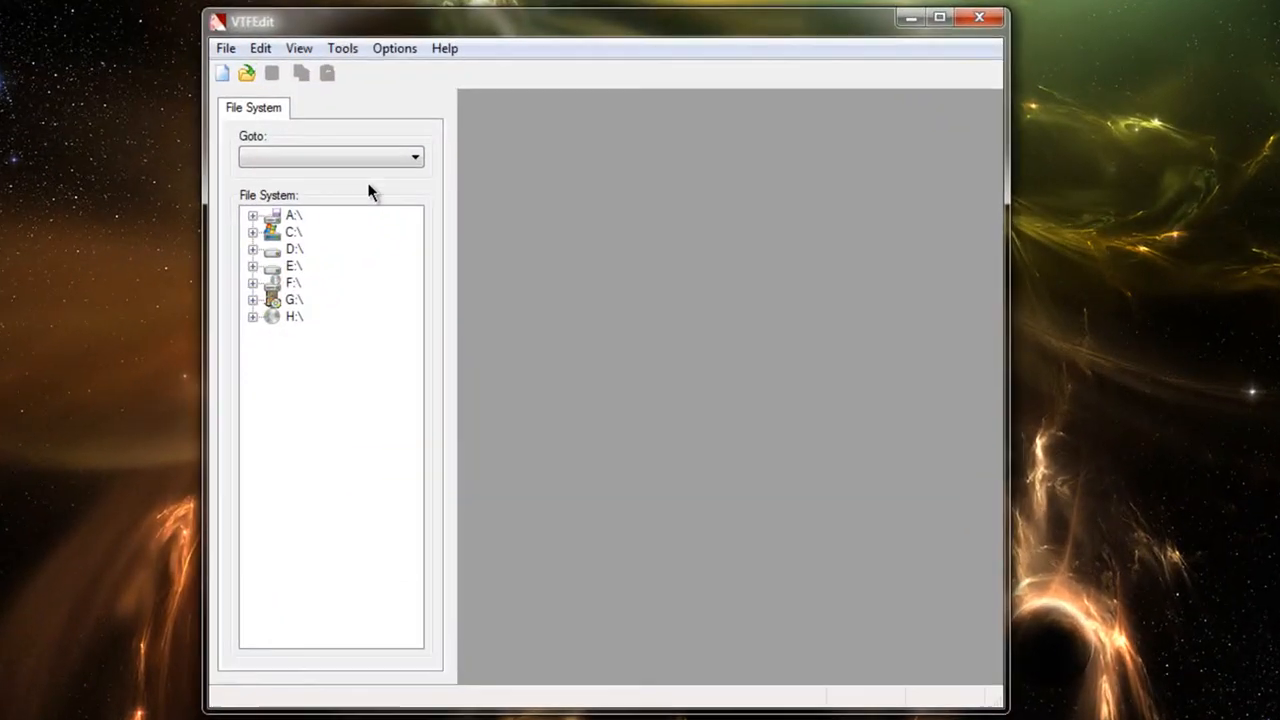
{"action": "mouse_move", "coordinate": [355, 323]}
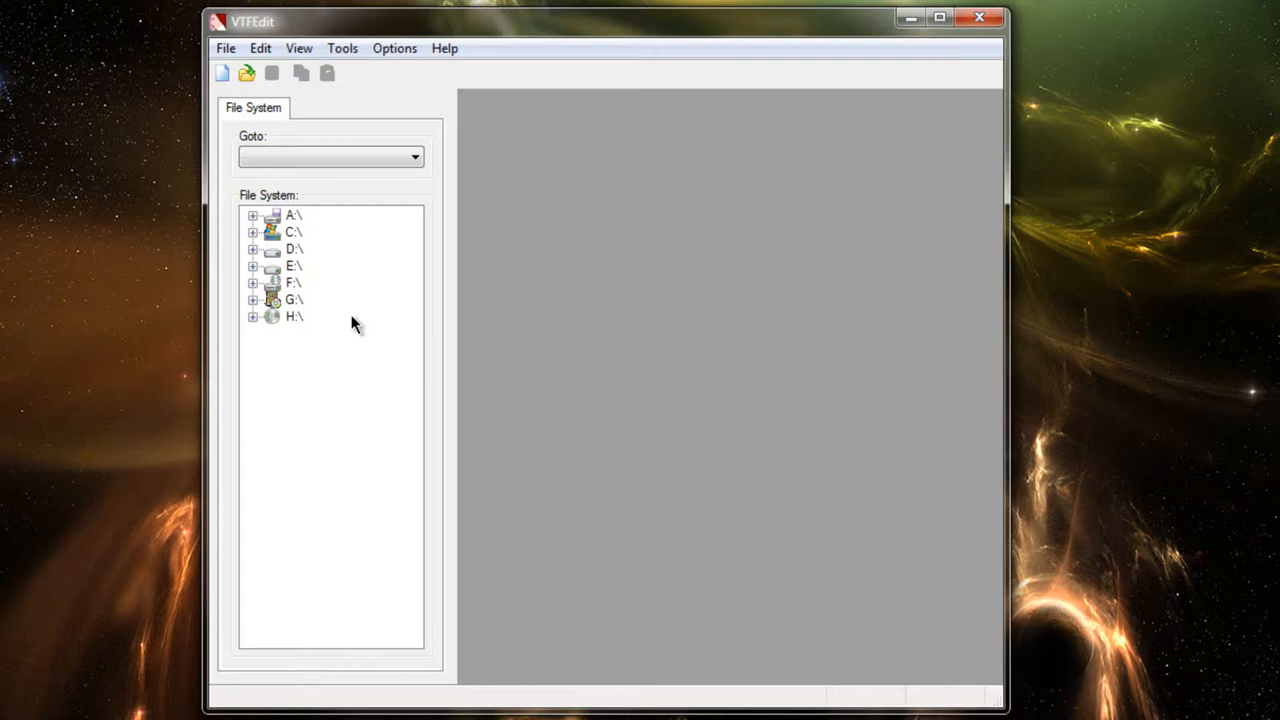
{"action": "mouse_move", "coordinate": [255, 245]}
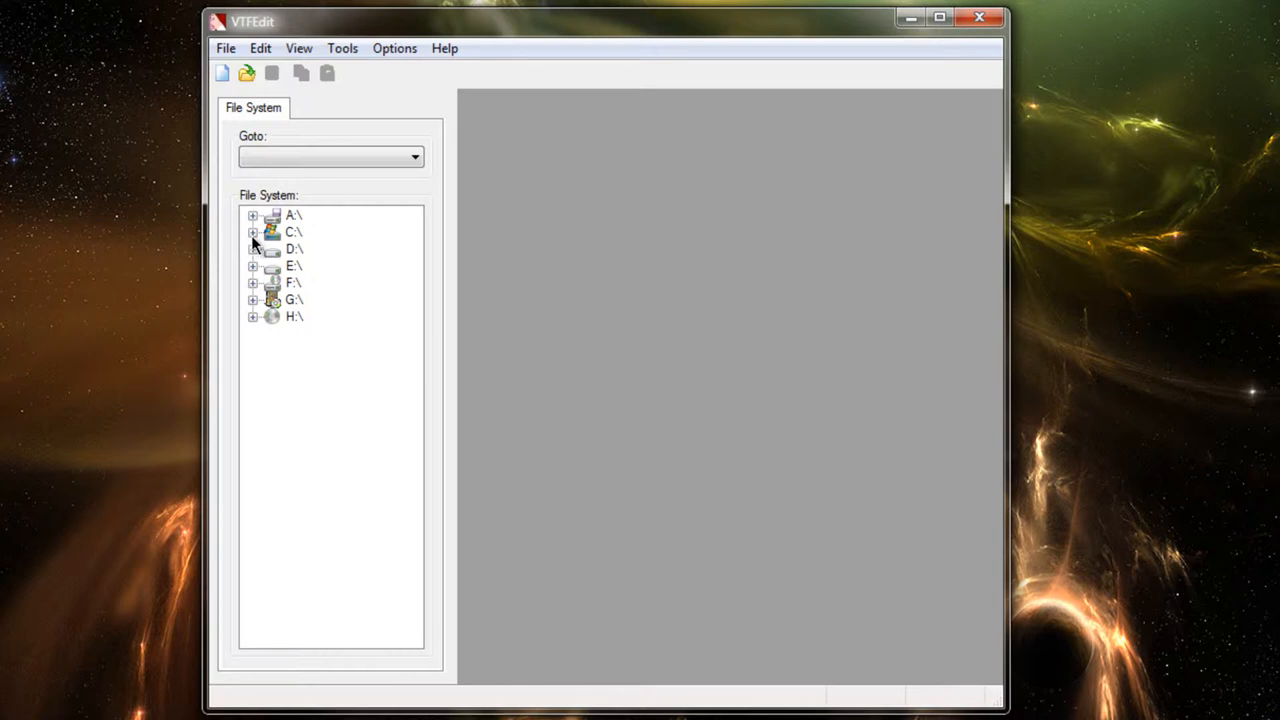
{"action": "left_click", "coordinate": [253, 231]}
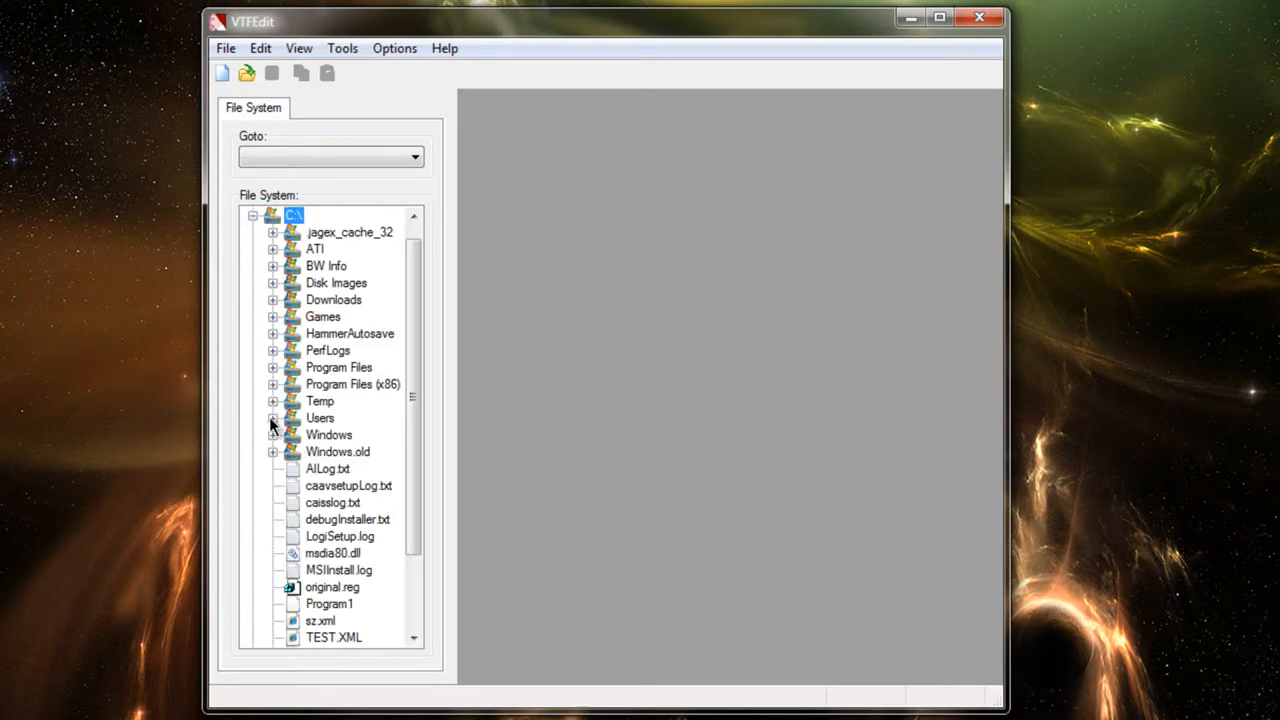
{"action": "left_click", "coordinate": [273, 417]}
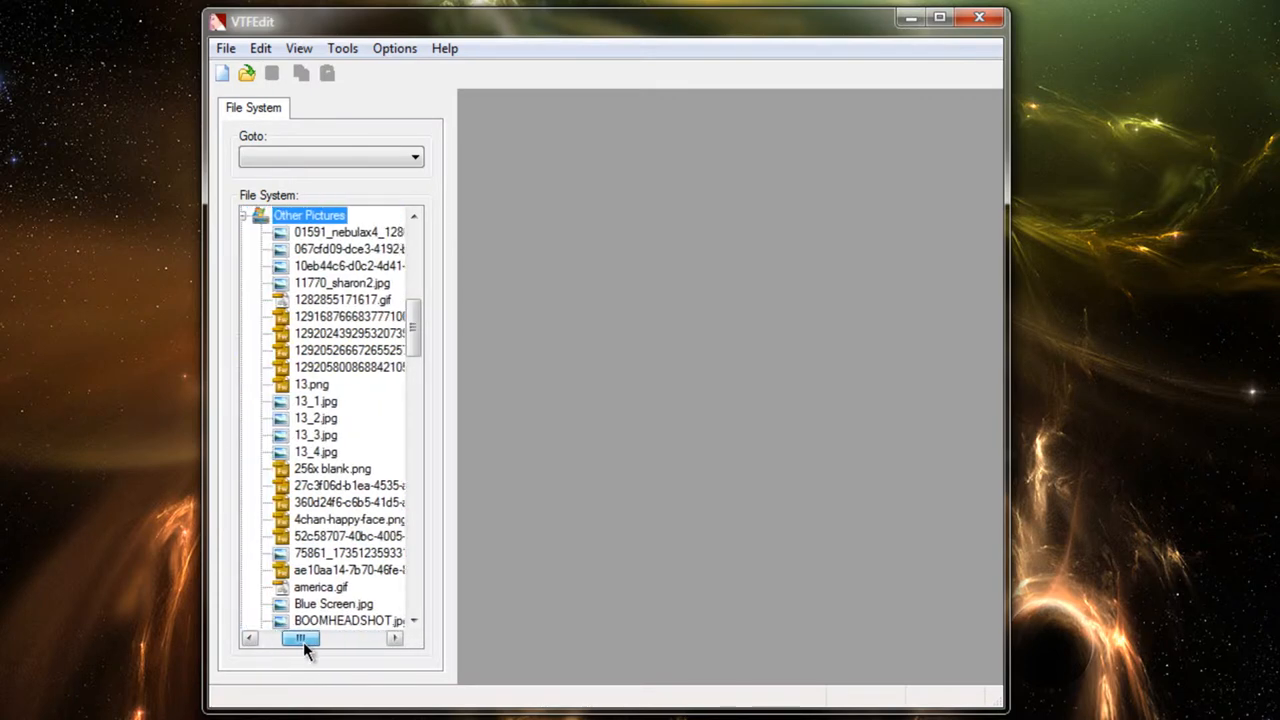
{"action": "scroll", "scroll_direction": "down", "scroll_amount": 3}
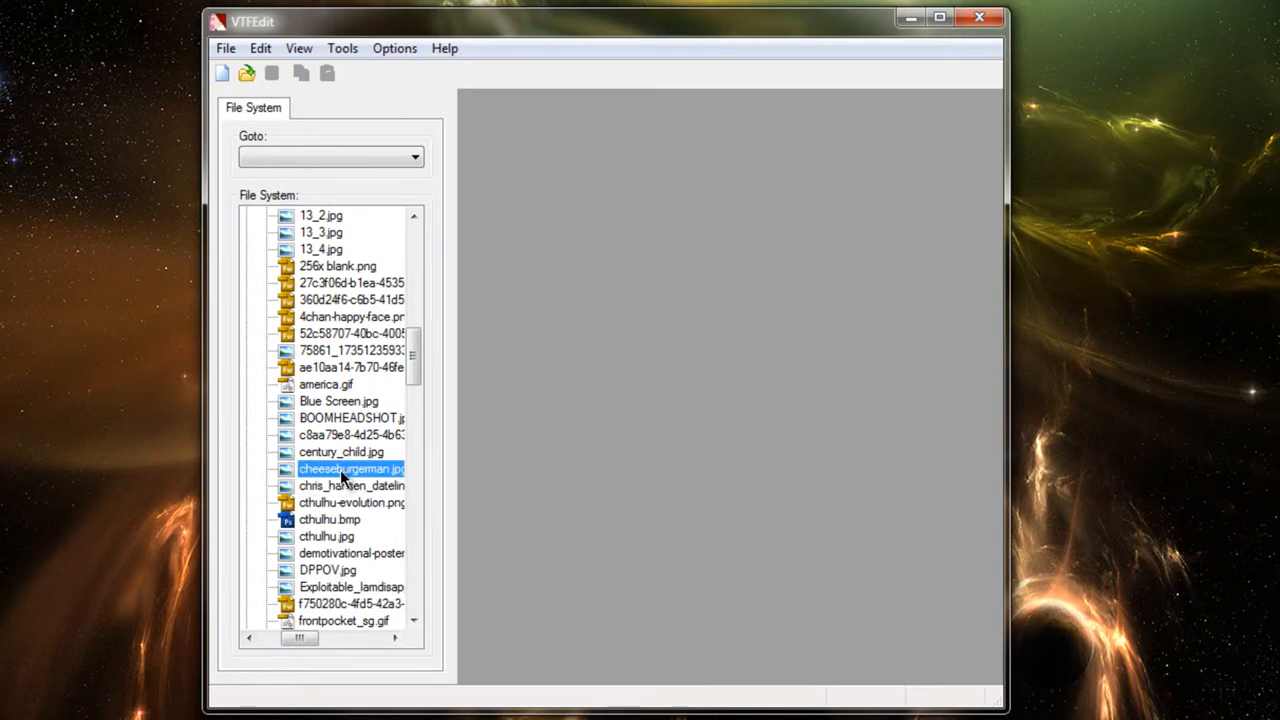
Import cheeseburgerman.jpg, accepting Animated Texture type with 256 maximum width and height
{"action": "double_click", "coordinate": [350, 469]}
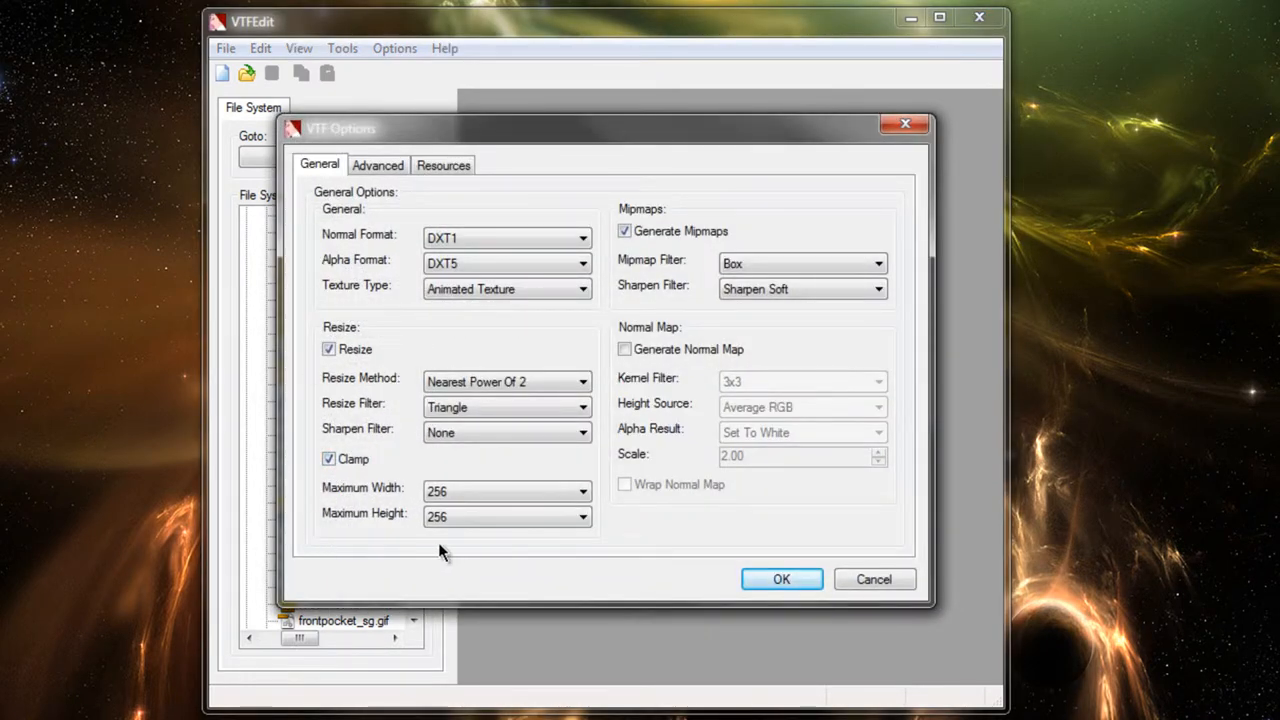
{"action": "mouse_move", "coordinate": [490, 516]}
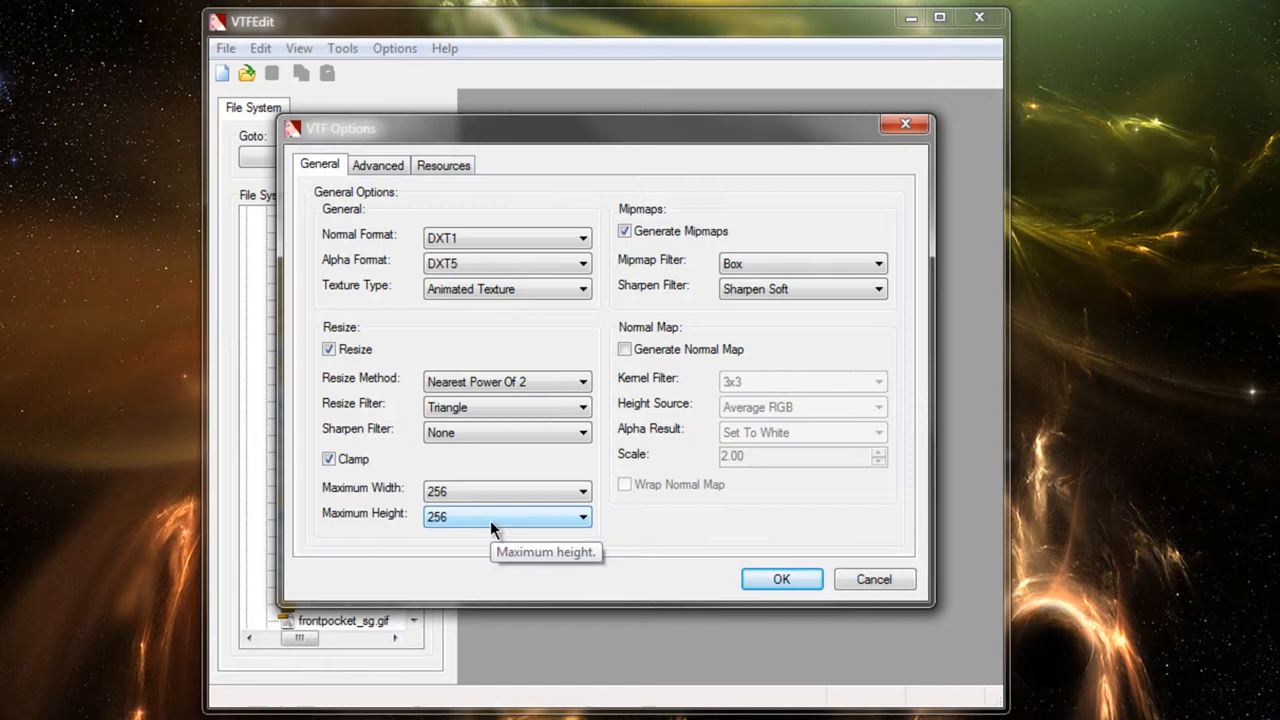
{"action": "mouse_move", "coordinate": [785, 473]}
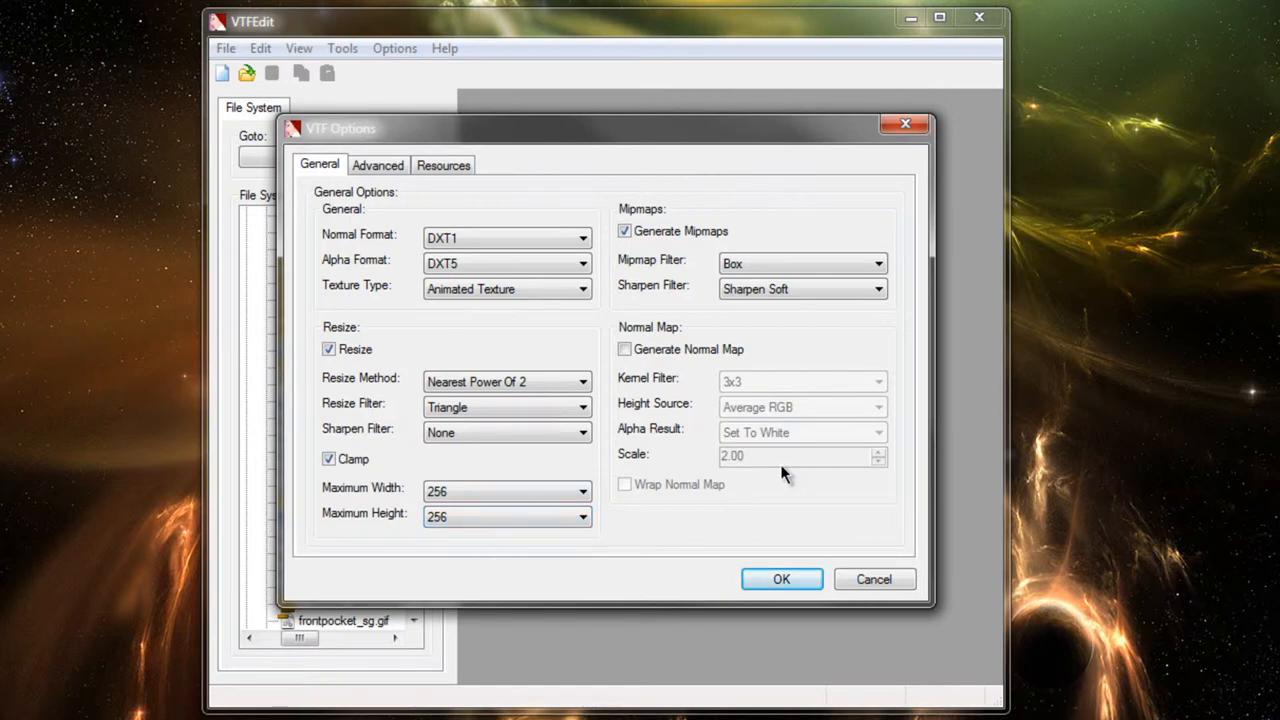
{"action": "left_click", "coordinate": [781, 579]}
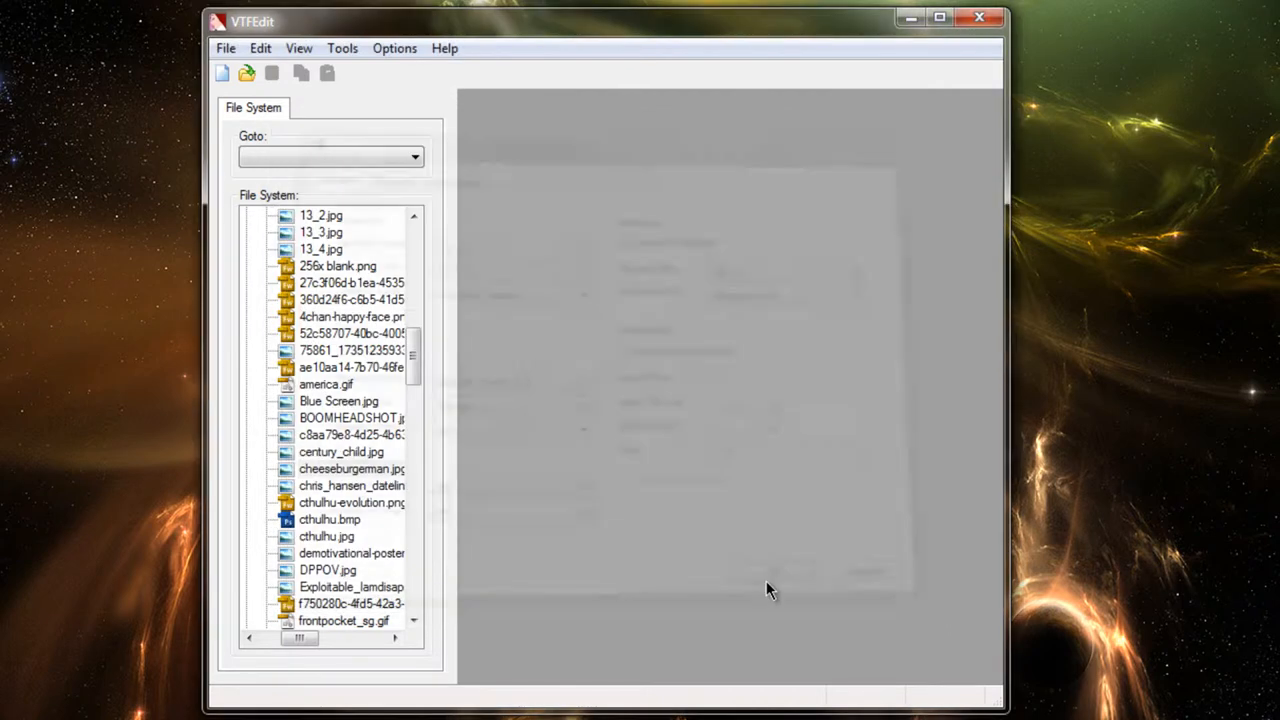
Once the cheeseburger image loads as an untitled texture, start Save As from the File menu
{"action": "double_click", "coordinate": [352, 469]}
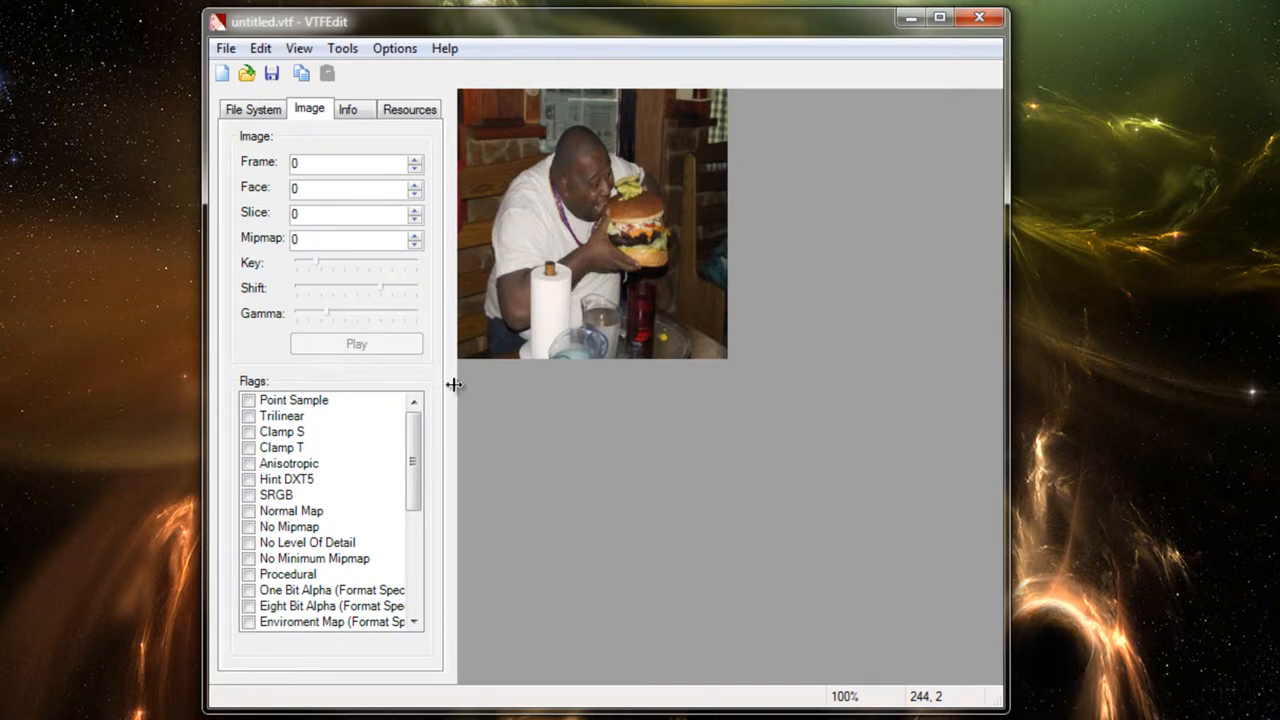
{"action": "left_click", "coordinate": [226, 48]}
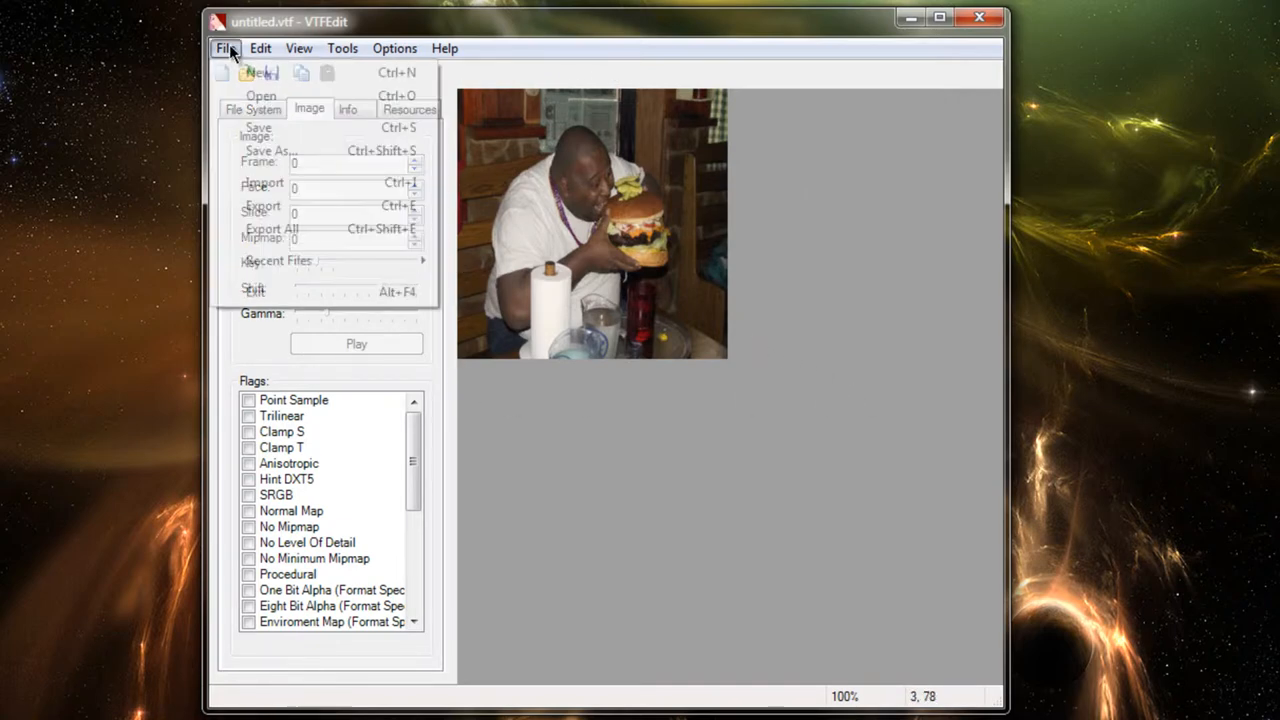
{"action": "left_click", "coordinate": [270, 150]}
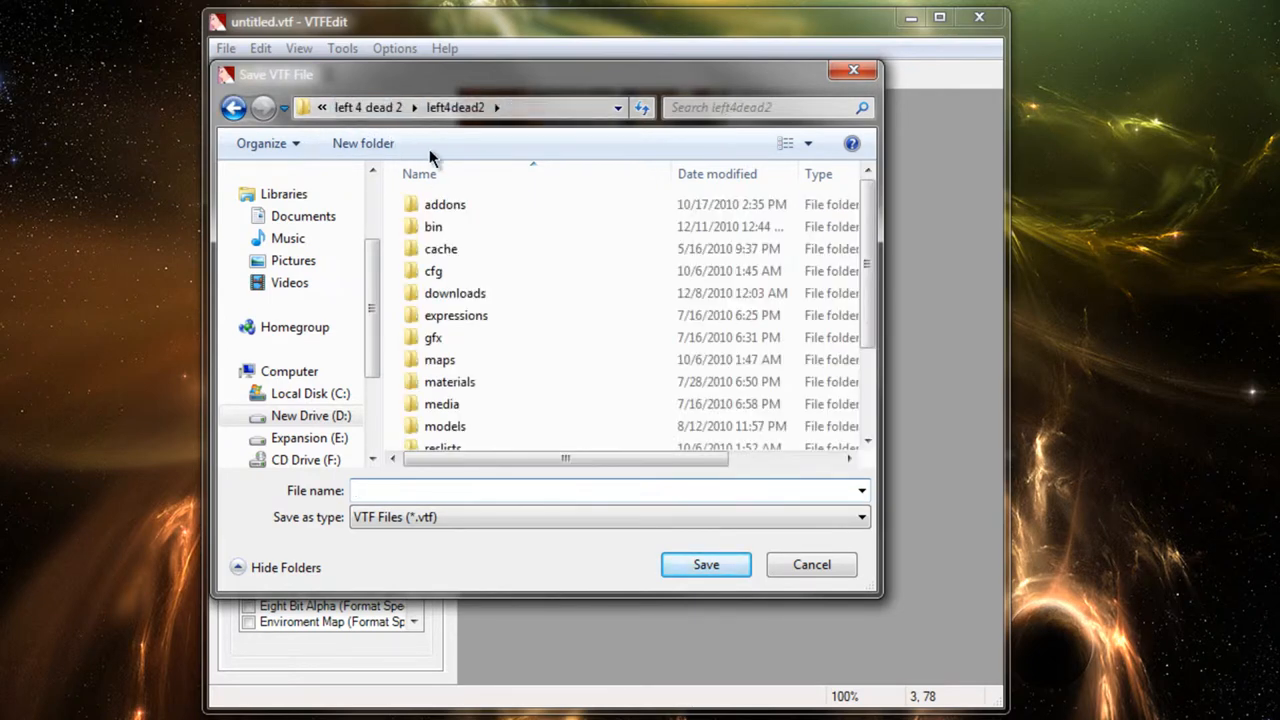
{"action": "mouse_move", "coordinate": [497, 165]}
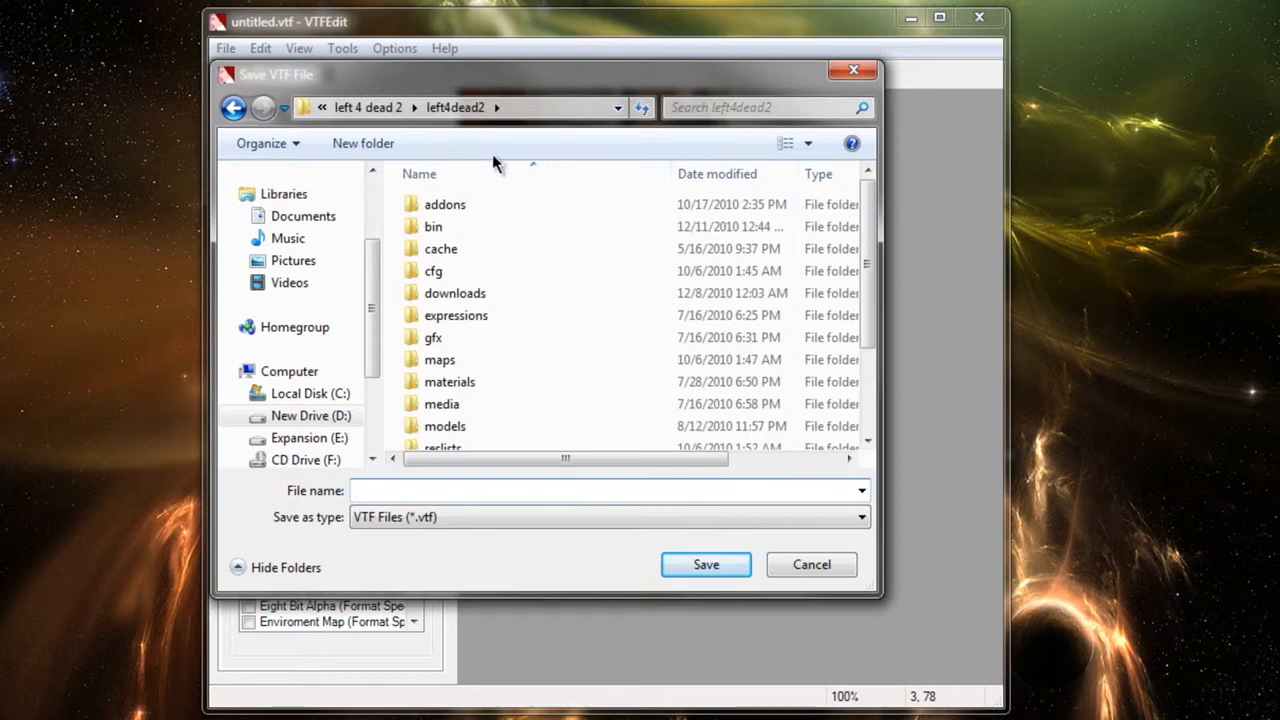
{"action": "mouse_move", "coordinate": [475, 131]}
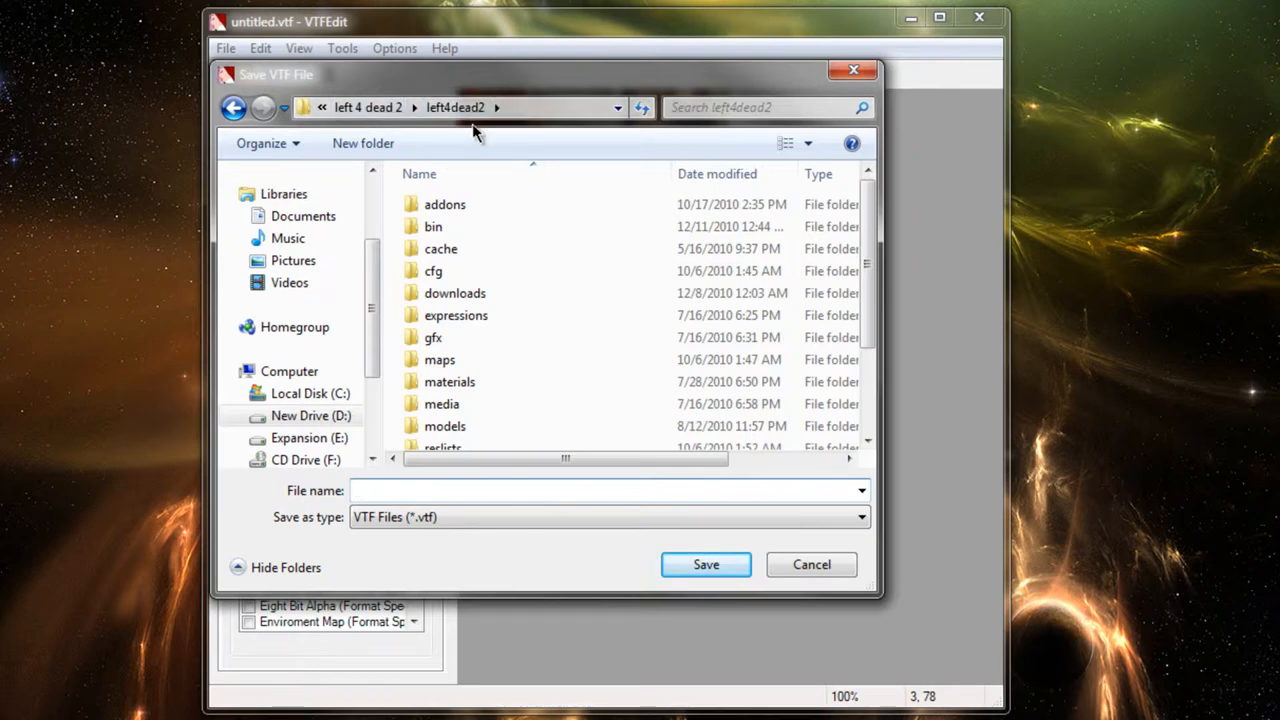
Navigate the save dialog into the materials folder and its logos subfolder
{"action": "left_click", "coordinate": [449, 381]}
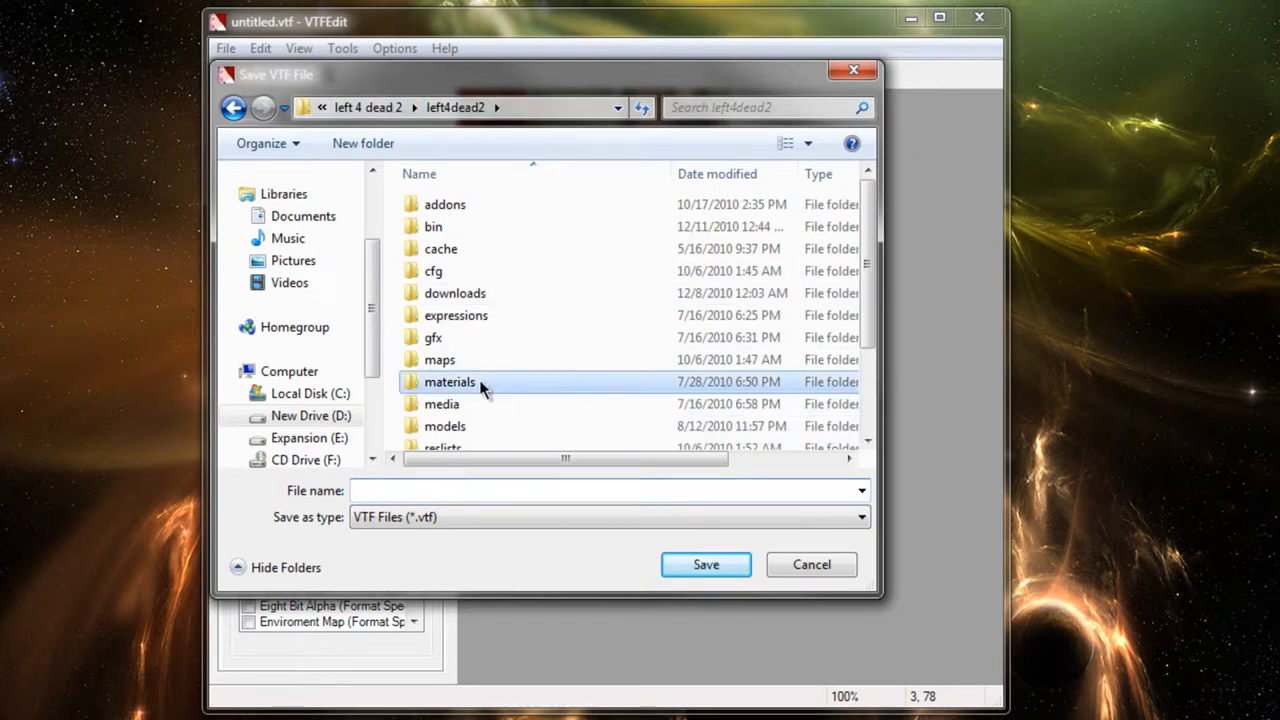
{"action": "double_click", "coordinate": [449, 381]}
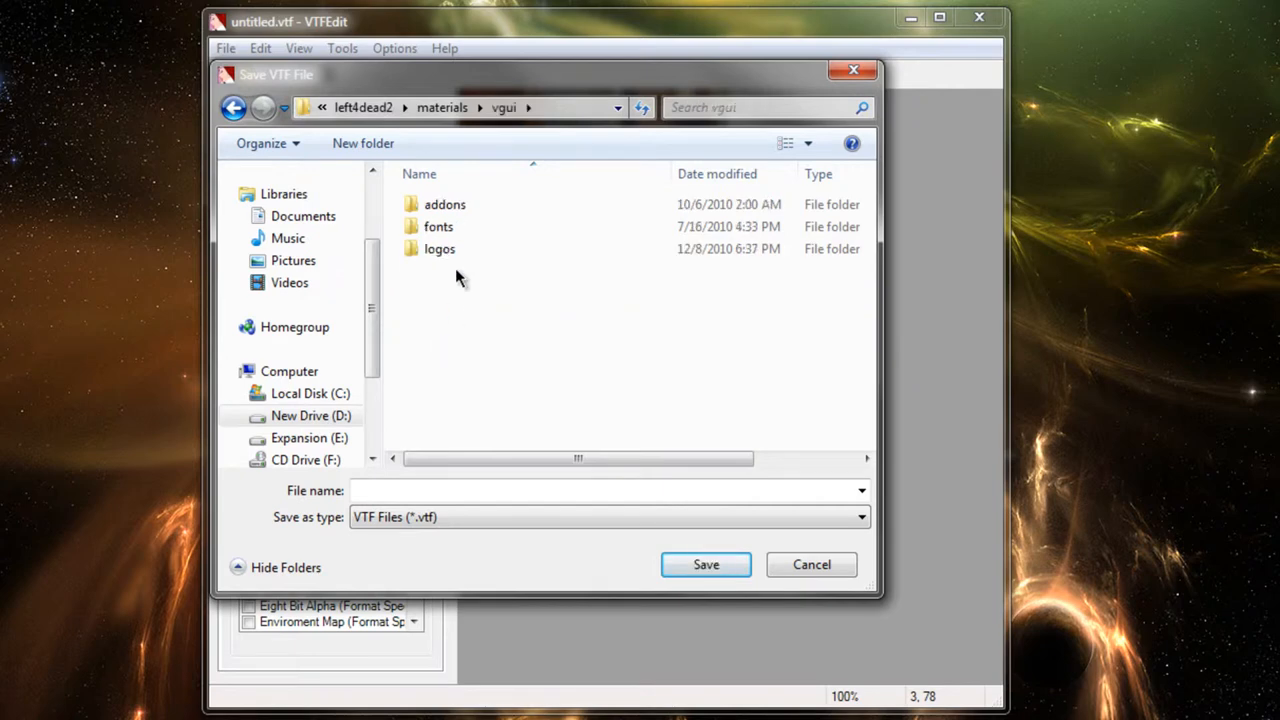
{"action": "double_click", "coordinate": [439, 248]}
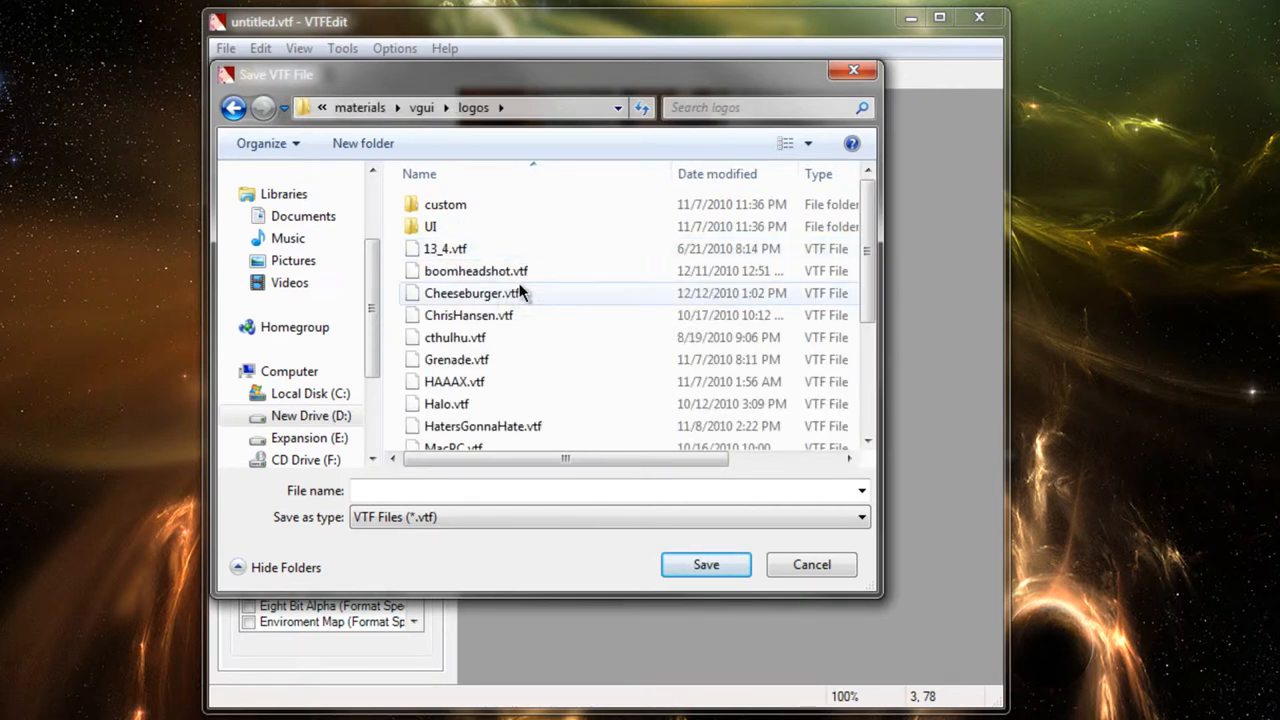
{"action": "scroll", "scroll_direction": "down", "scroll_amount": 3}
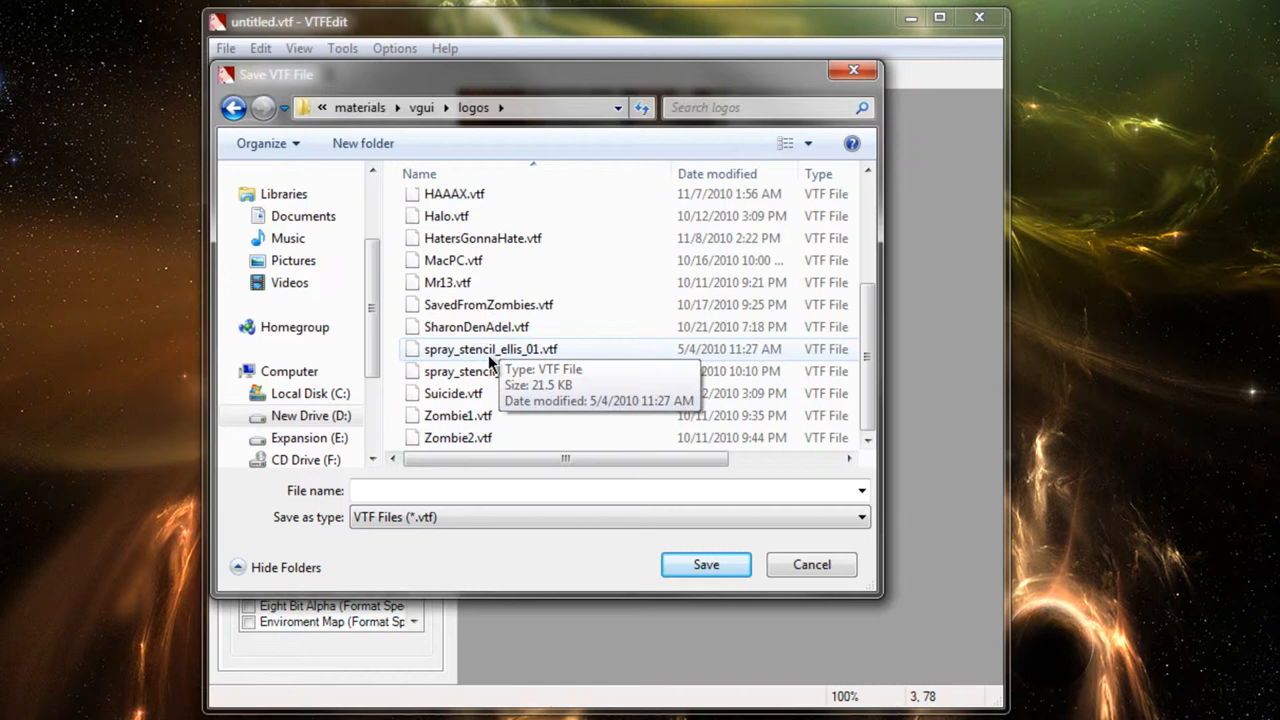
{"action": "scroll", "scroll_direction": "up", "scroll_amount": 3}
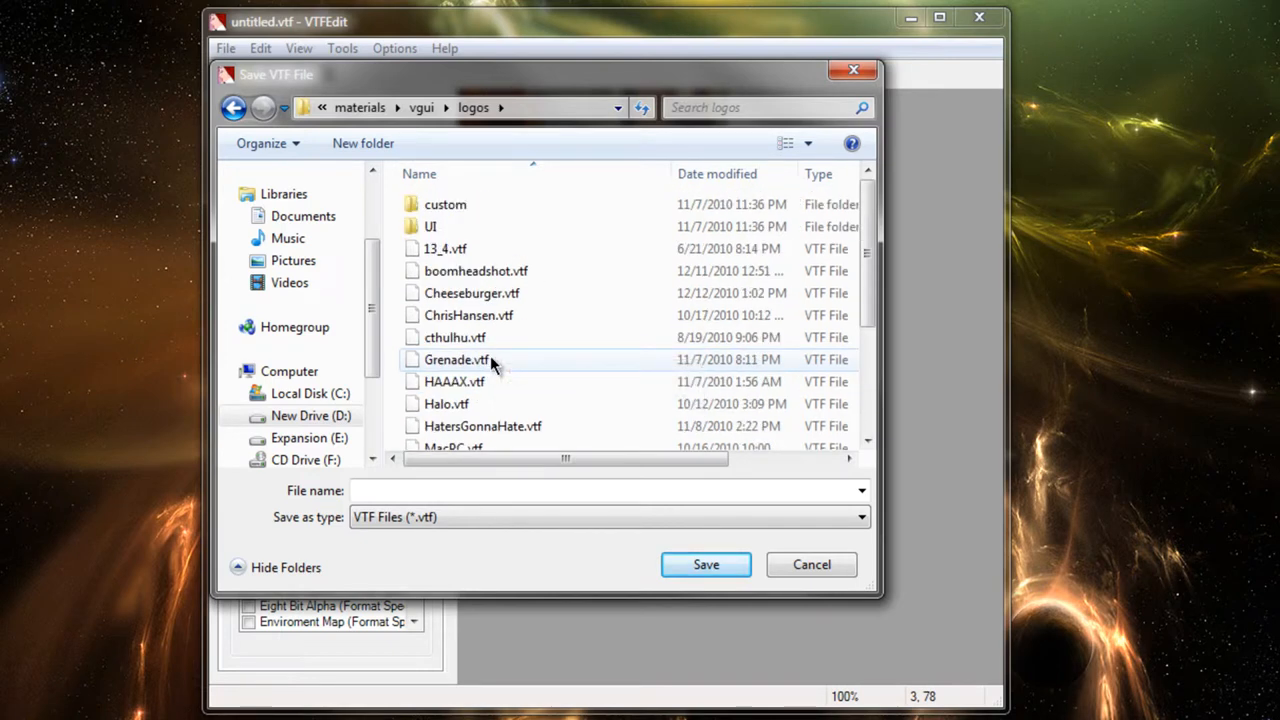
{"action": "mouse_move", "coordinate": [555, 318]}
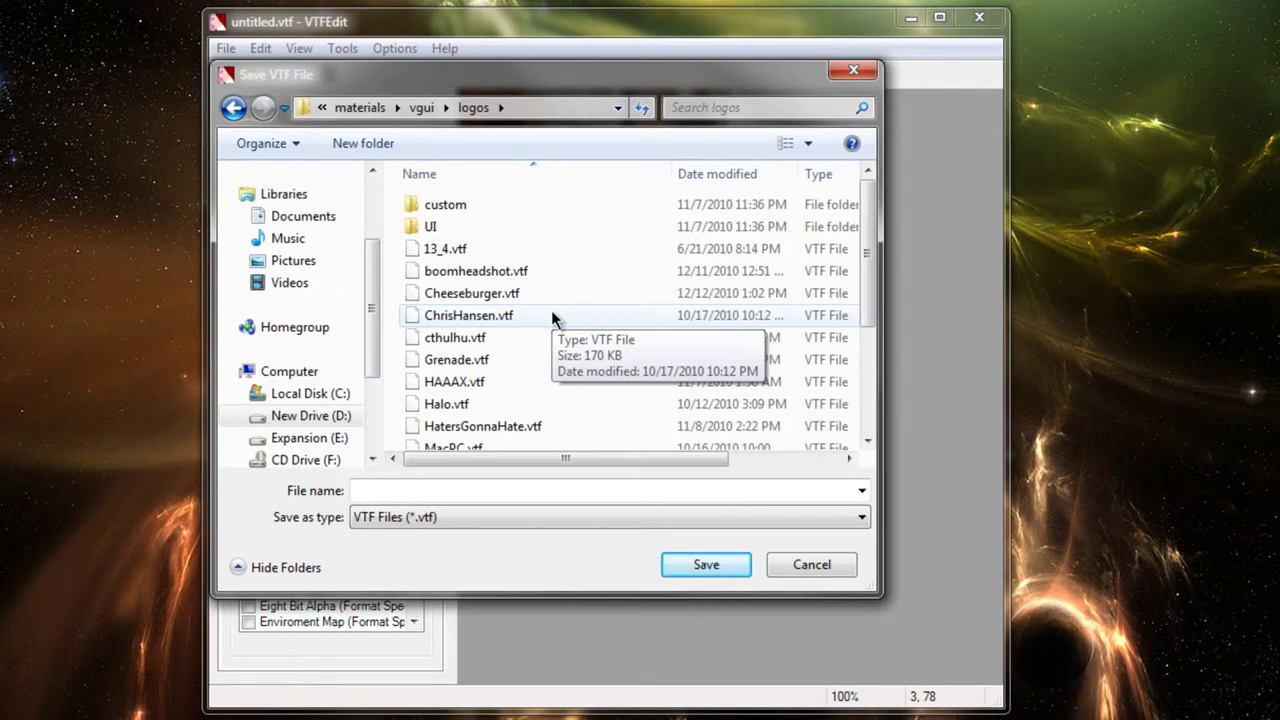
{"action": "mouse_move", "coordinate": [535, 300]}
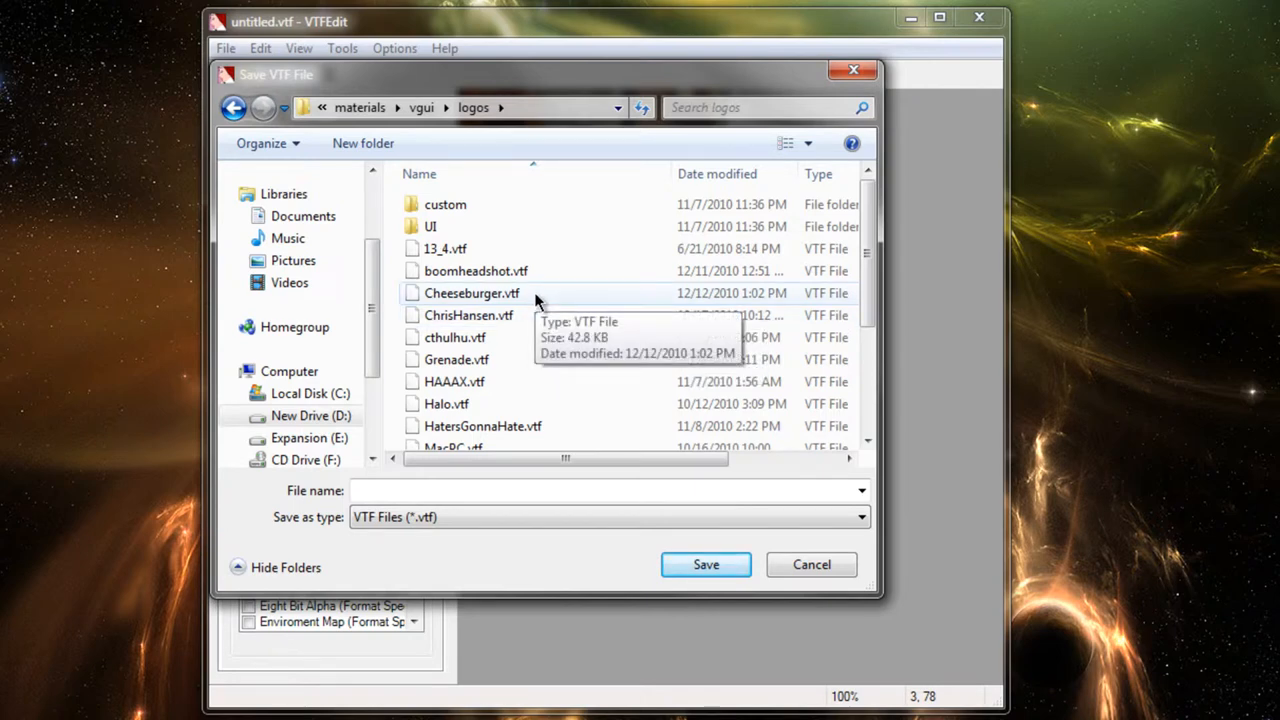
{"action": "mouse_move", "coordinate": [578, 297]}
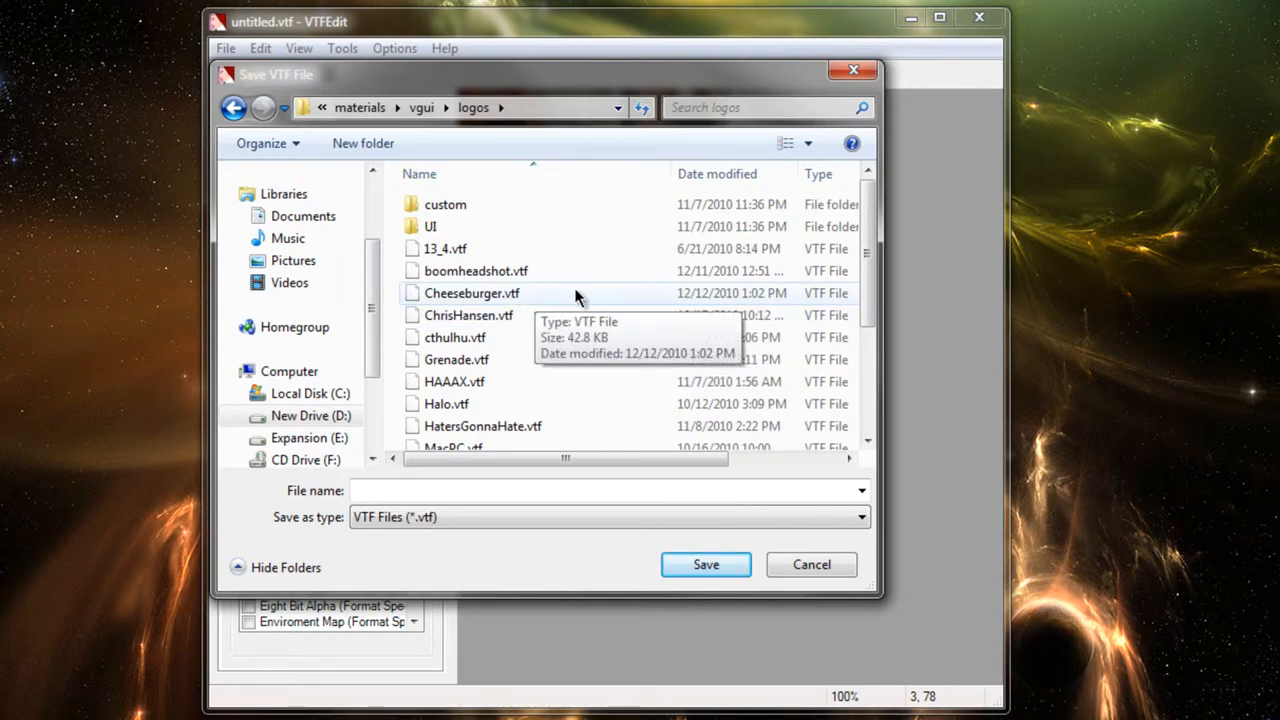
{"action": "mouse_move", "coordinate": [683, 358]}
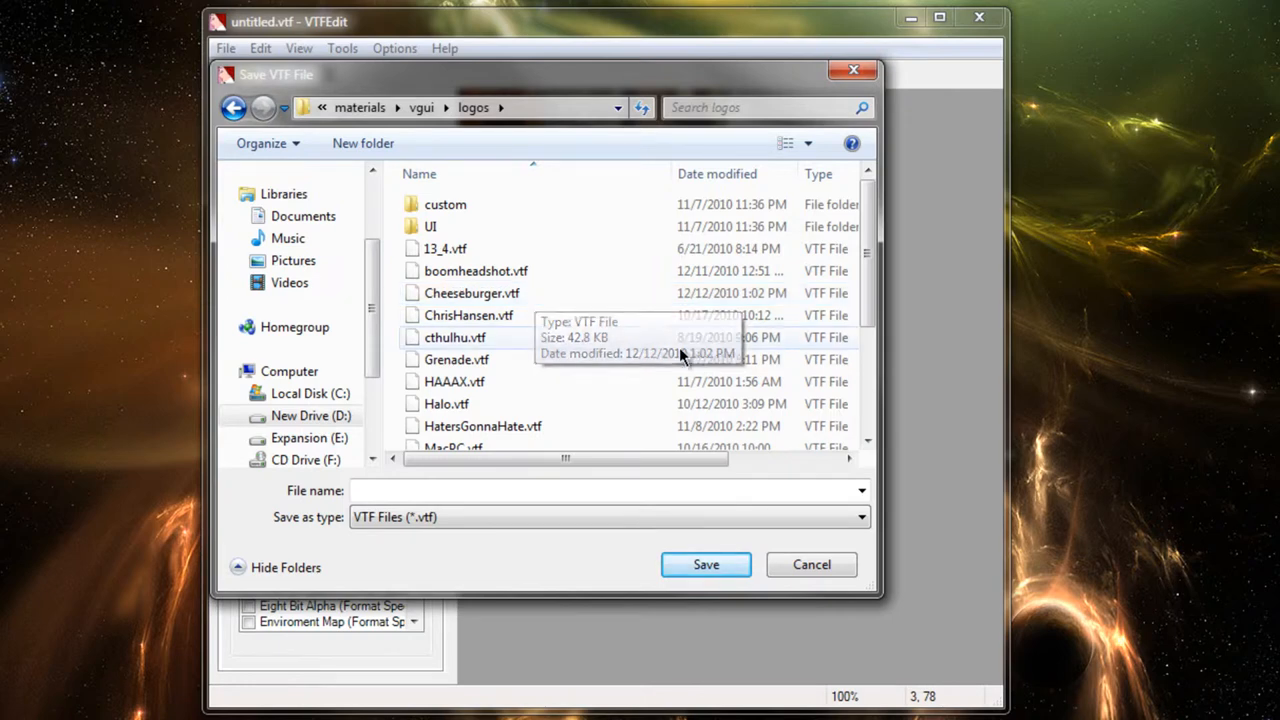
Save as Cheeseburger.vtf, confirming replacement of the existing file
{"action": "left_click", "coordinate": [472, 293]}
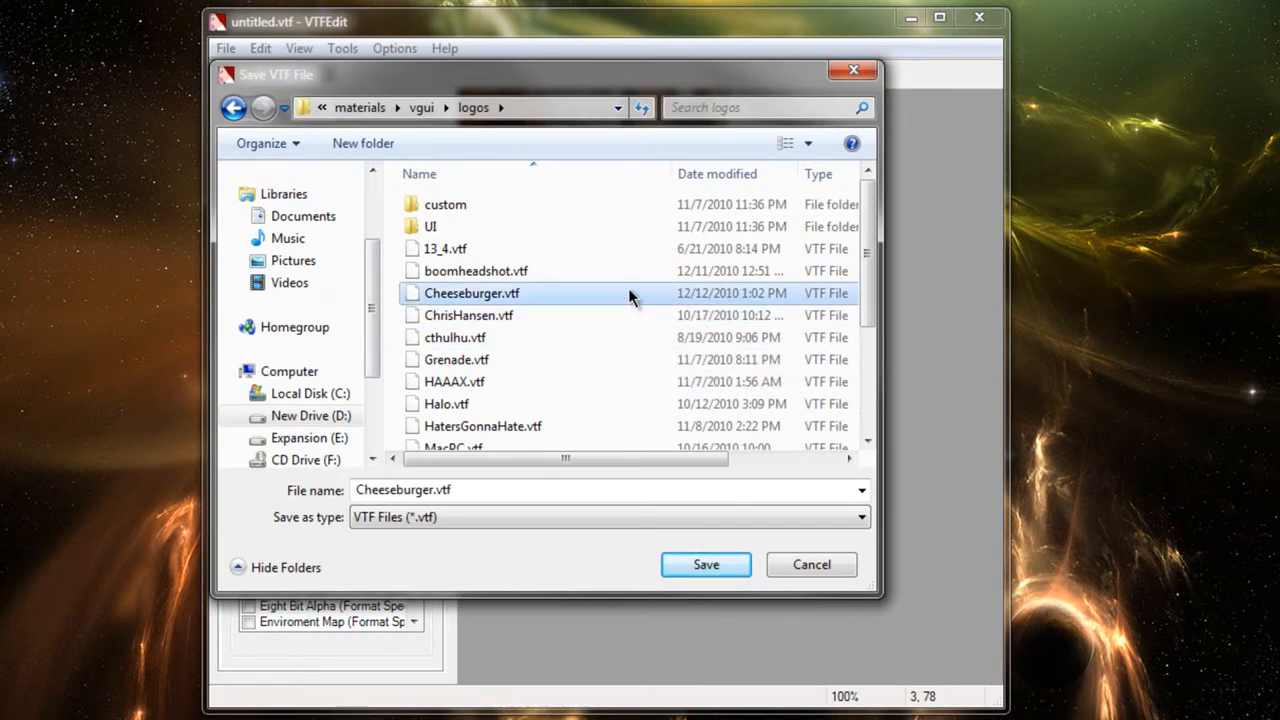
{"action": "mouse_move", "coordinate": [590, 285]}
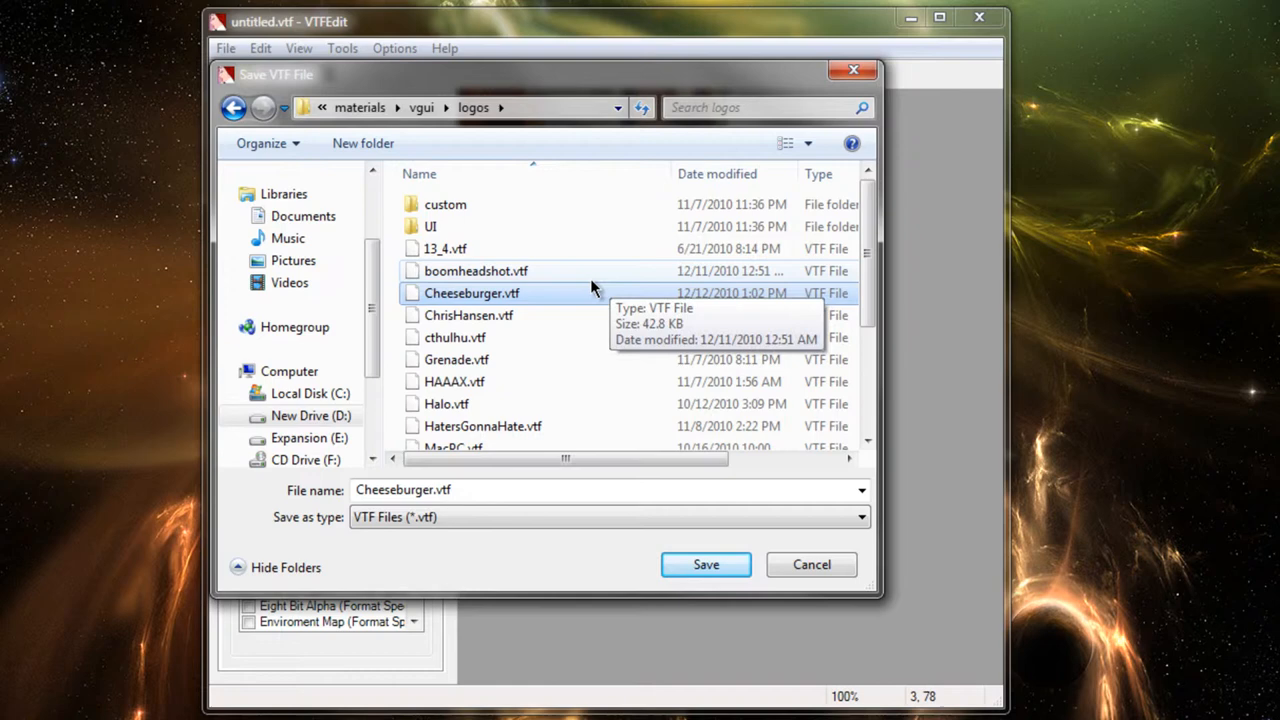
{"action": "mouse_move", "coordinate": [557, 393]}
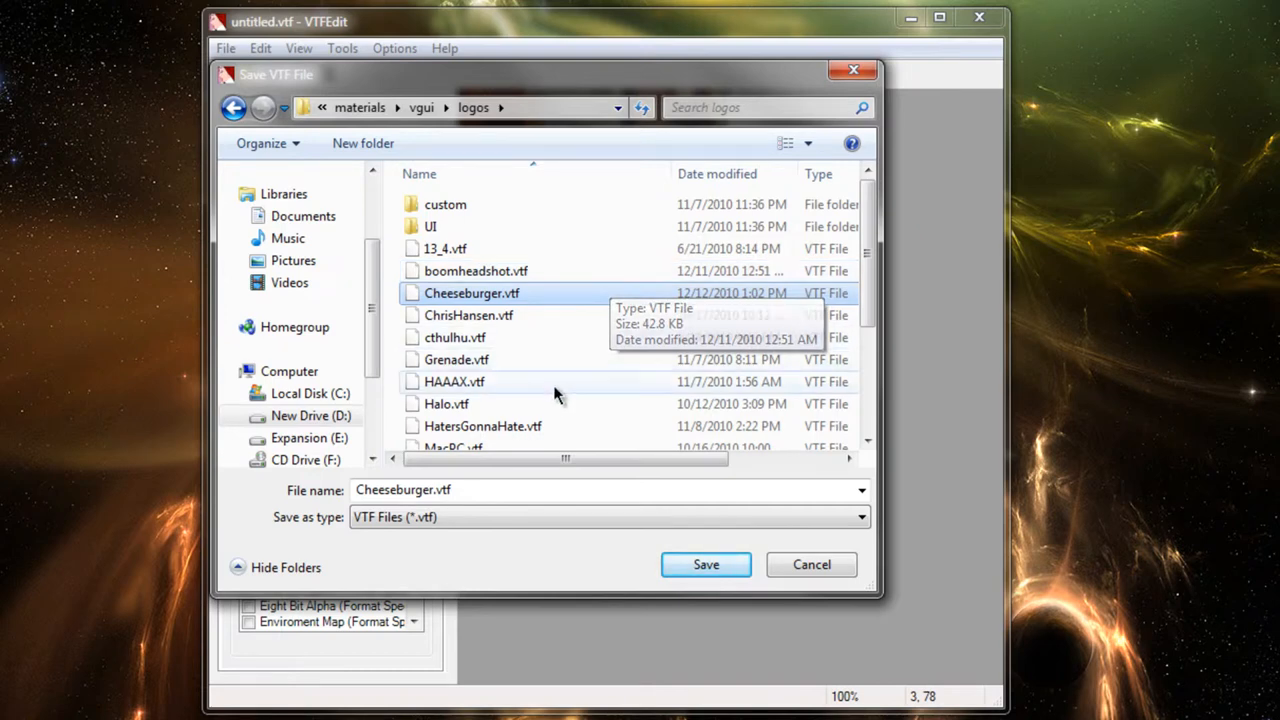
{"action": "mouse_move", "coordinate": [643, 263]}
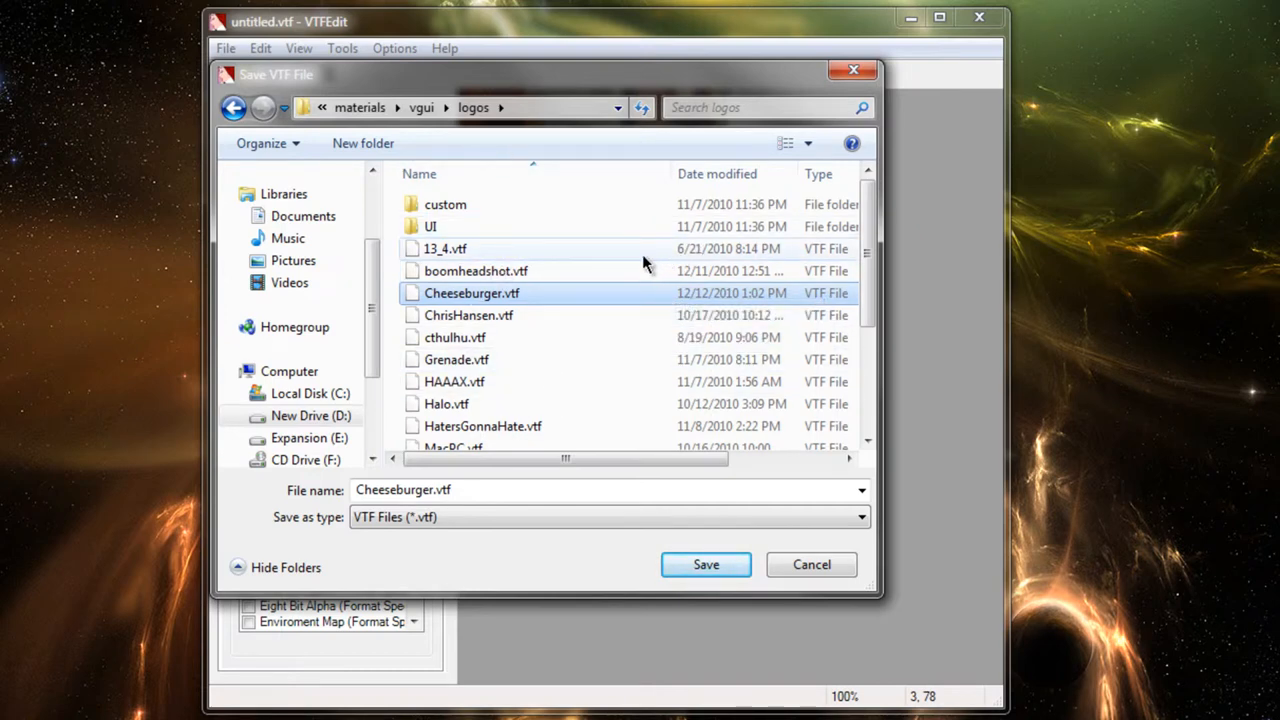
{"action": "mouse_move", "coordinate": [565, 305]}
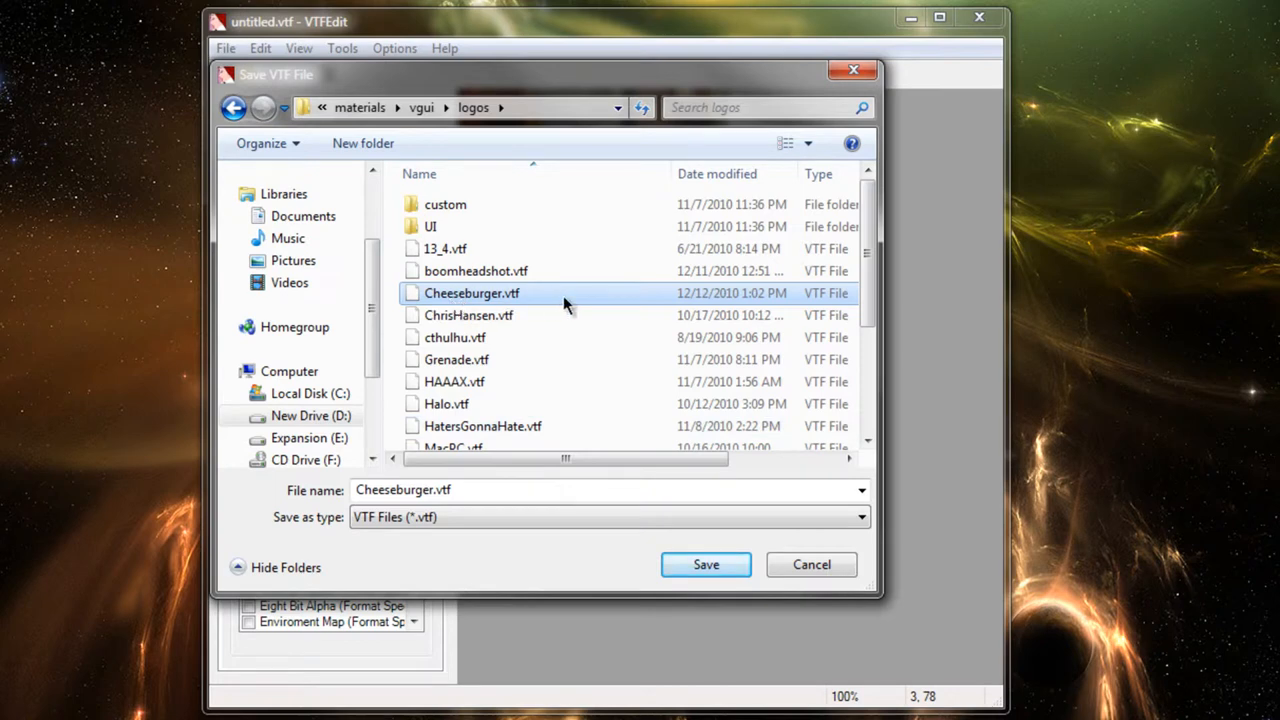
{"action": "mouse_move", "coordinate": [706, 564]}
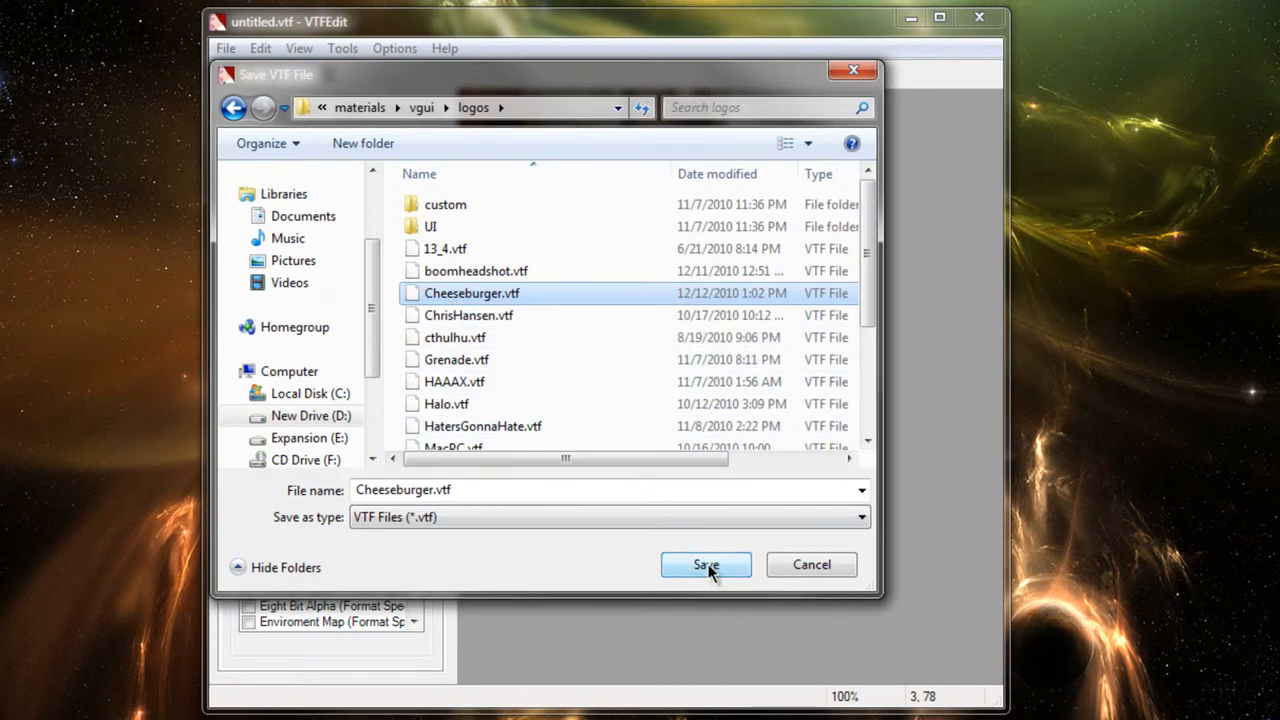
{"action": "left_click", "coordinate": [706, 565]}
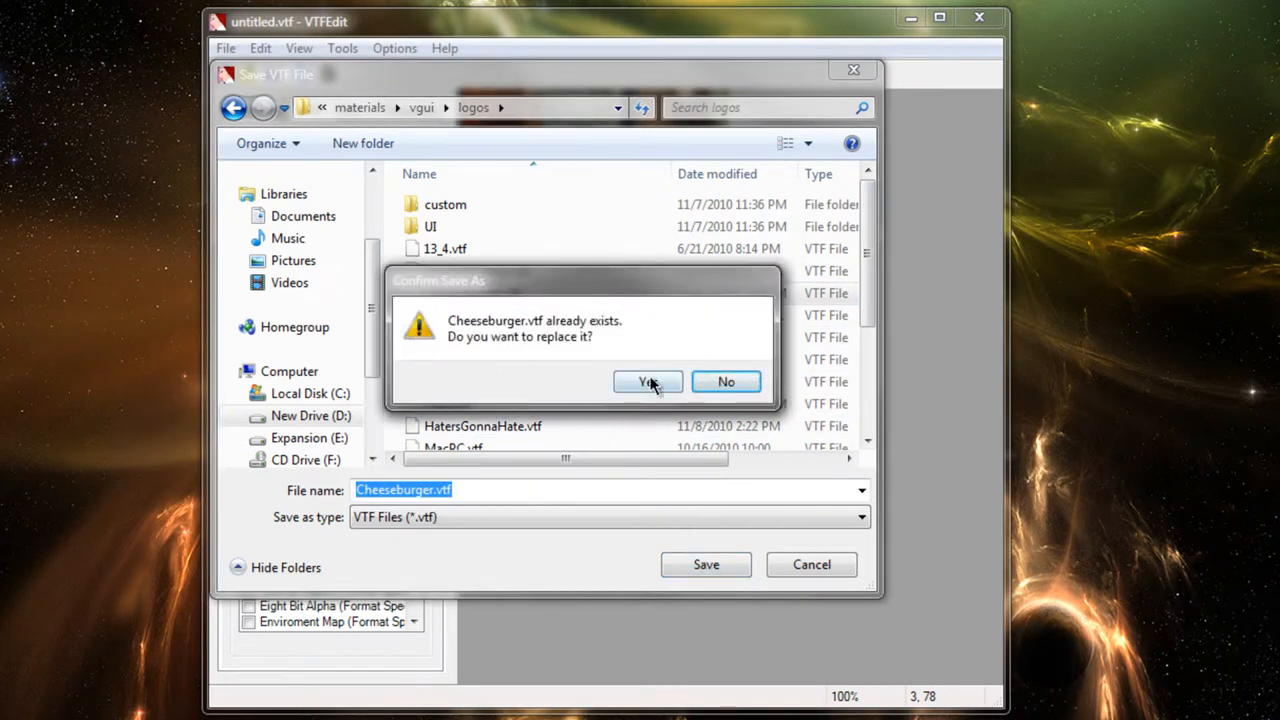
{"action": "left_click", "coordinate": [648, 382]}
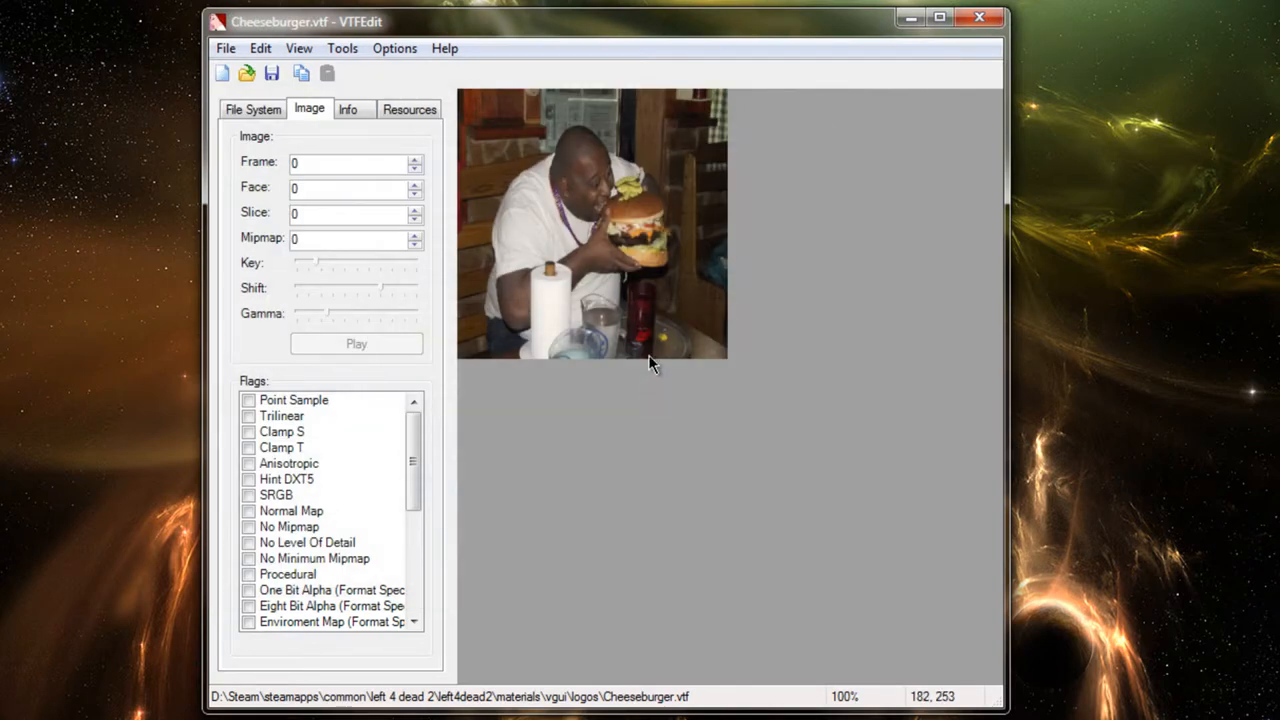
{"action": "mouse_move", "coordinate": [575, 320]}
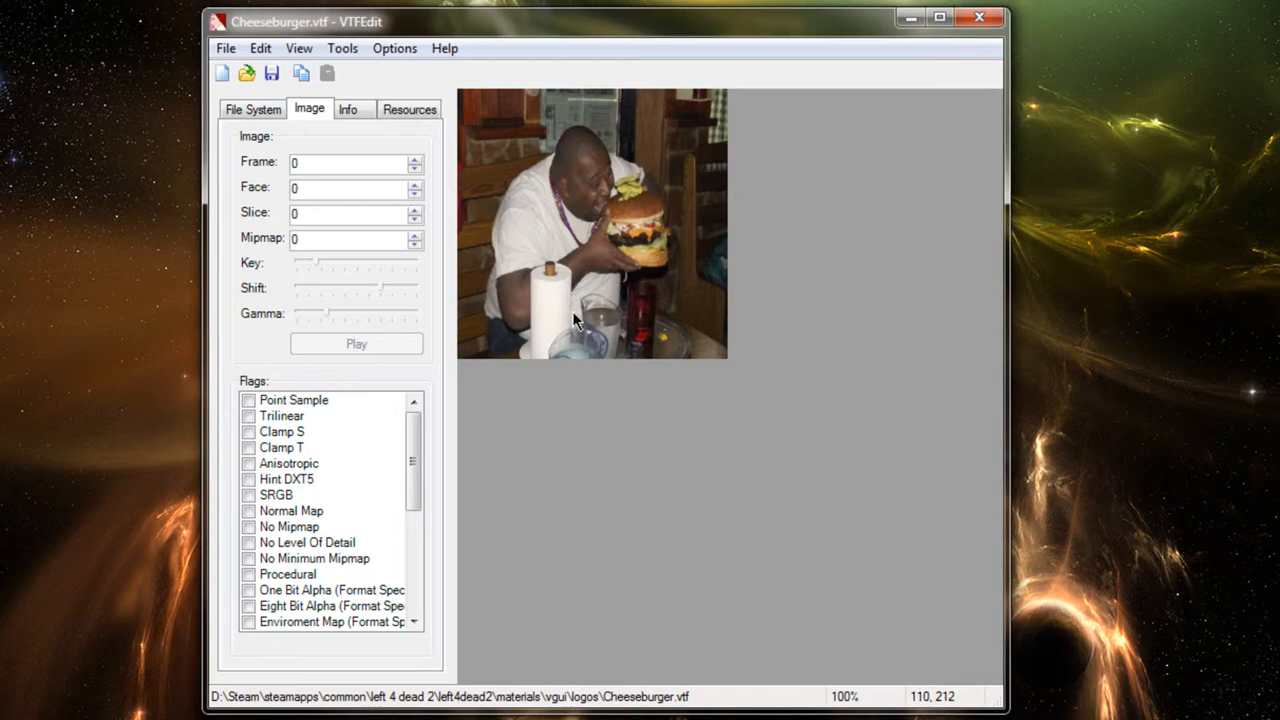
{"action": "mouse_move", "coordinate": [1003, 30]}
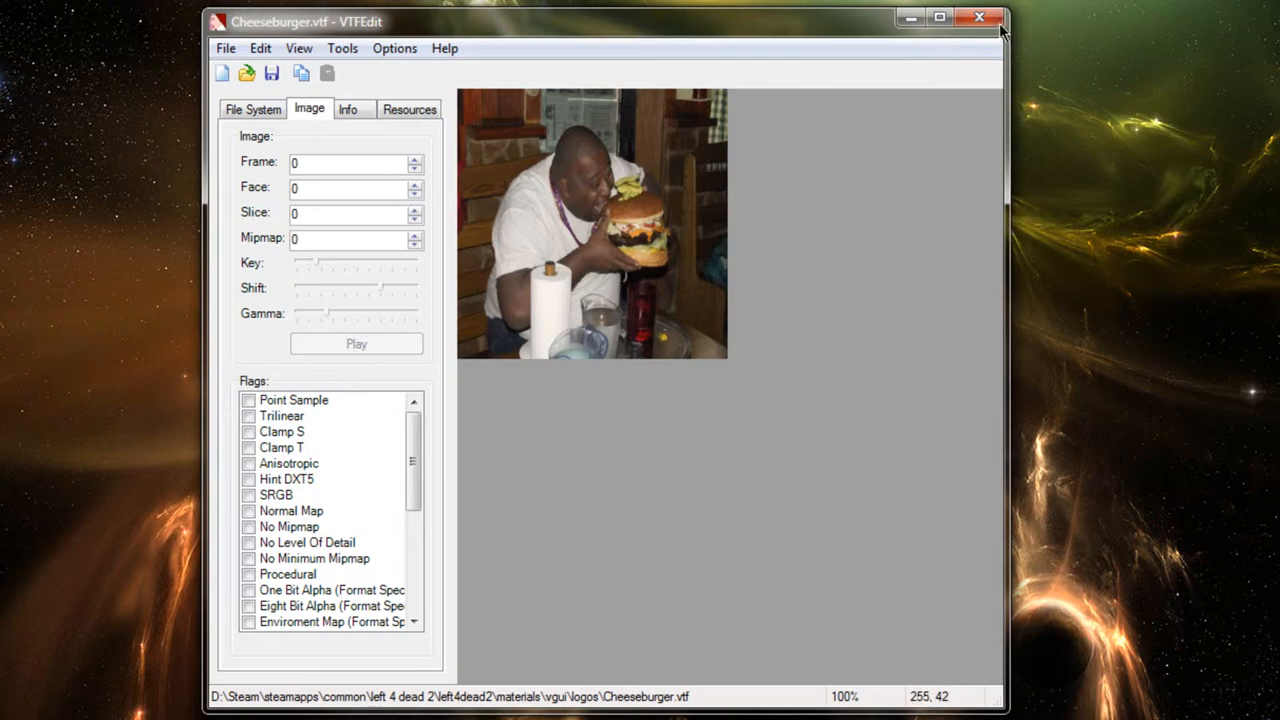
{"action": "mouse_move", "coordinate": [980, 18]}
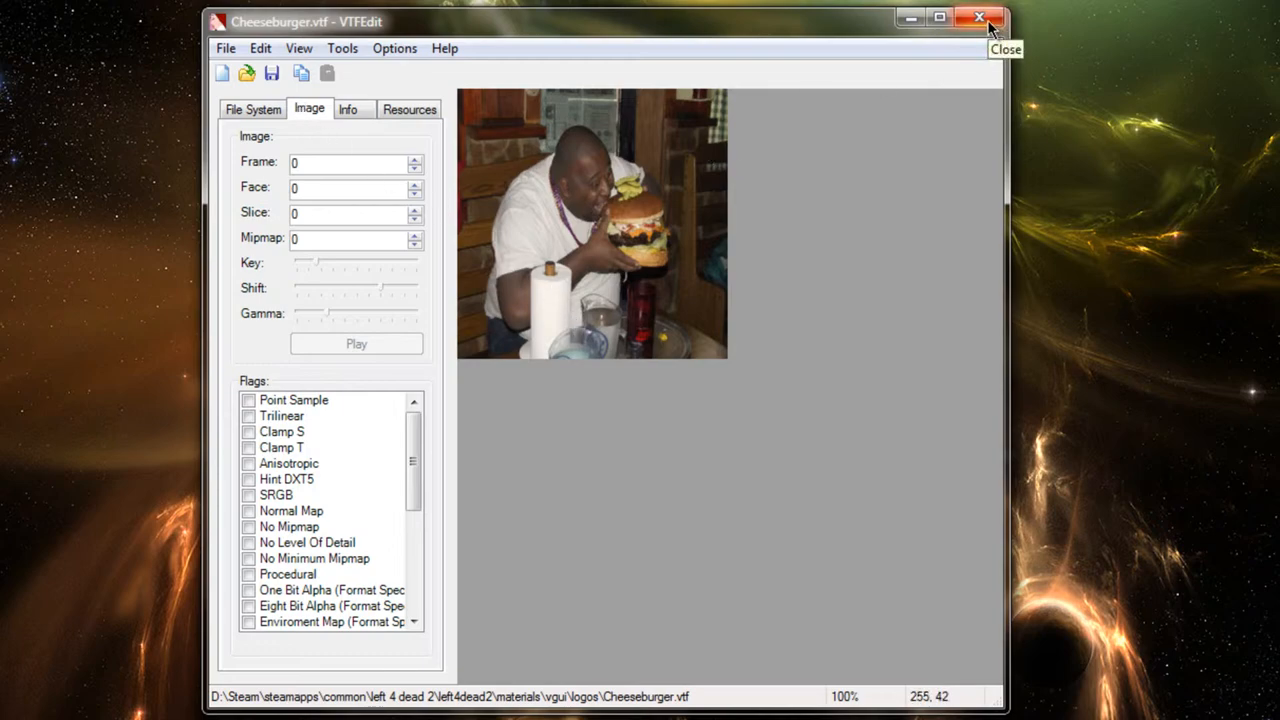
Close the VTFEdit window to return to the desktop
{"action": "left_click", "coordinate": [978, 18]}
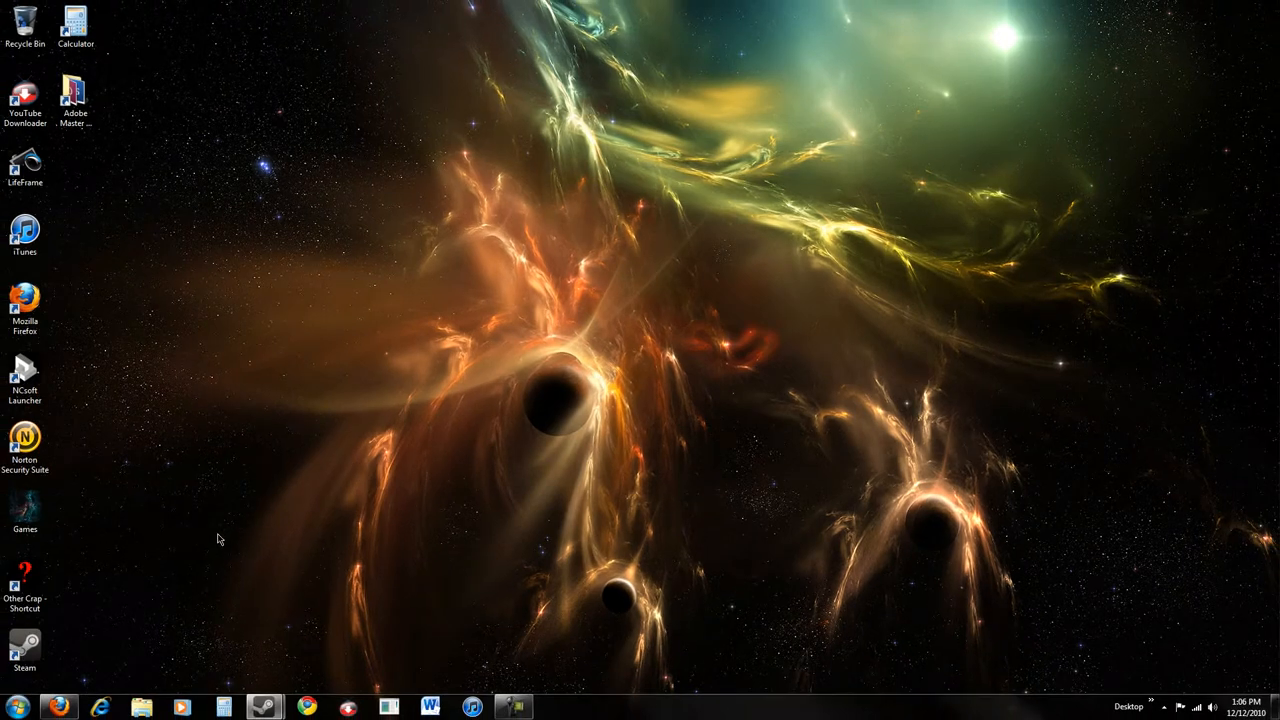
{"action": "mouse_move", "coordinate": [267, 611]}
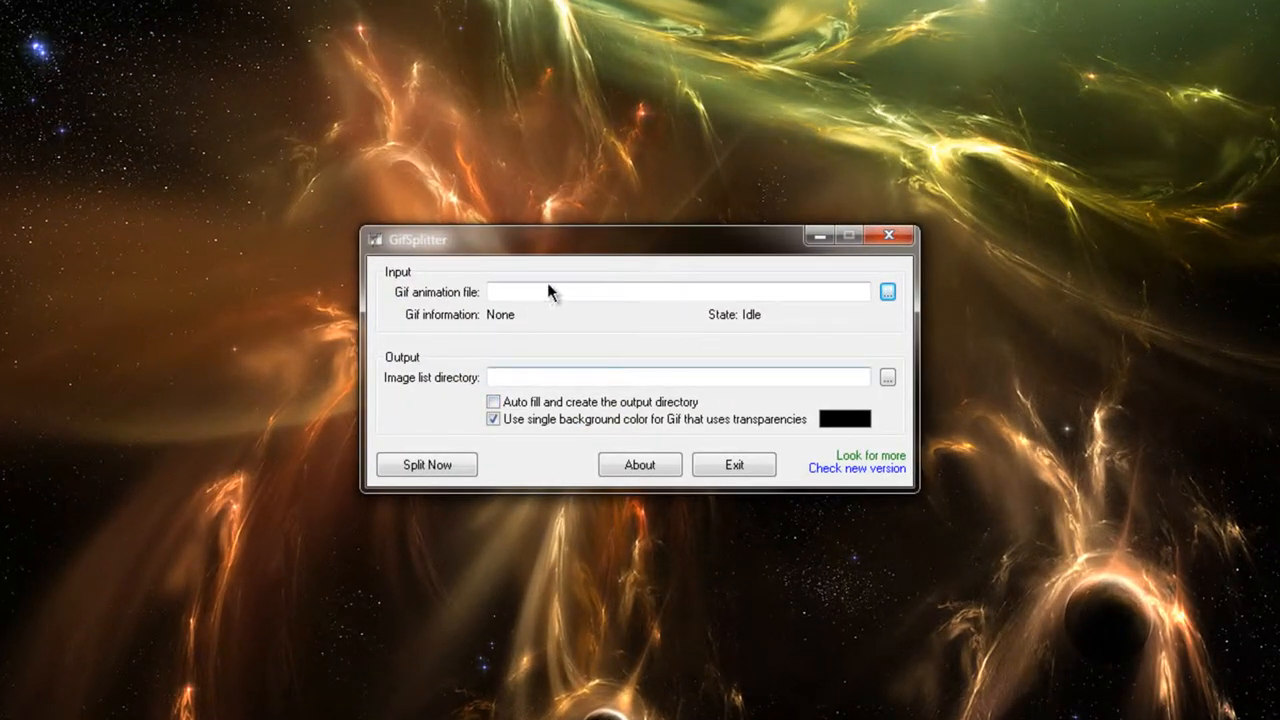
{"action": "mouse_move", "coordinate": [1040, 500]}
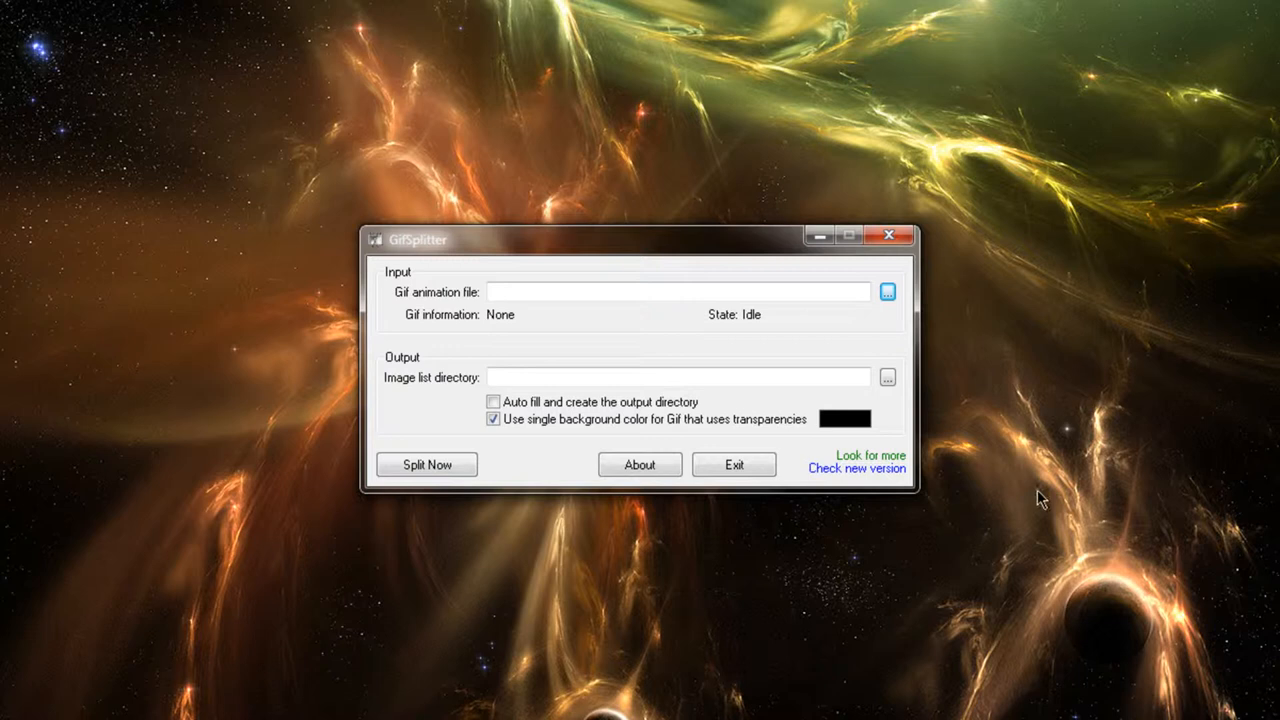
{"action": "mouse_move", "coordinate": [958, 334]}
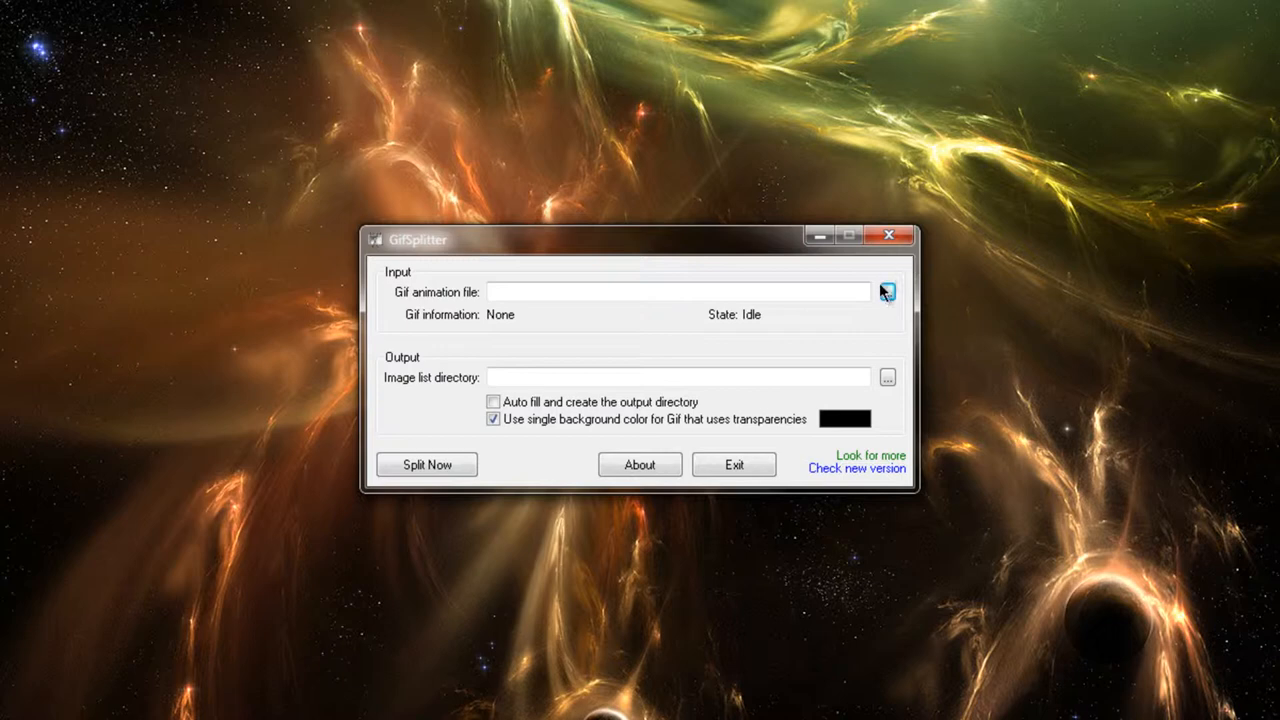
Load the animated GIF as input, reported as 256 x 256 with 72 frames
{"action": "left_click", "coordinate": [886, 291]}
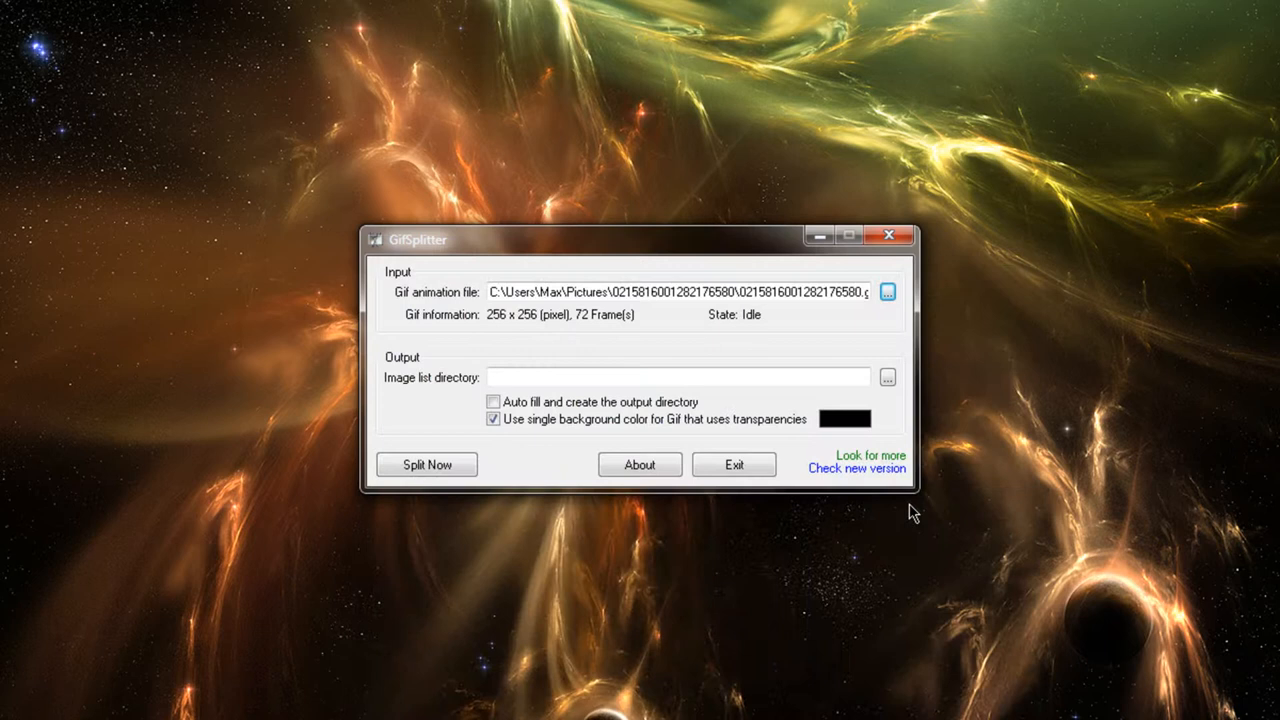
{"action": "mouse_move", "coordinate": [1145, 482]}
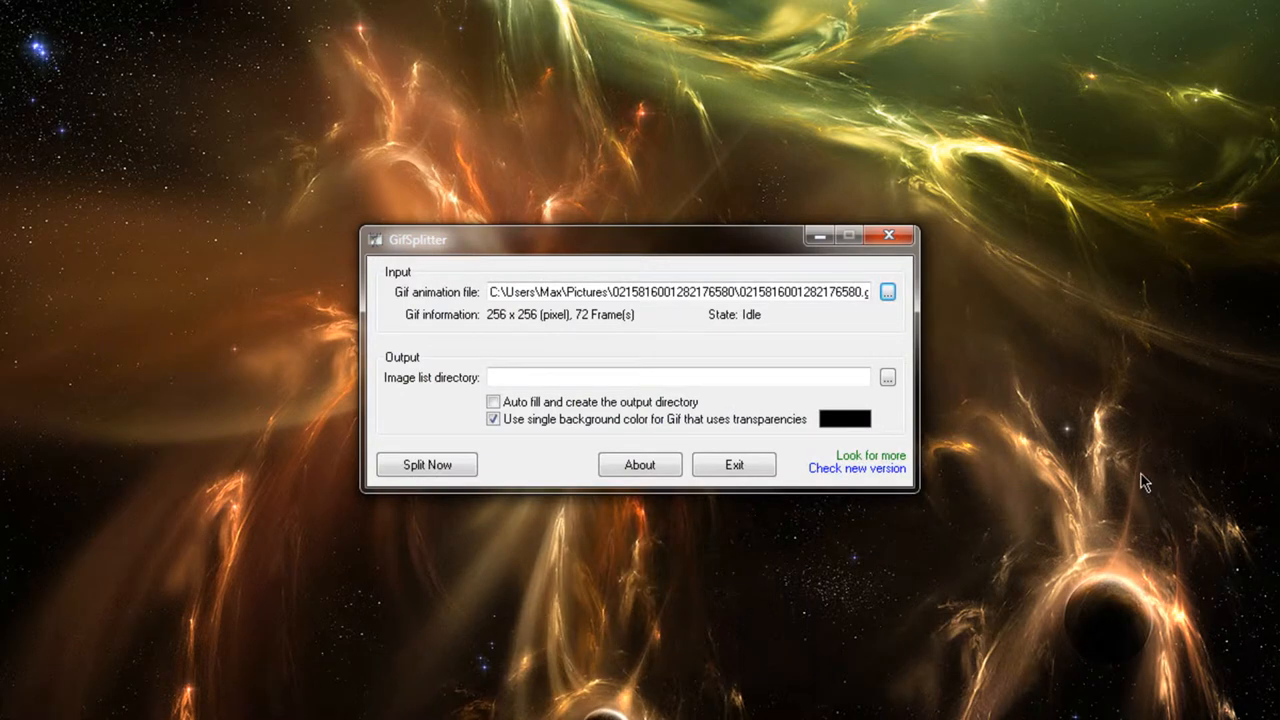
{"action": "mouse_move", "coordinate": [583, 335]}
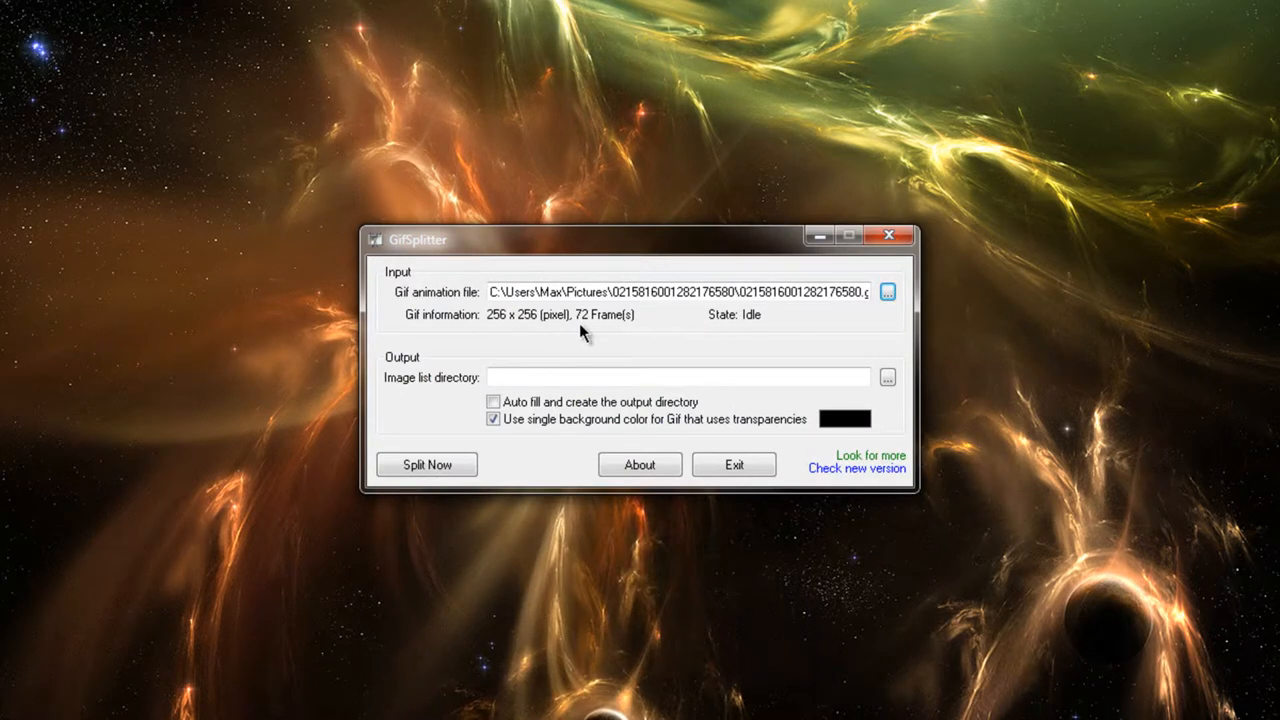
{"action": "mouse_move", "coordinate": [593, 330]}
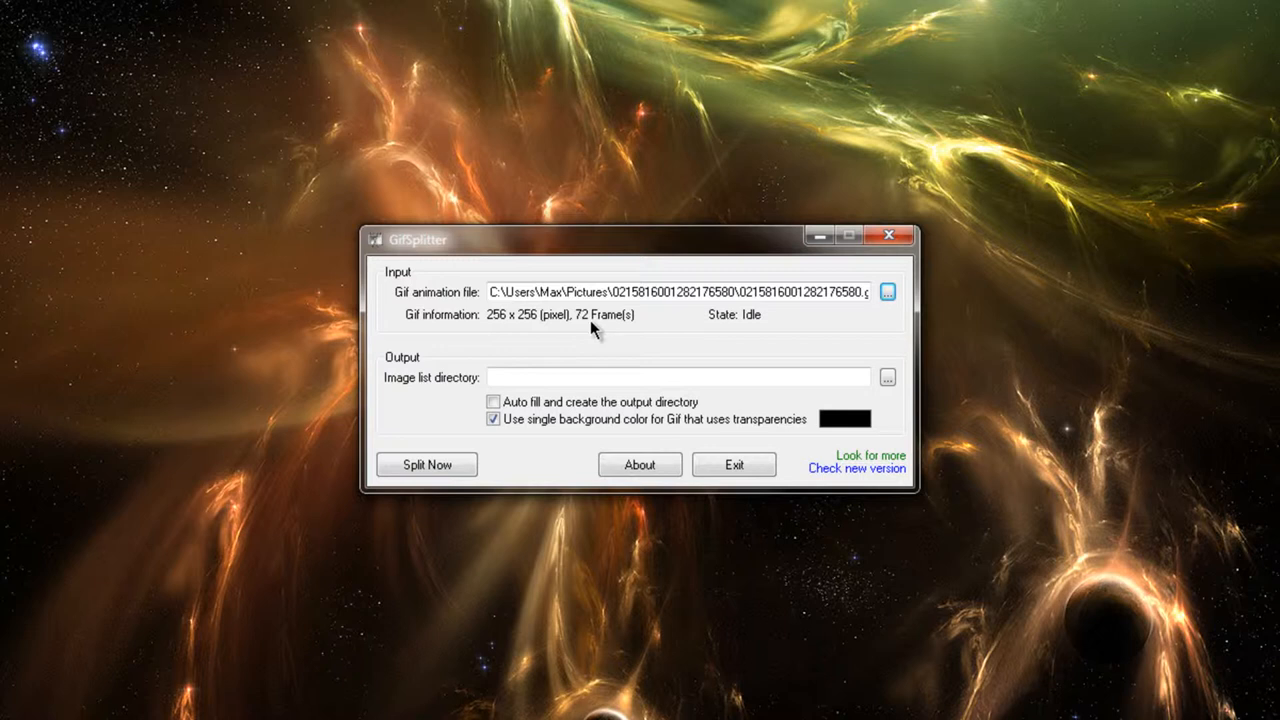
{"action": "mouse_move", "coordinate": [628, 343]}
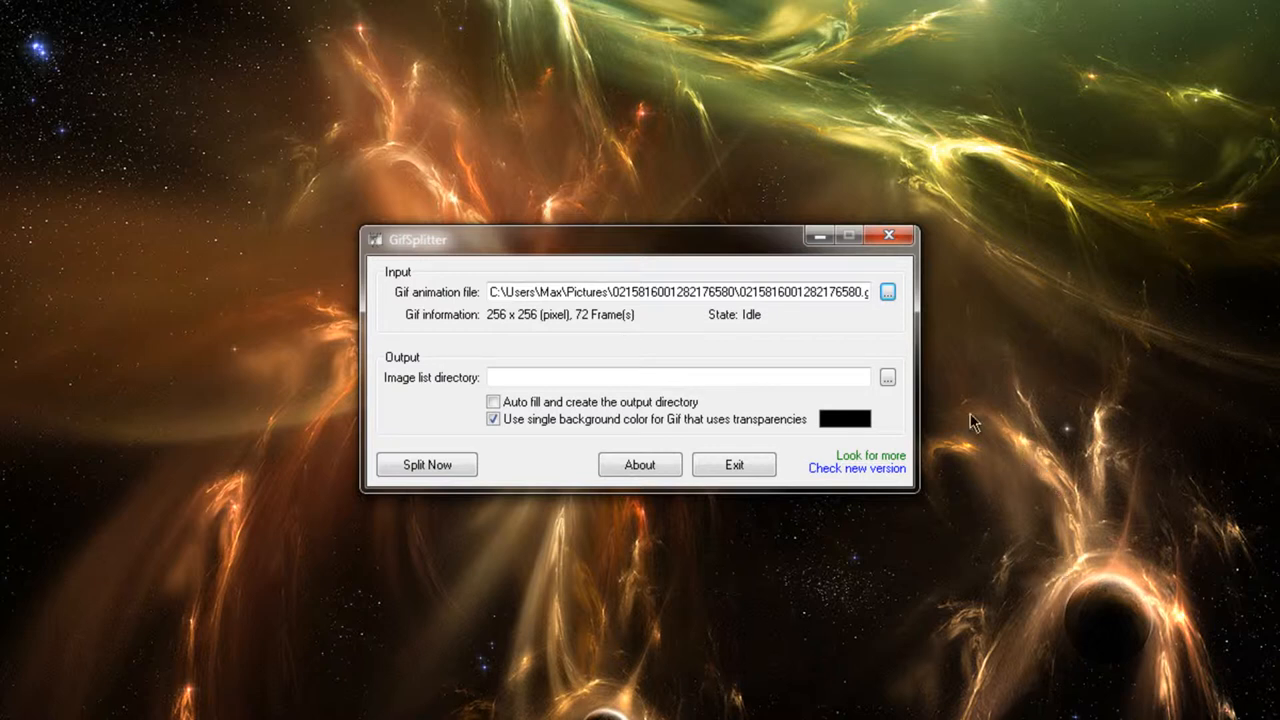
{"action": "mouse_move", "coordinate": [660, 305]}
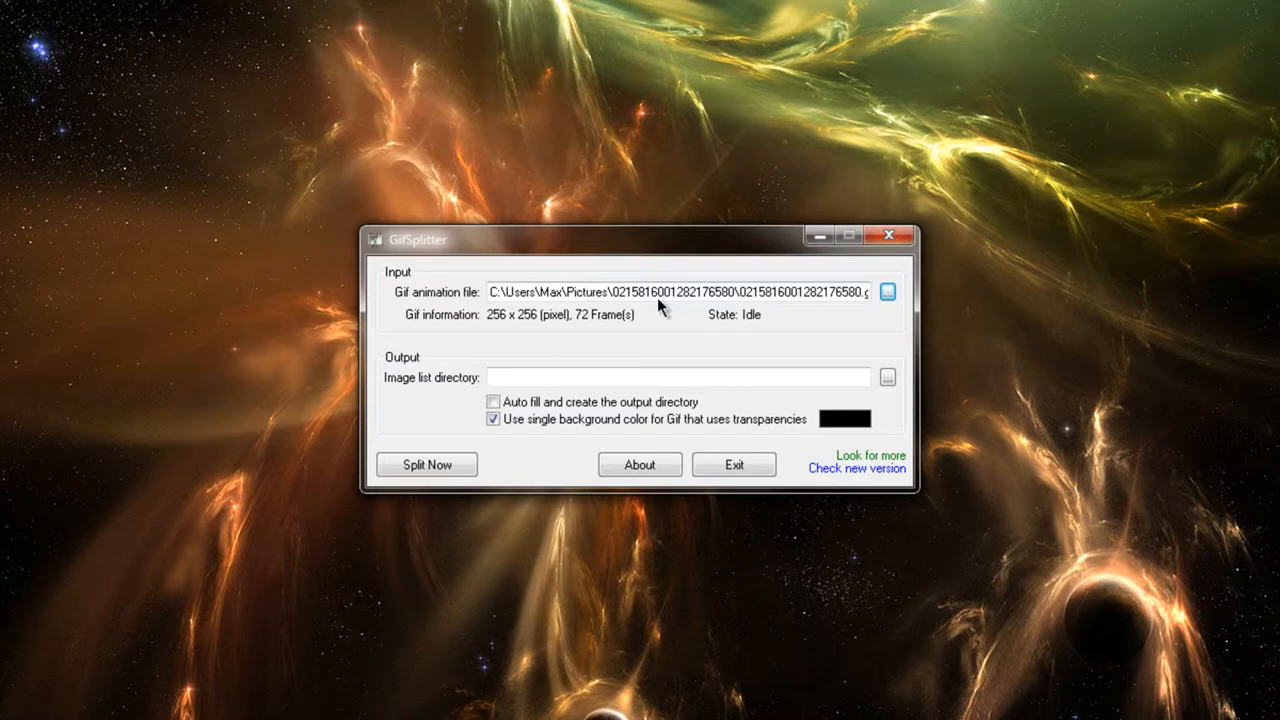
{"action": "mouse_move", "coordinate": [415, 378]}
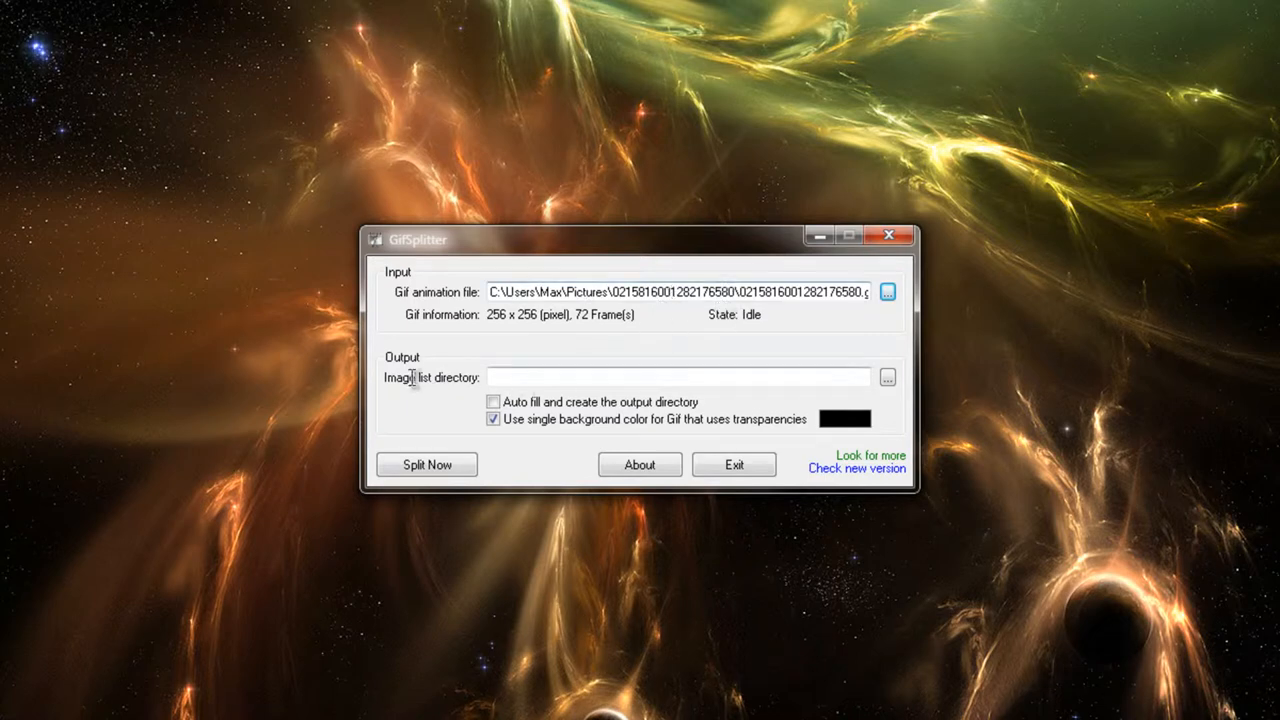
Set the image list directory to Users > My Pictures > SplitGifs > Grenade
{"action": "left_click", "coordinate": [887, 377]}
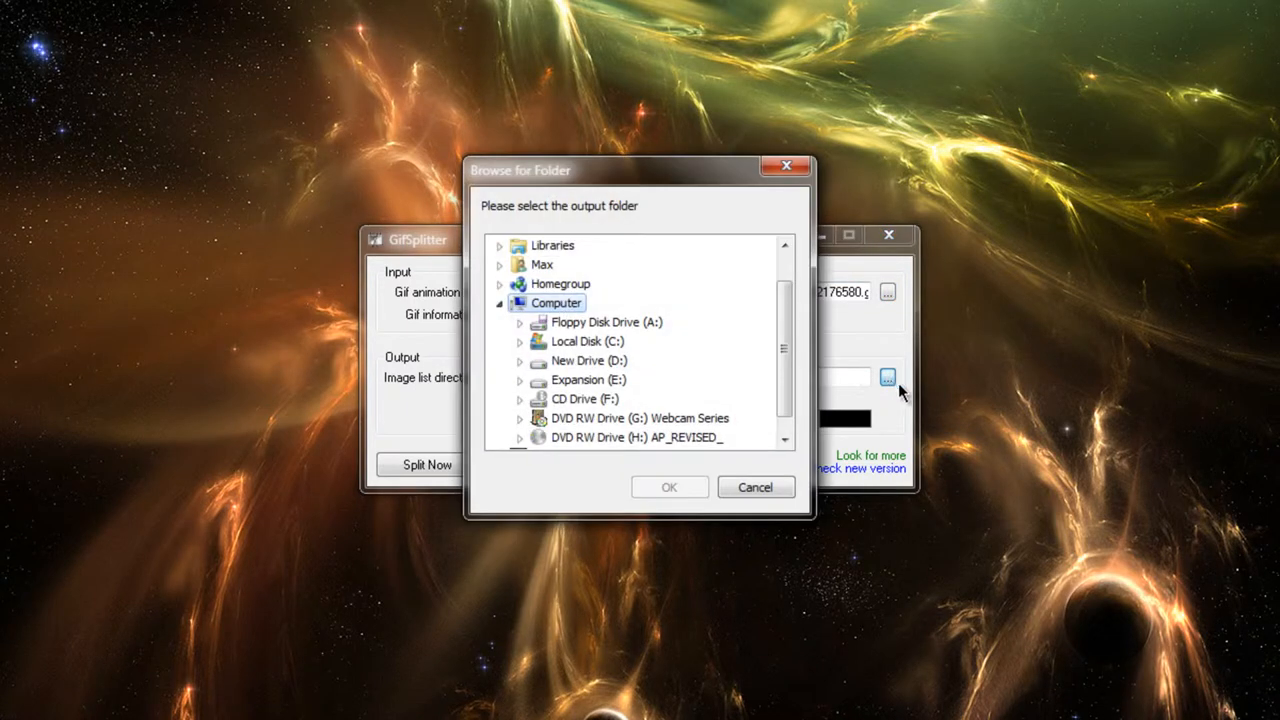
{"action": "scroll", "scroll_direction": "down", "scroll_amount": 3}
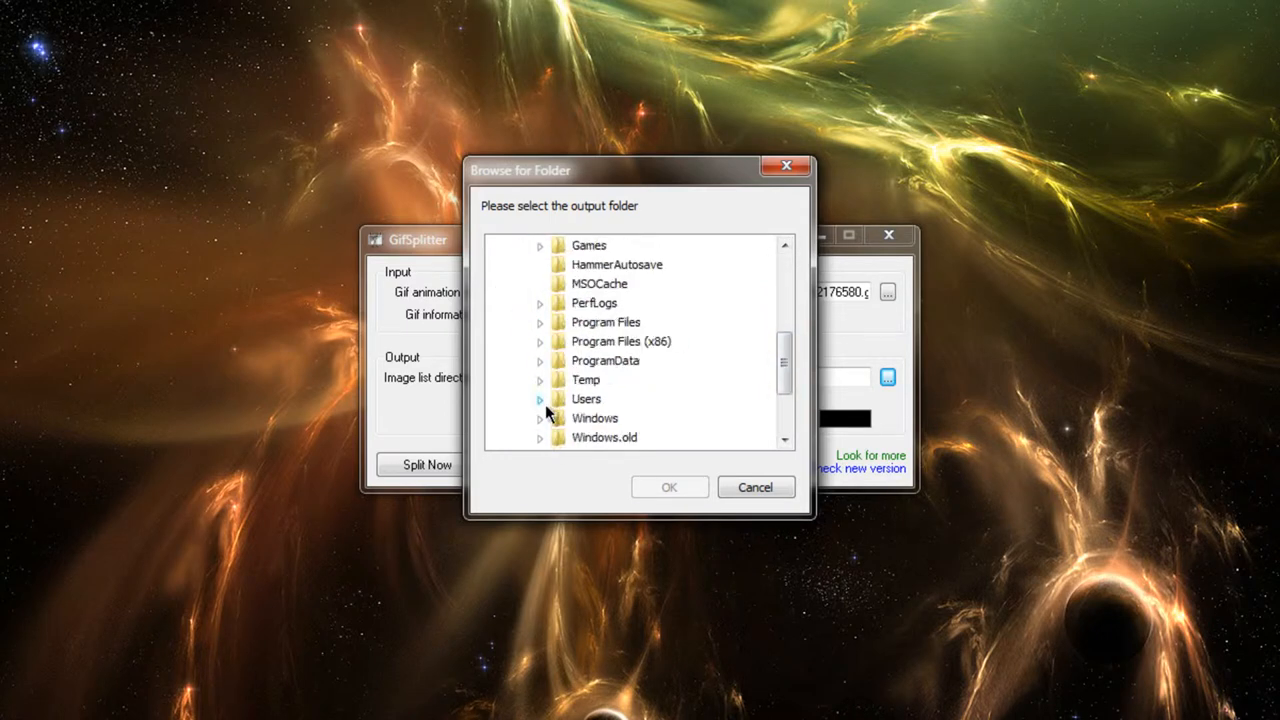
{"action": "left_click", "coordinate": [539, 399]}
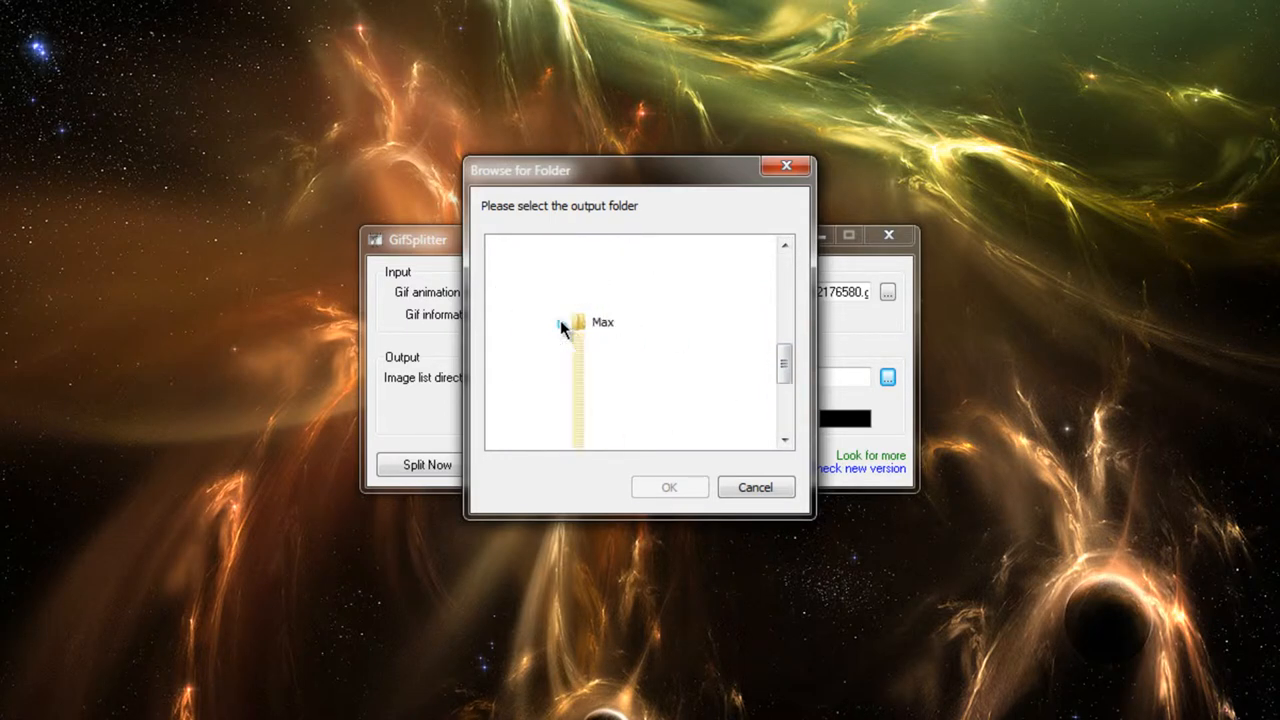
{"action": "left_click", "coordinate": [560, 322]}
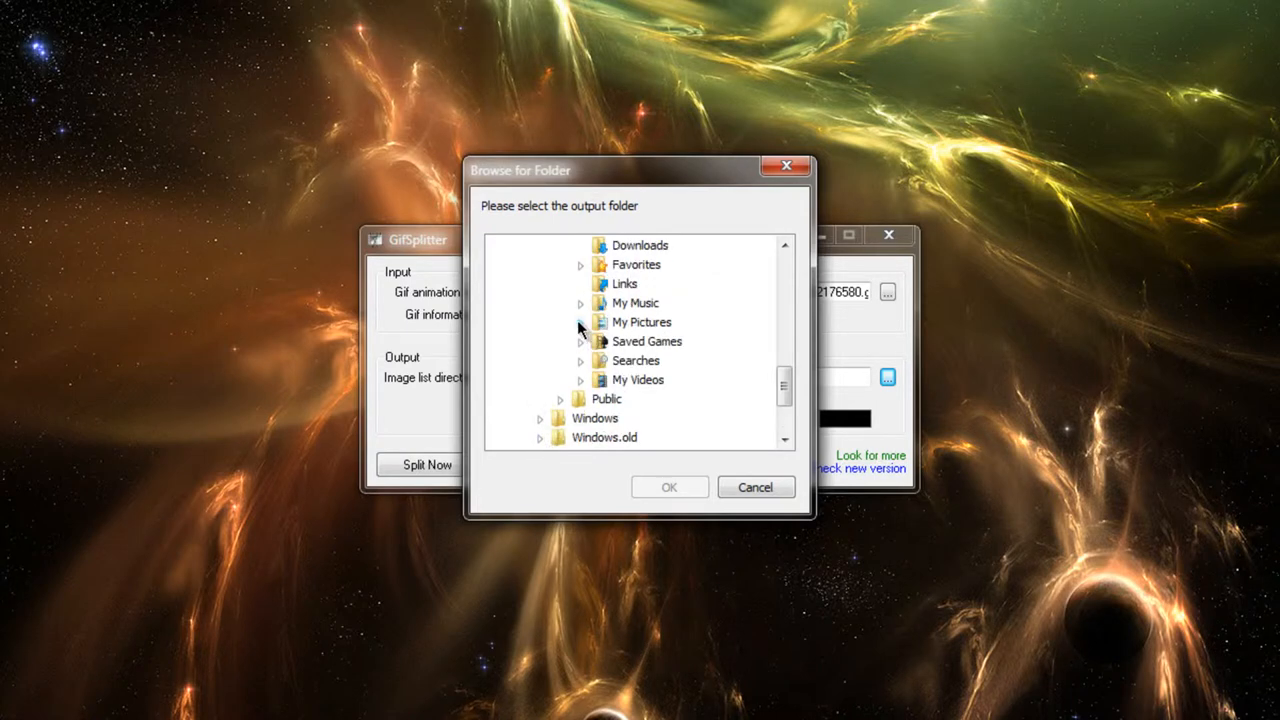
{"action": "left_click", "coordinate": [600, 302]}
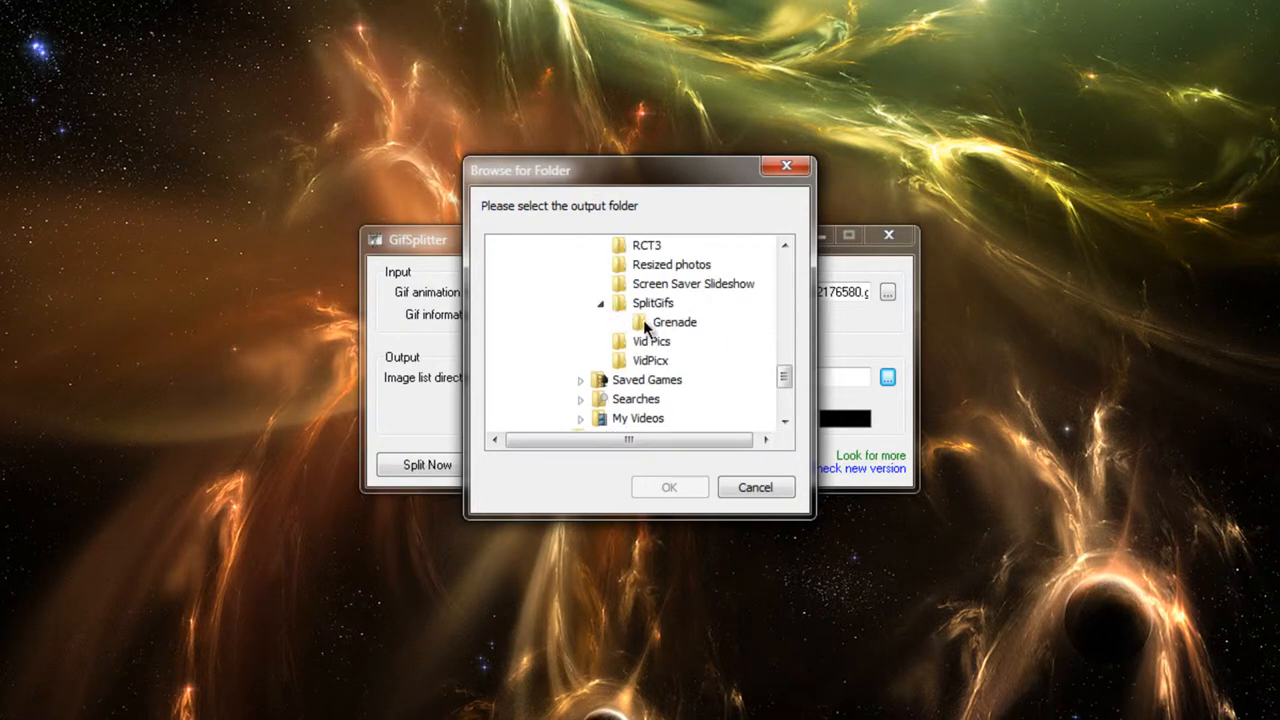
{"action": "left_click", "coordinate": [669, 487]}
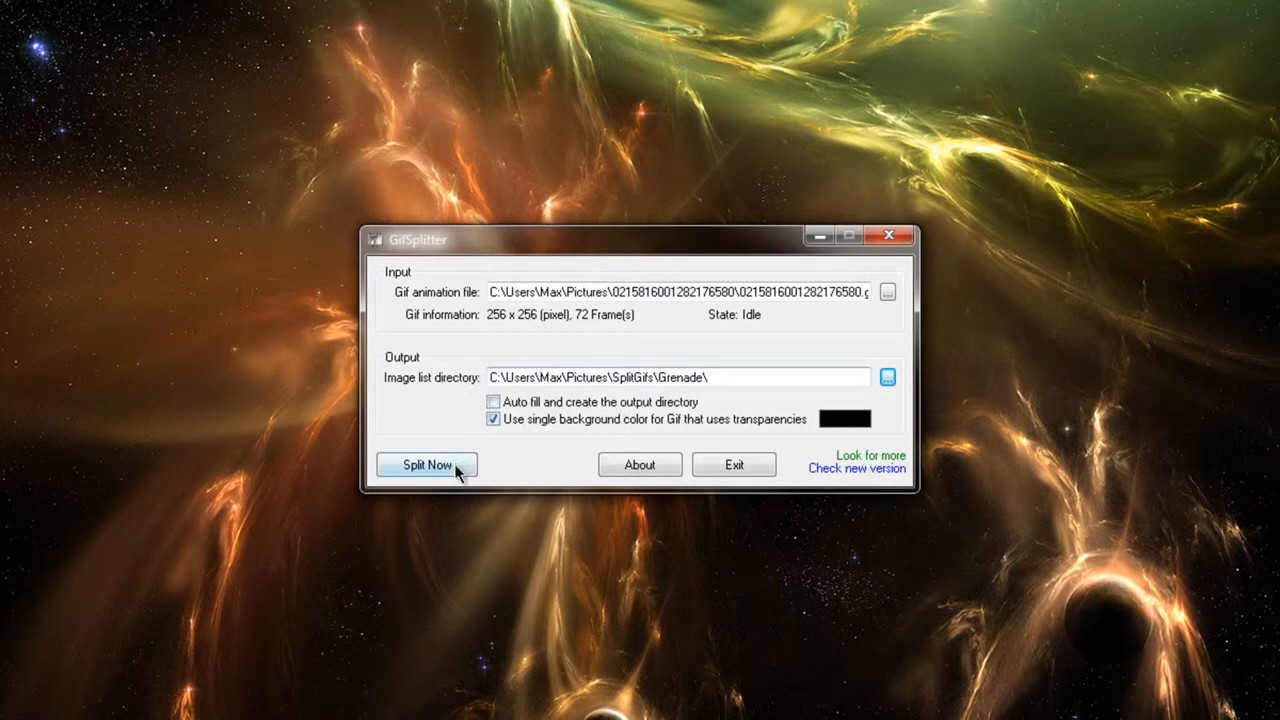
Split the GIF into frame images in the Grenade folder, then close GifSplitter
{"action": "left_click", "coordinate": [426, 464]}
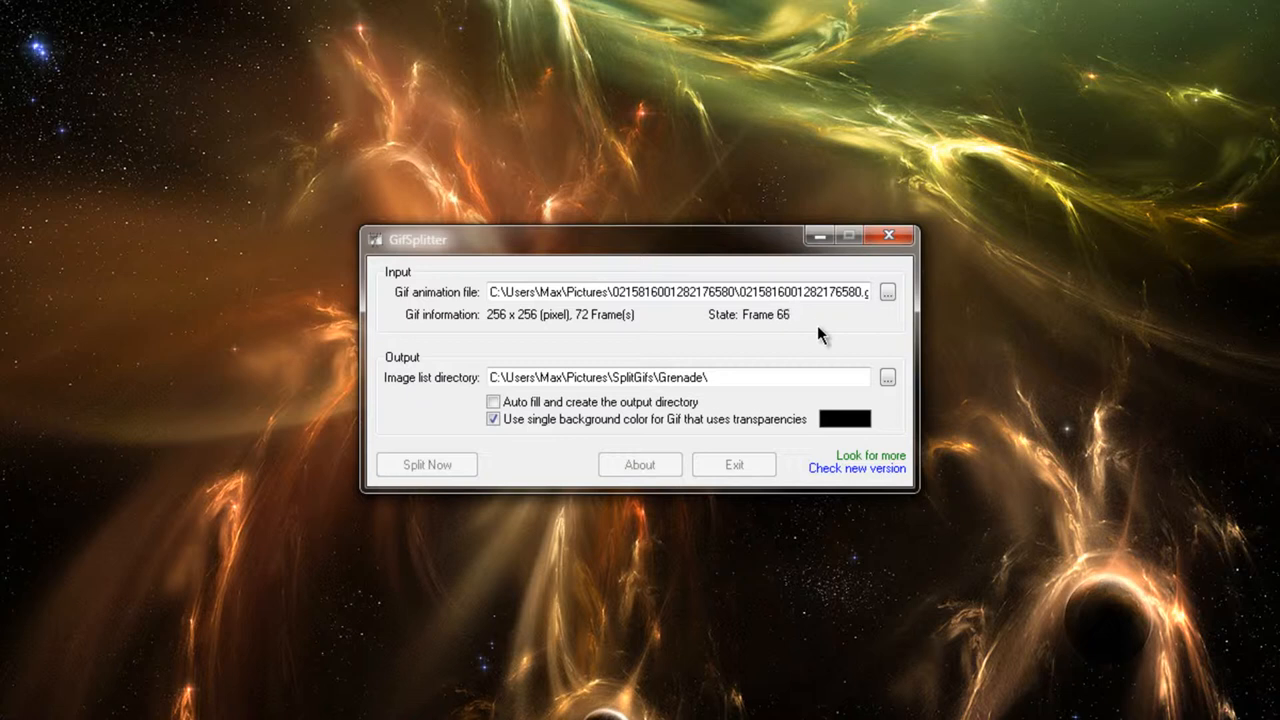
{"action": "left_click", "coordinate": [426, 464]}
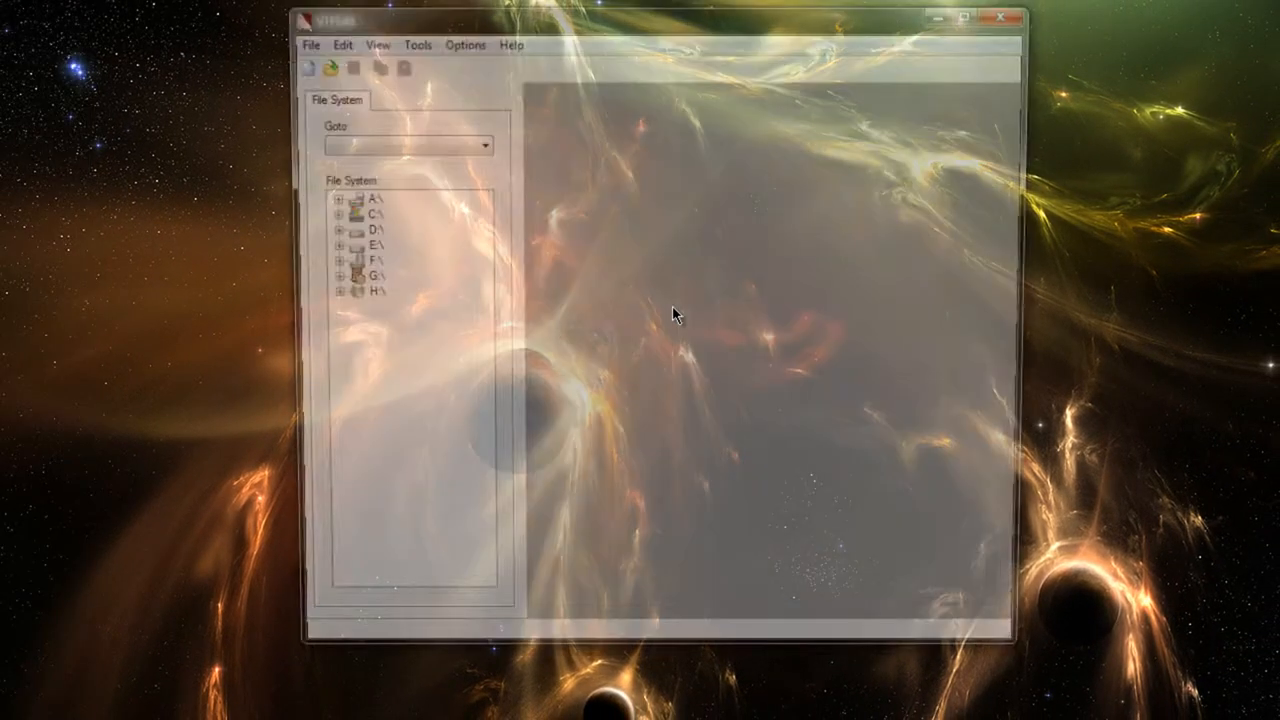
Import all grenade frames IMG00000–IMG00071 from Pictures\SplitGifs\Grenade into VTFEdit
{"action": "left_click", "coordinate": [310, 45]}
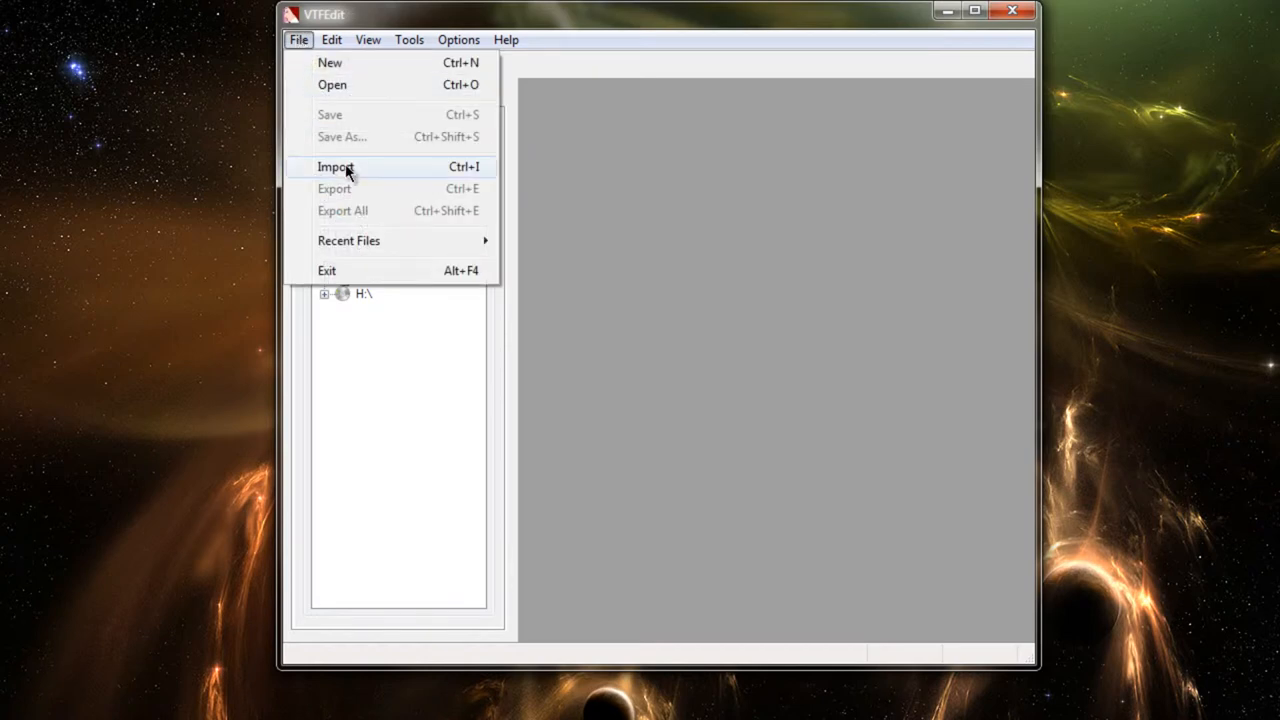
{"action": "left_click", "coordinate": [337, 167]}
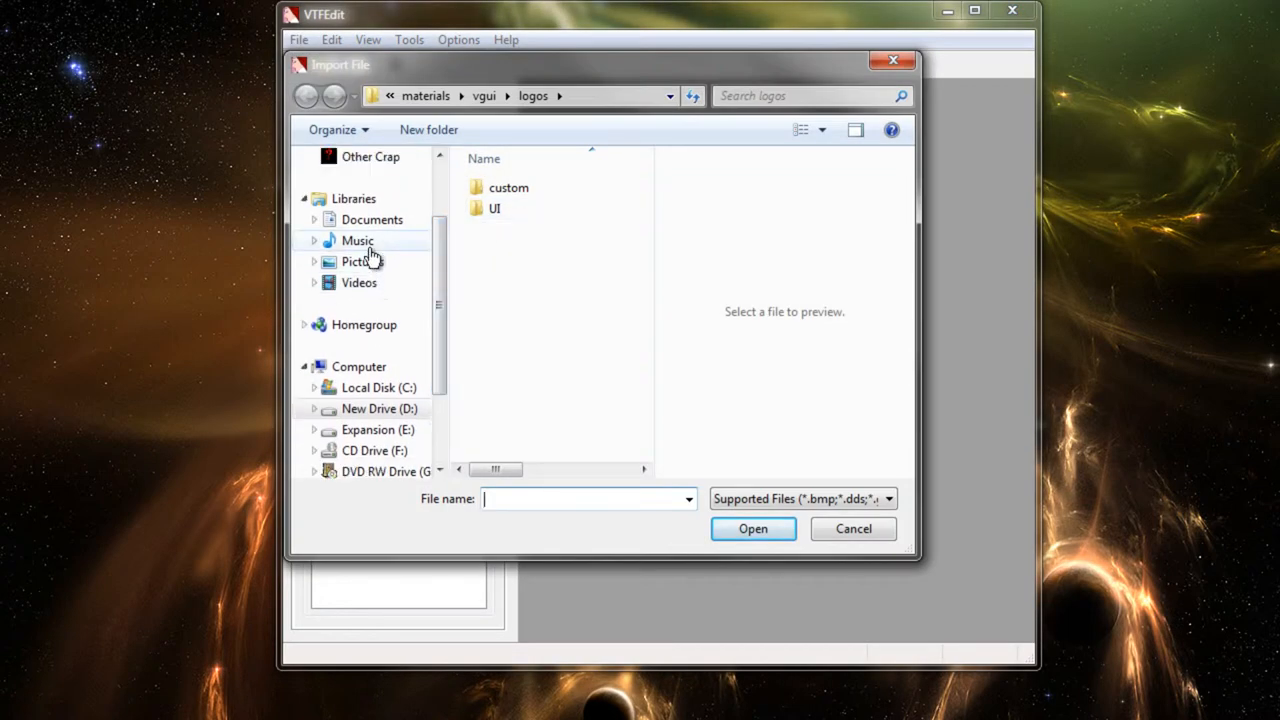
{"action": "left_click", "coordinate": [362, 261]}
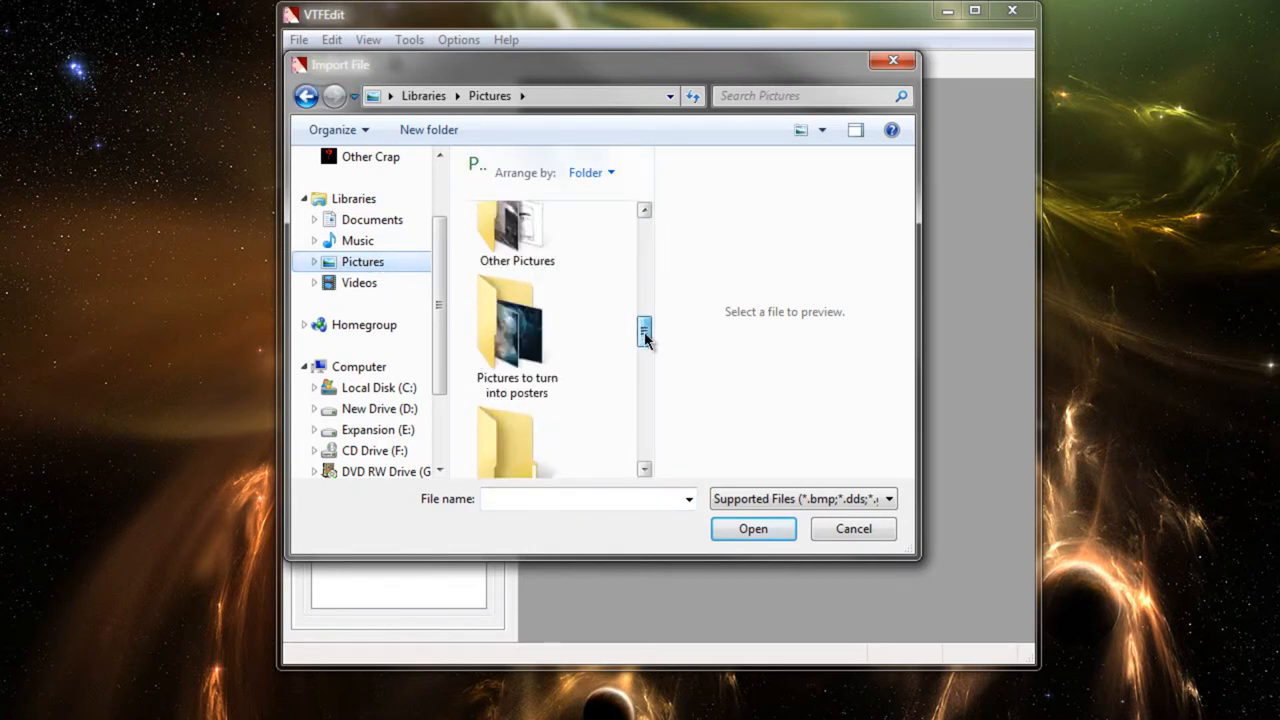
{"action": "scroll", "scroll_direction": "down", "scroll_amount": 3}
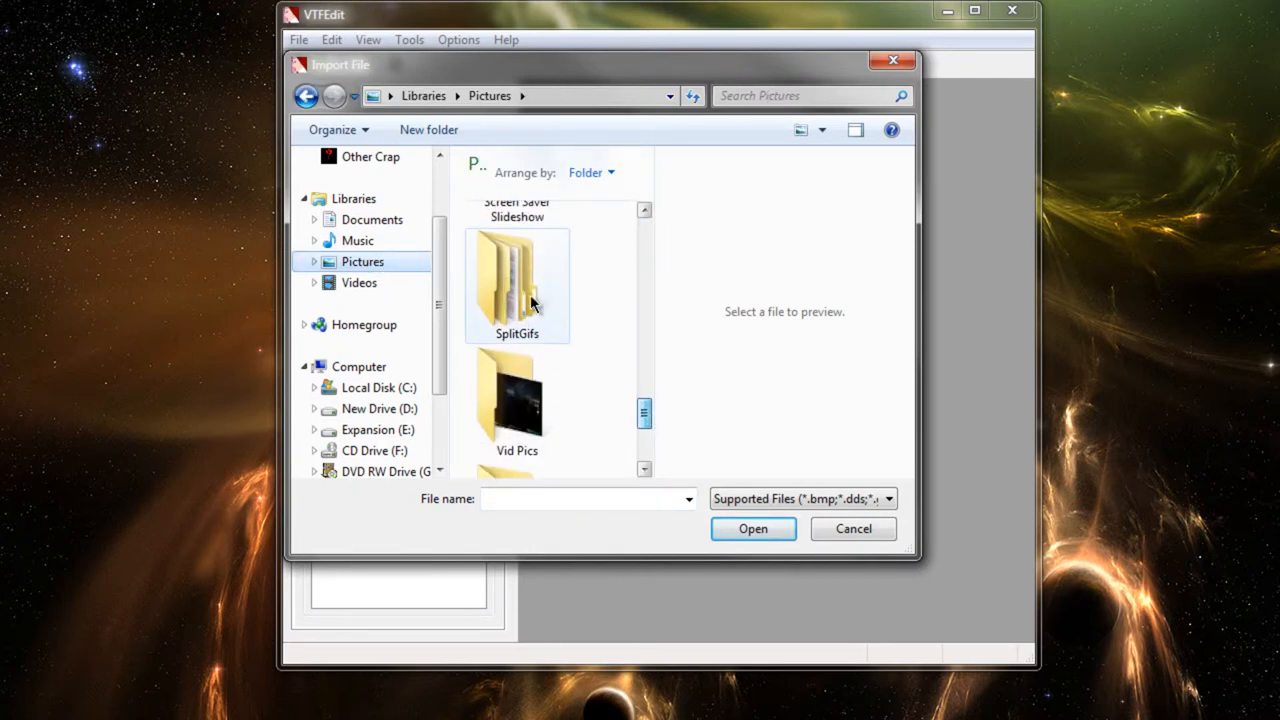
{"action": "double_click", "coordinate": [516, 270]}
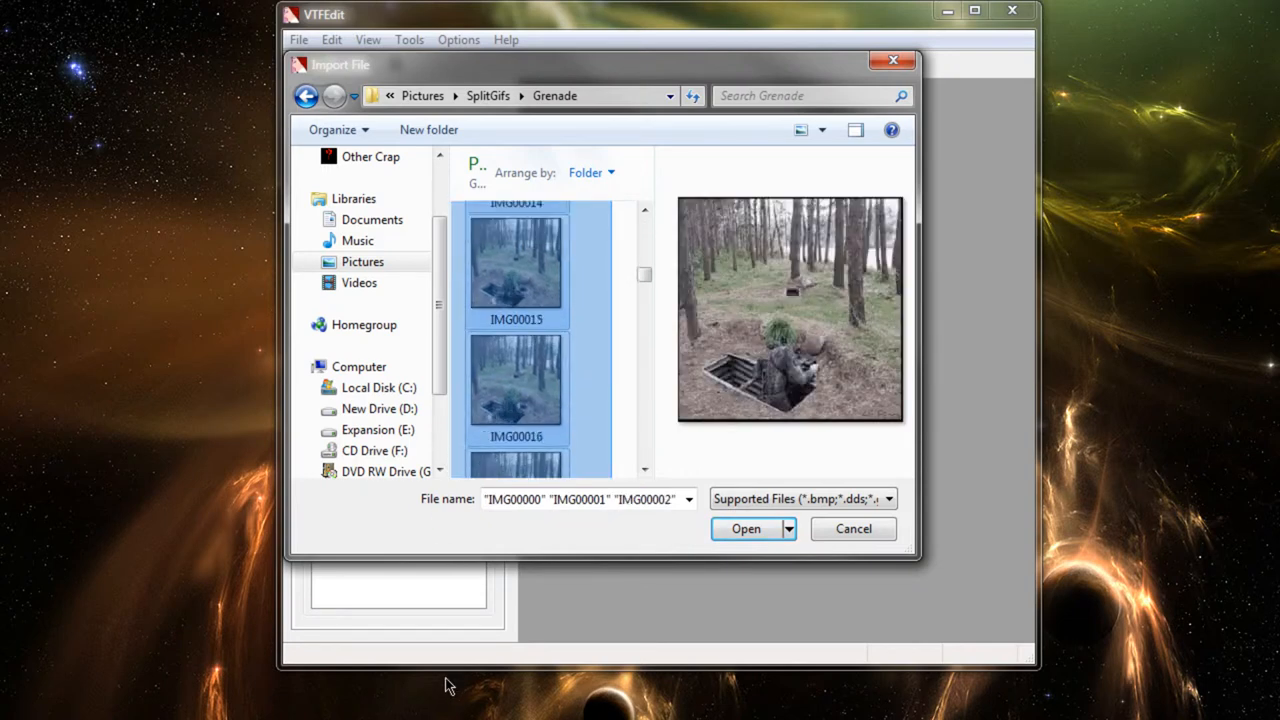
{"action": "scroll", "scroll_direction": "down", "scroll_amount": 3}
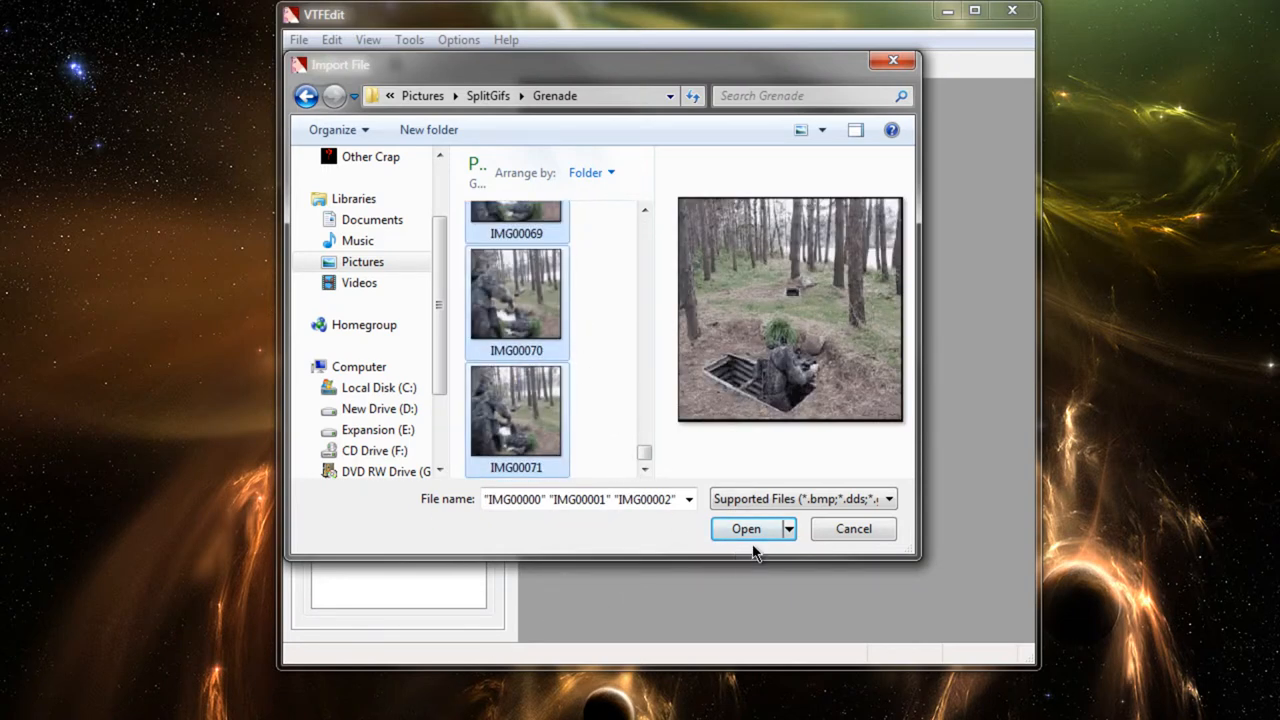
{"action": "left_click", "coordinate": [745, 528]}
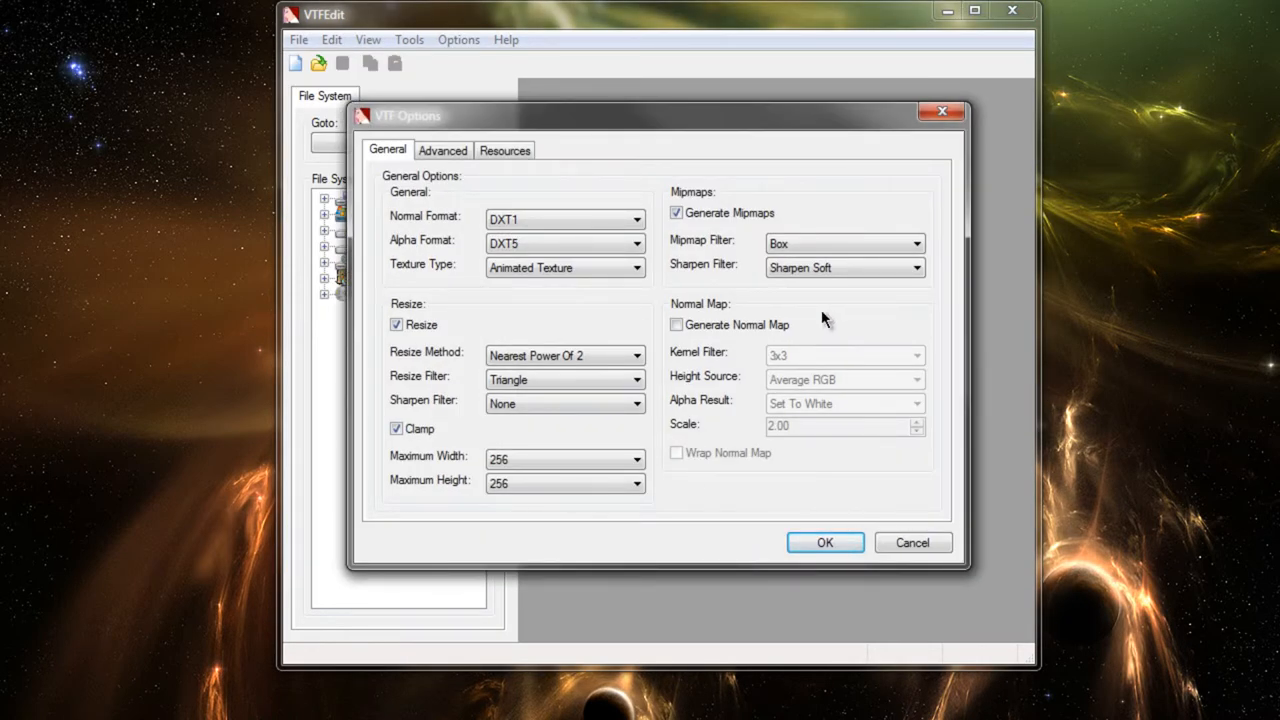
{"action": "mouse_move", "coordinate": [660, 163]}
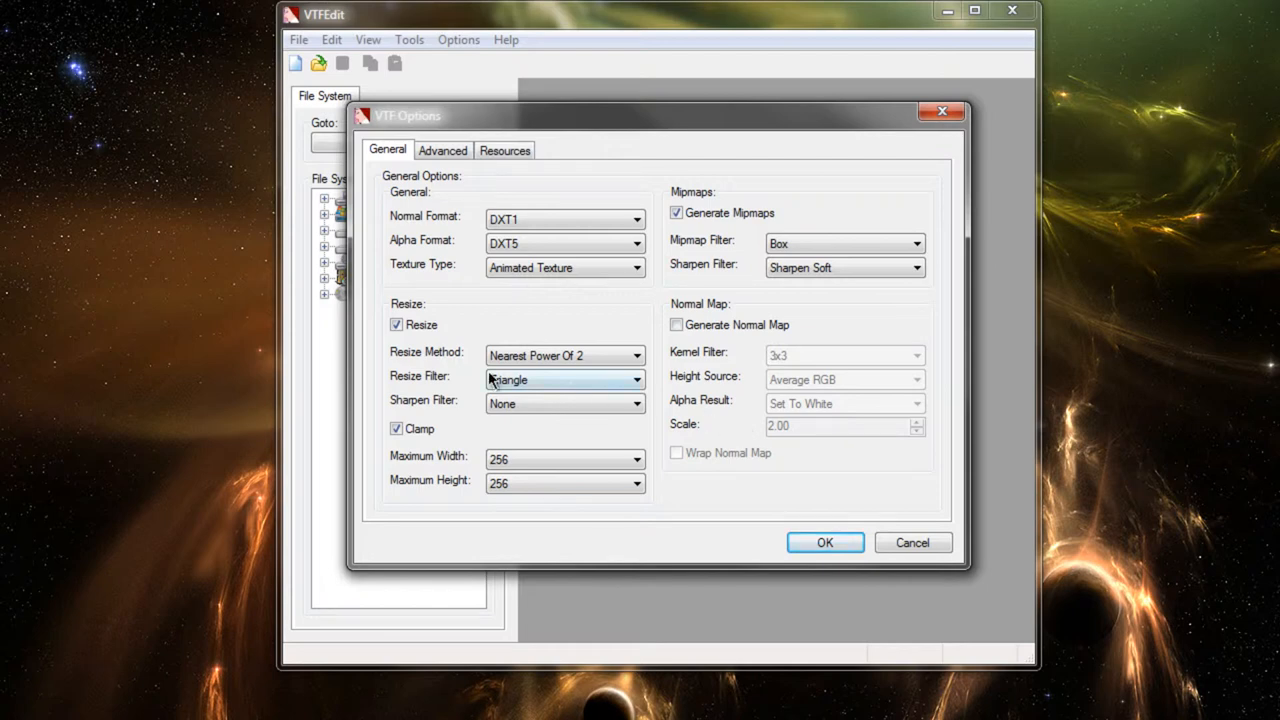
{"action": "mouse_move", "coordinate": [540, 355]}
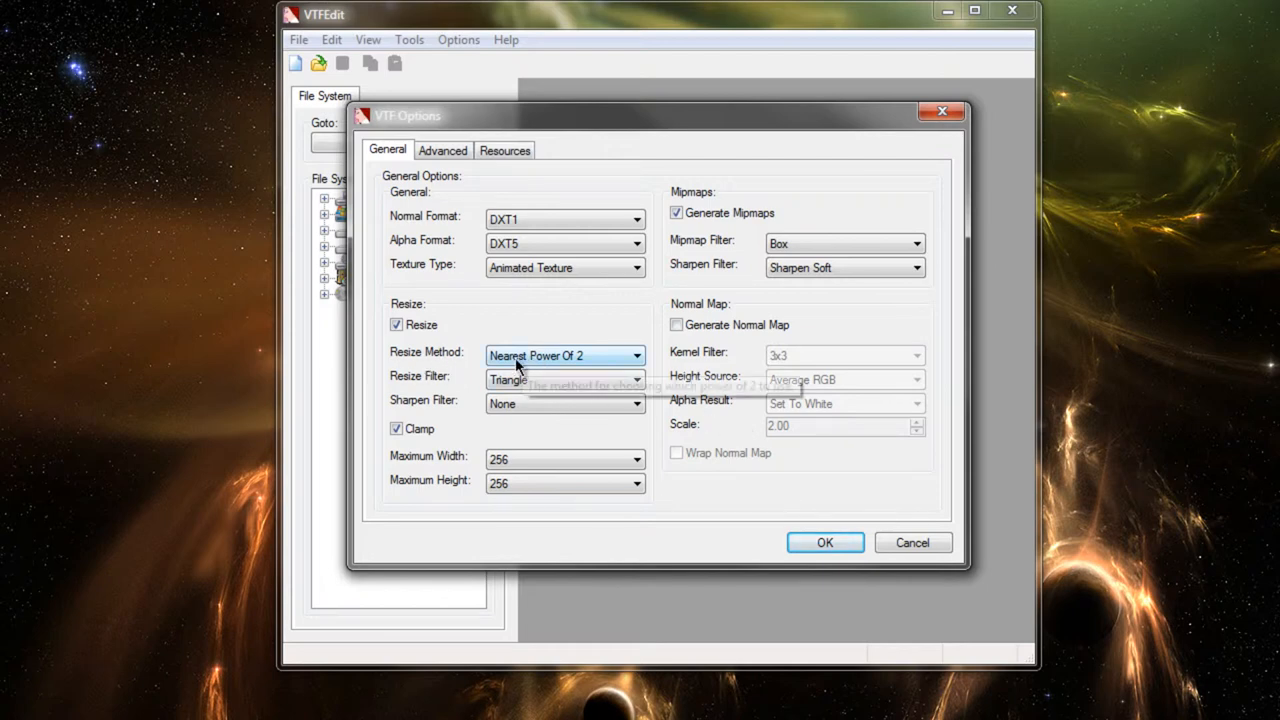
{"action": "mouse_move", "coordinate": [435, 462]}
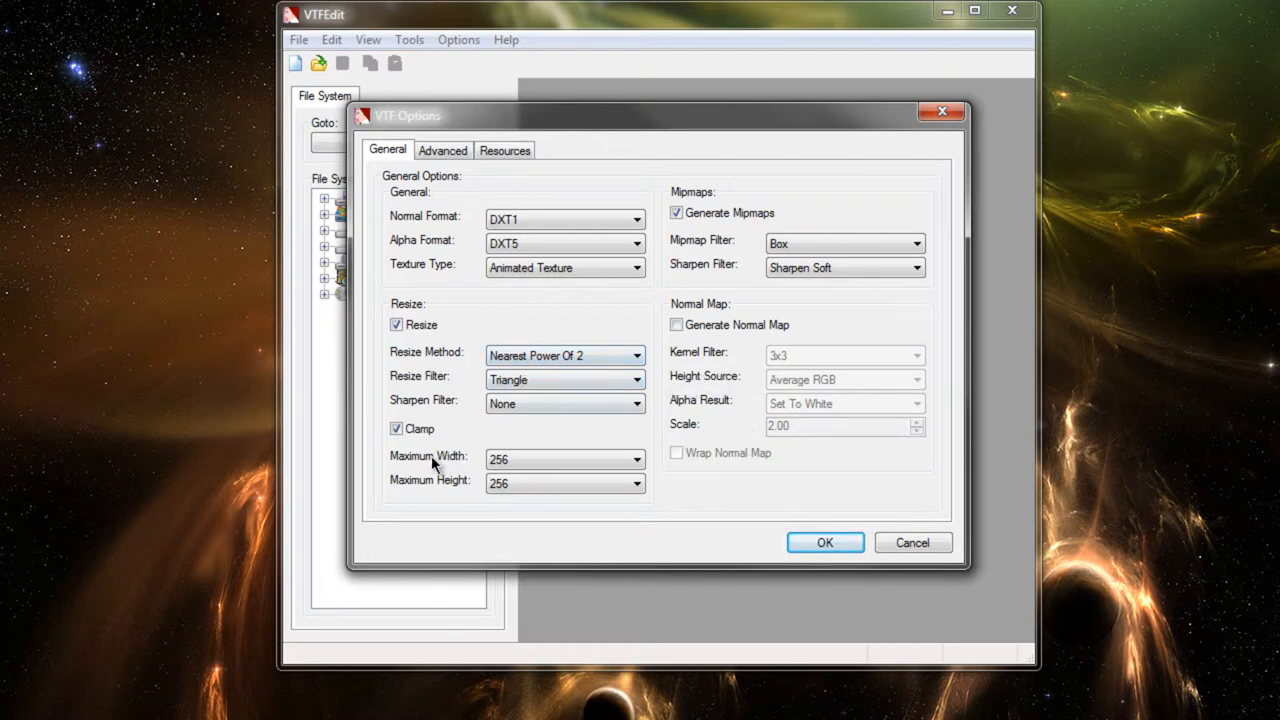
{"action": "mouse_move", "coordinate": [393, 492]}
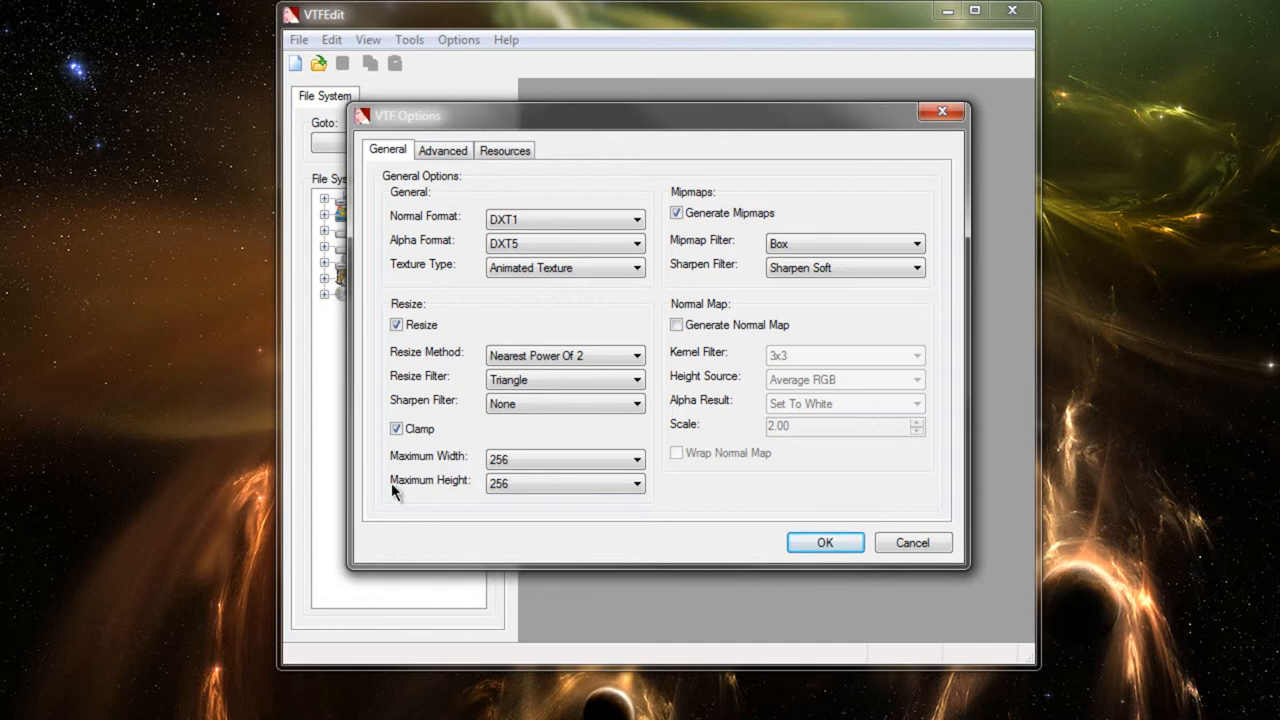
Keep maximum width at 256 and accept the animated texture options
{"action": "left_click", "coordinate": [636, 459]}
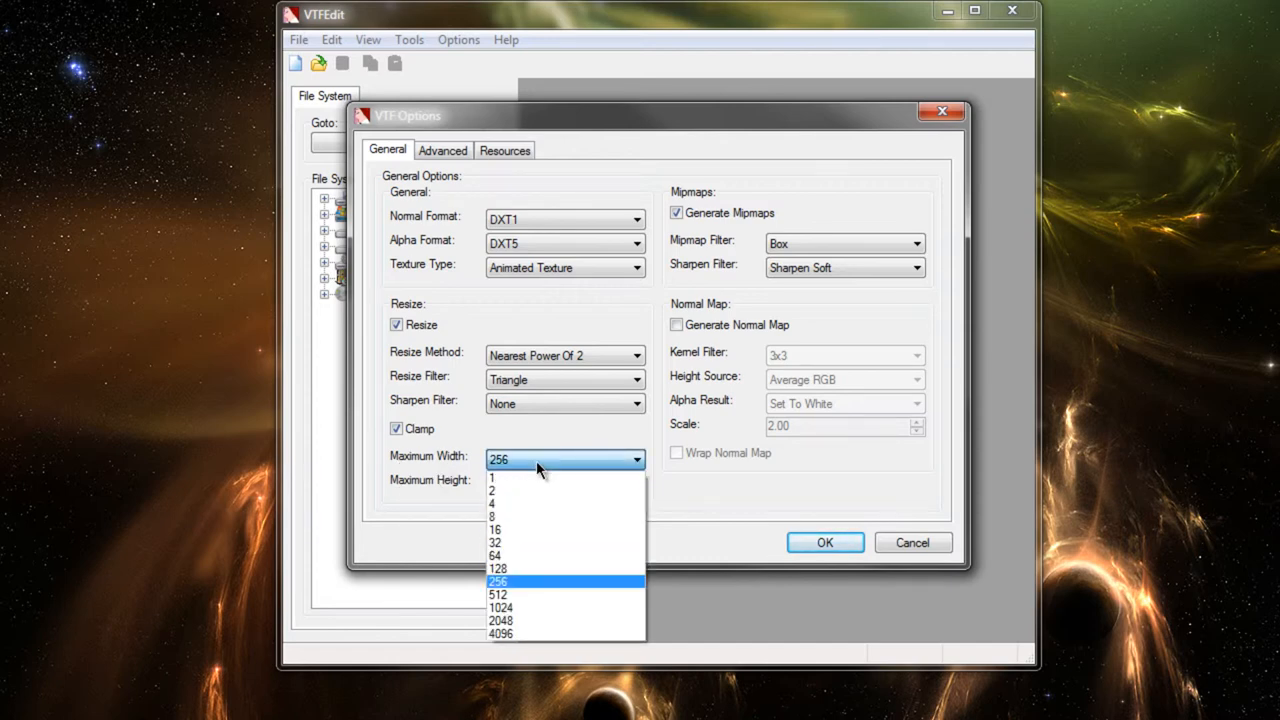
{"action": "left_click", "coordinate": [498, 581]}
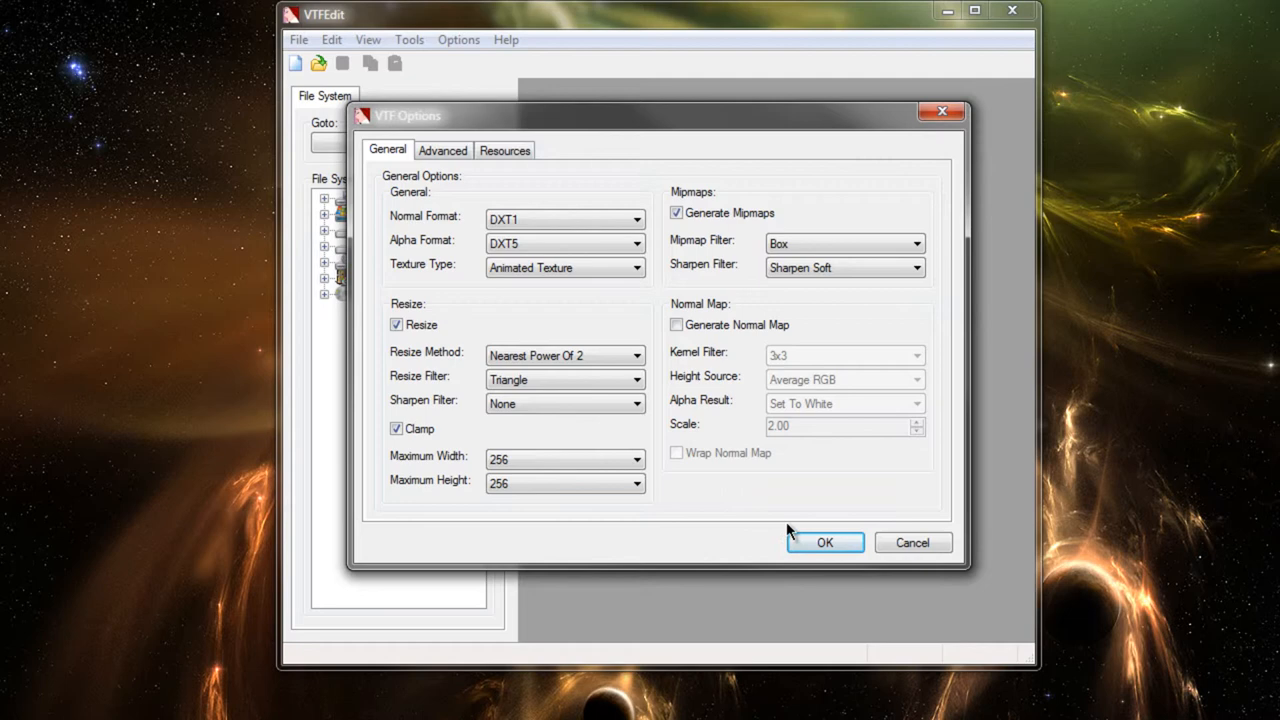
{"action": "left_click", "coordinate": [824, 542]}
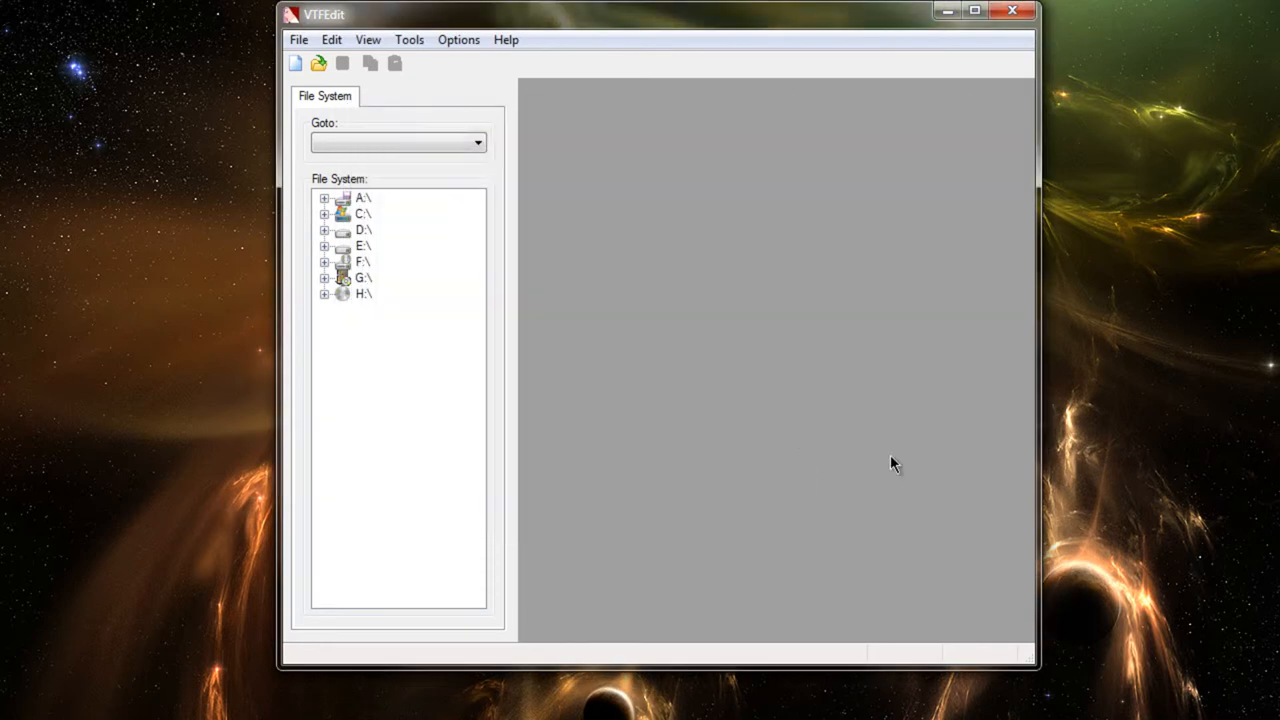
{"action": "mouse_move", "coordinate": [1150, 328]}
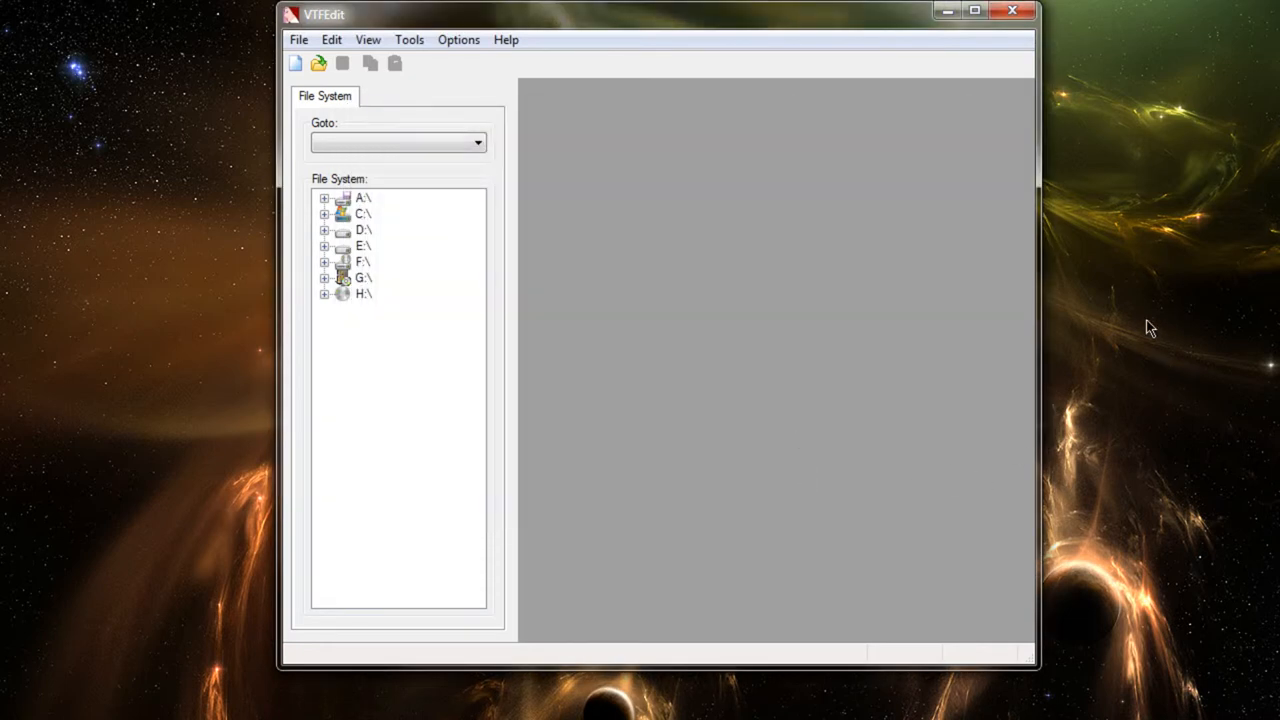
{"action": "mouse_move", "coordinate": [343, 50]}
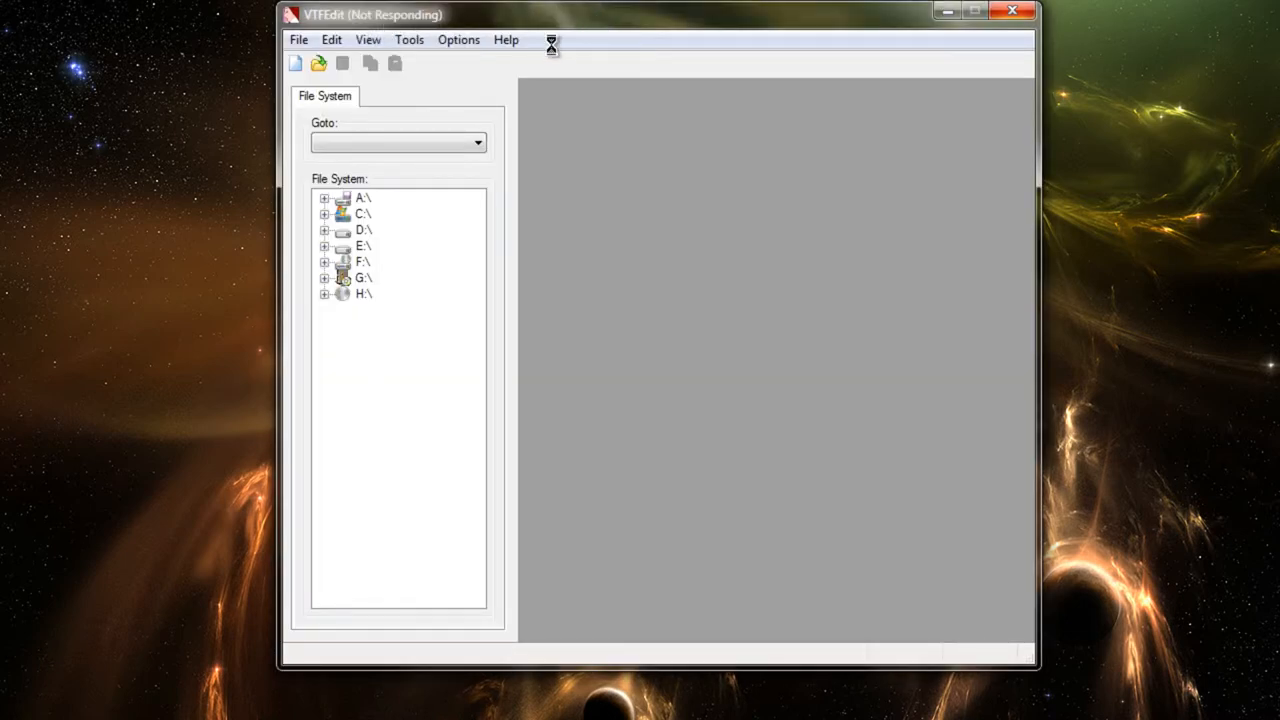
{"action": "mouse_move", "coordinate": [733, 177]}
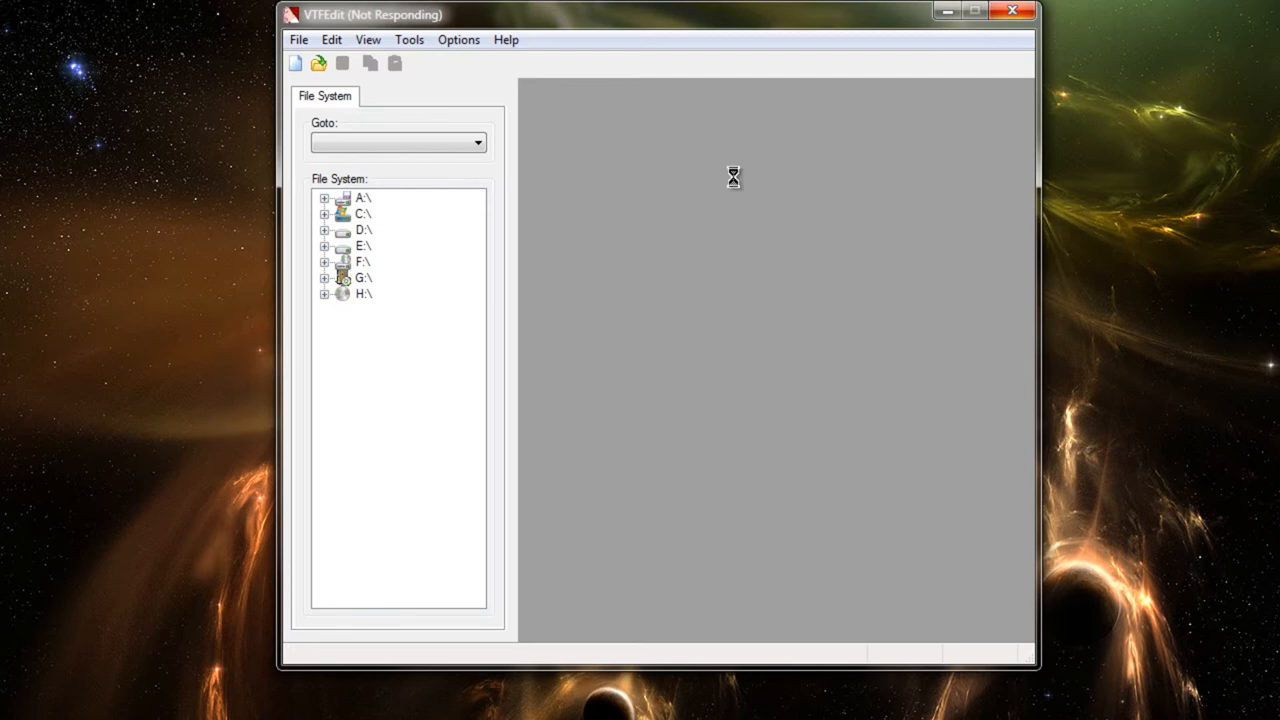
{"action": "mouse_move", "coordinate": [790, 190]}
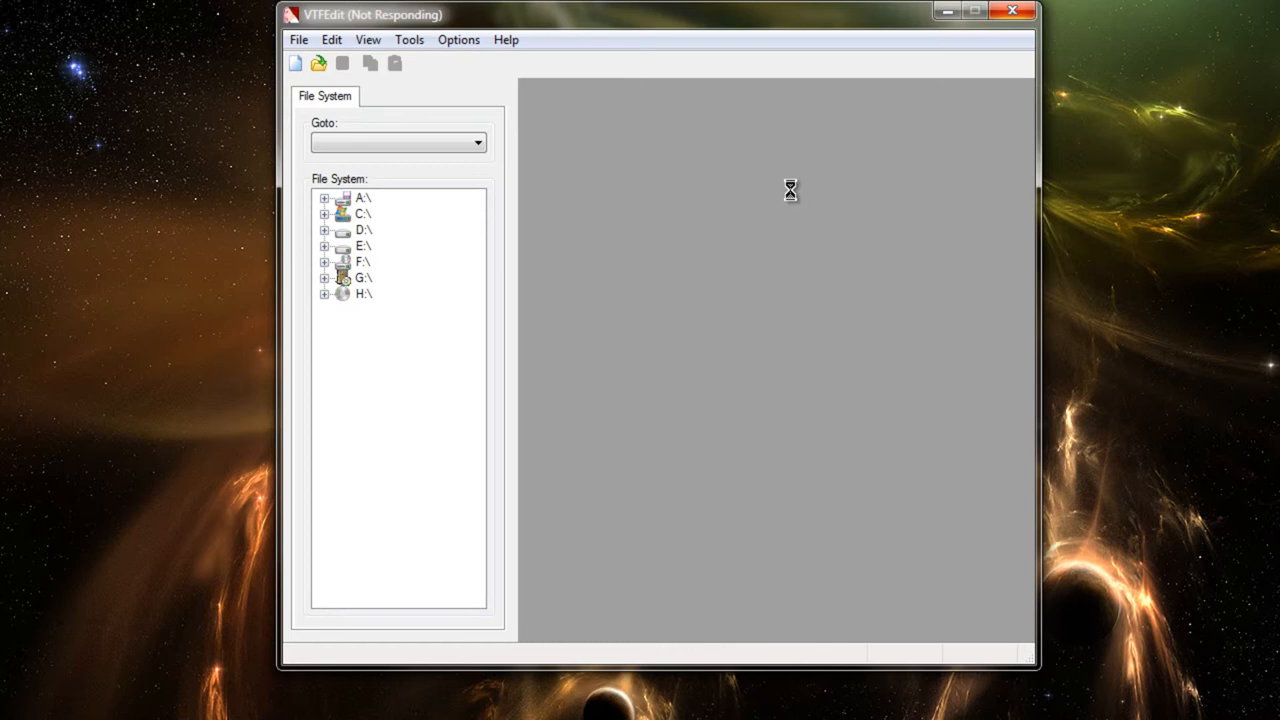
{"action": "mouse_move", "coordinate": [793, 197]}
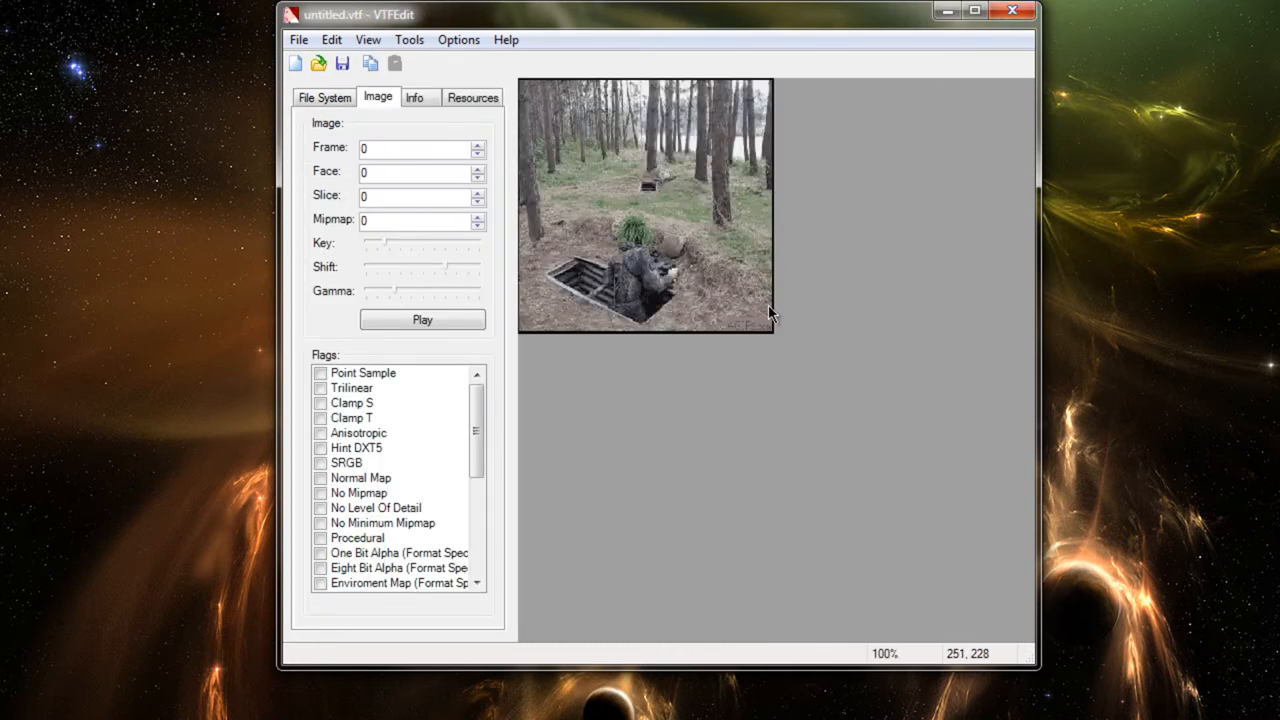
Play the imported animated texture, then stop playback at frame 36
{"action": "left_click", "coordinate": [422, 319]}
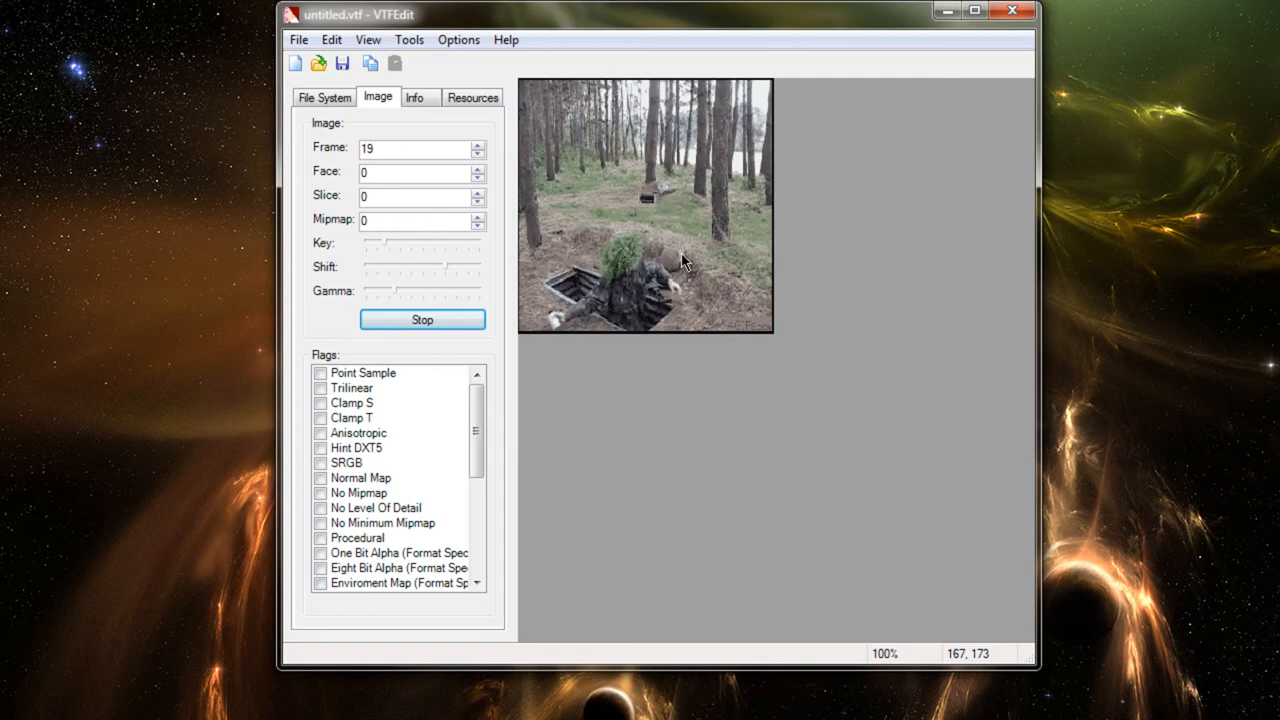
{"action": "left_click", "coordinate": [421, 319]}
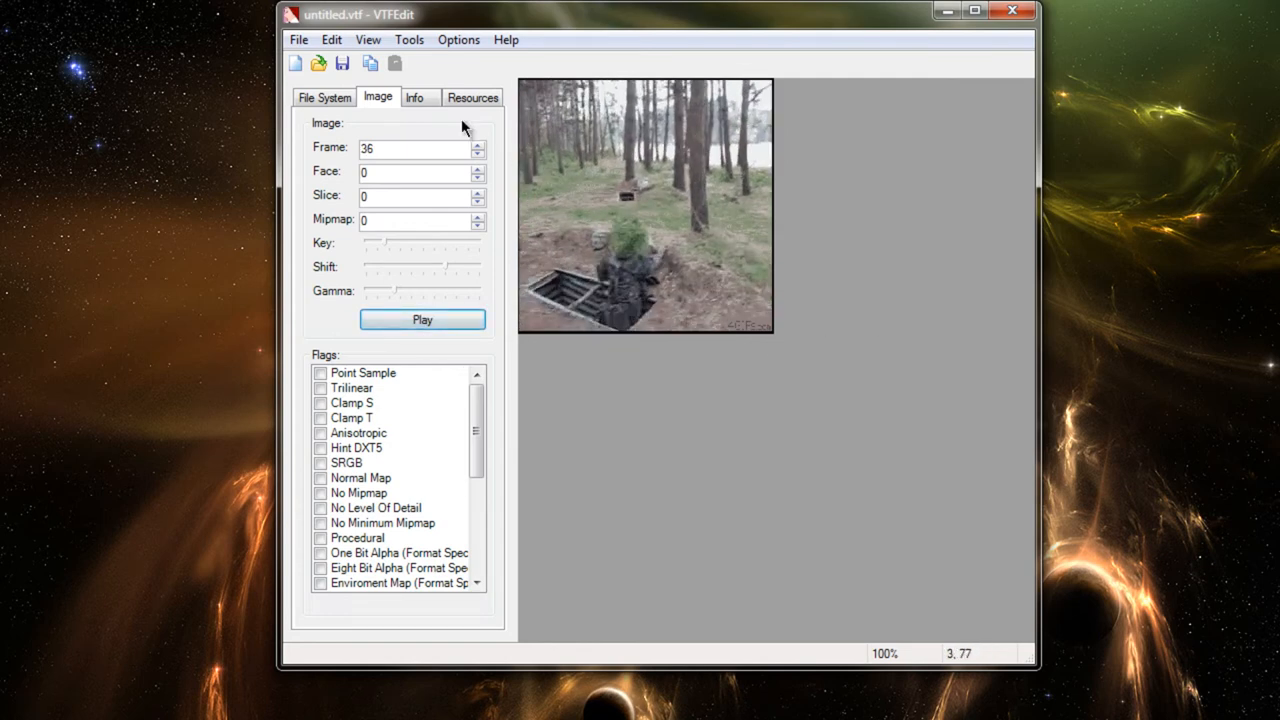
{"action": "left_click", "coordinate": [298, 39]}
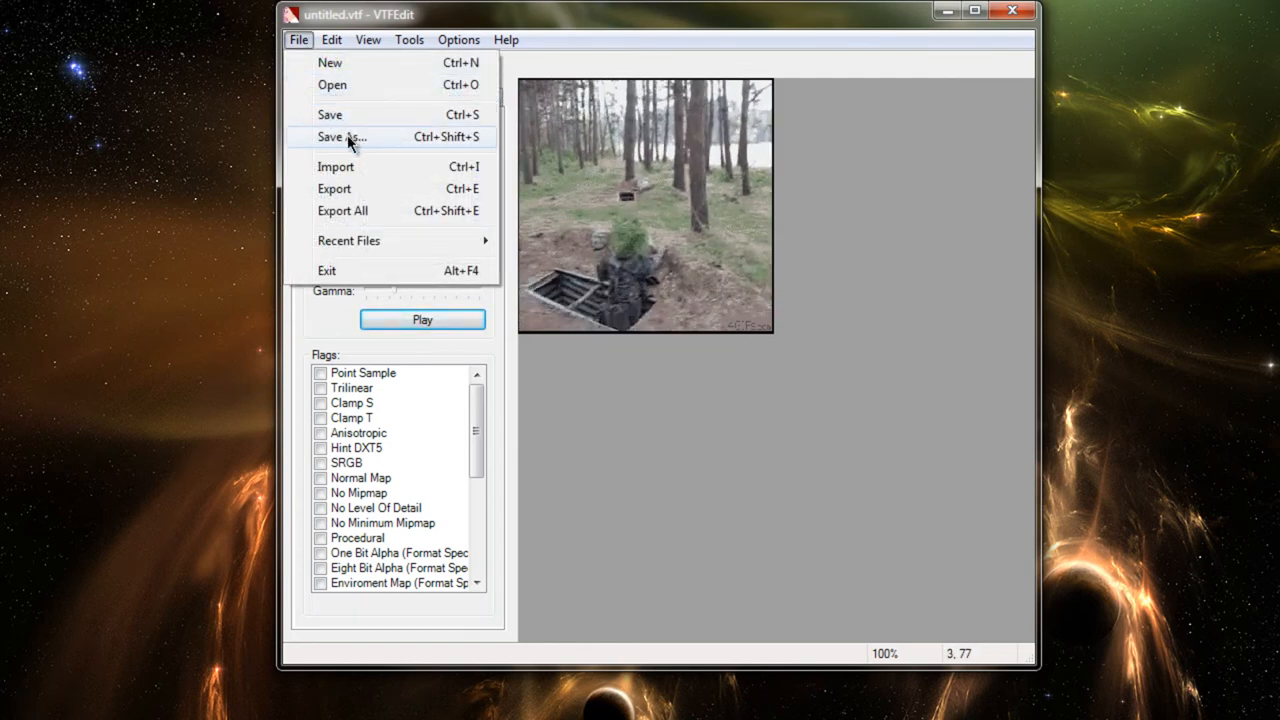
Cancel the Save VTF File dialog without saving, then close VTFEdit
{"action": "left_click", "coordinate": [342, 137]}
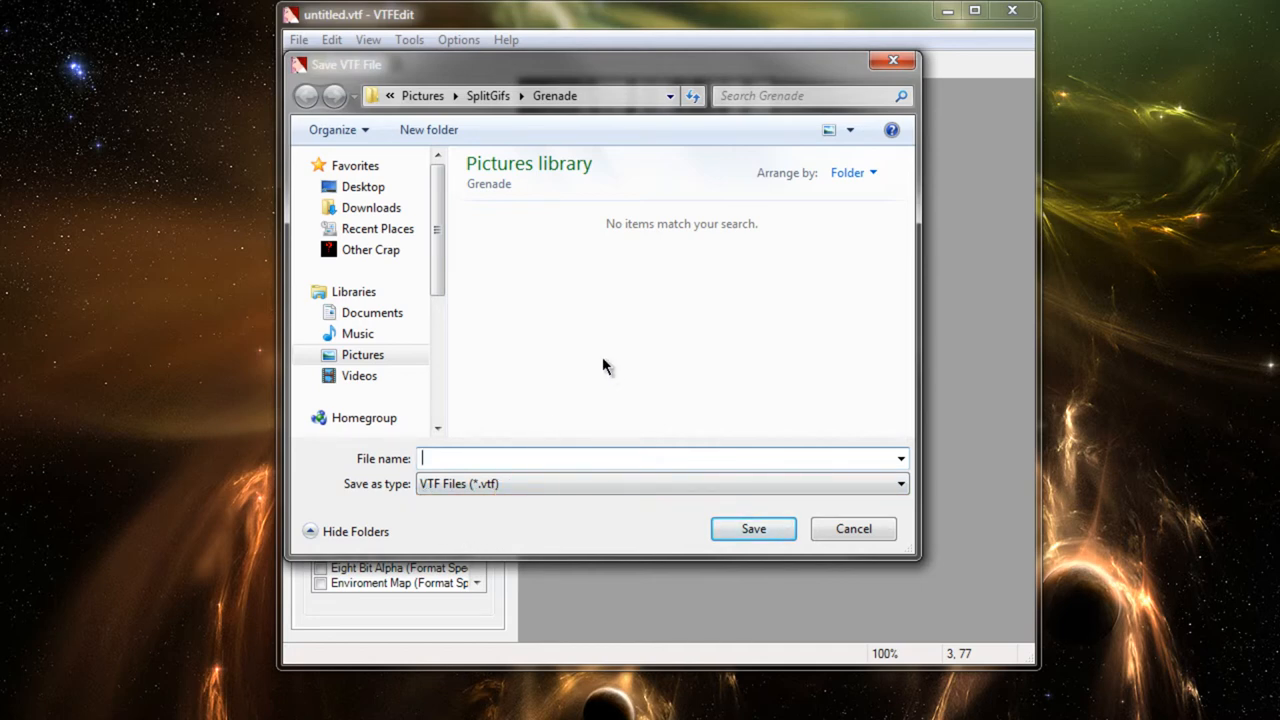
{"action": "mouse_move", "coordinate": [608, 356]}
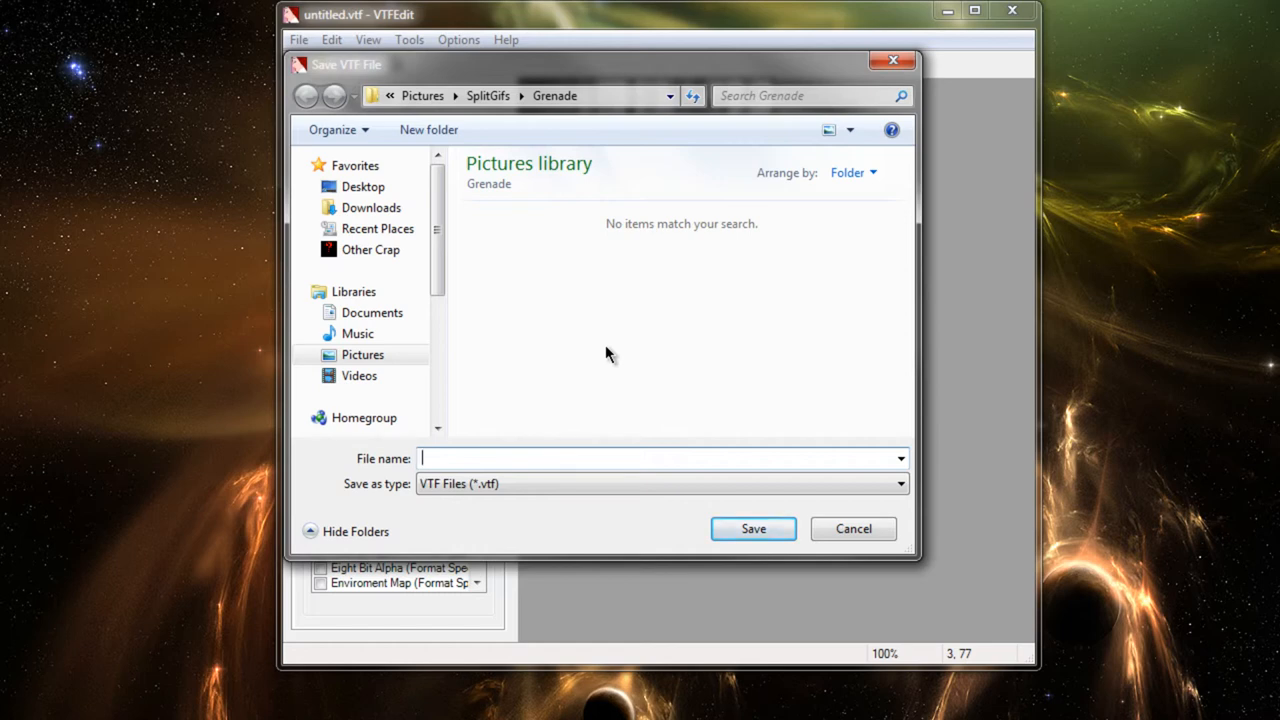
{"action": "mouse_move", "coordinate": [550, 330]}
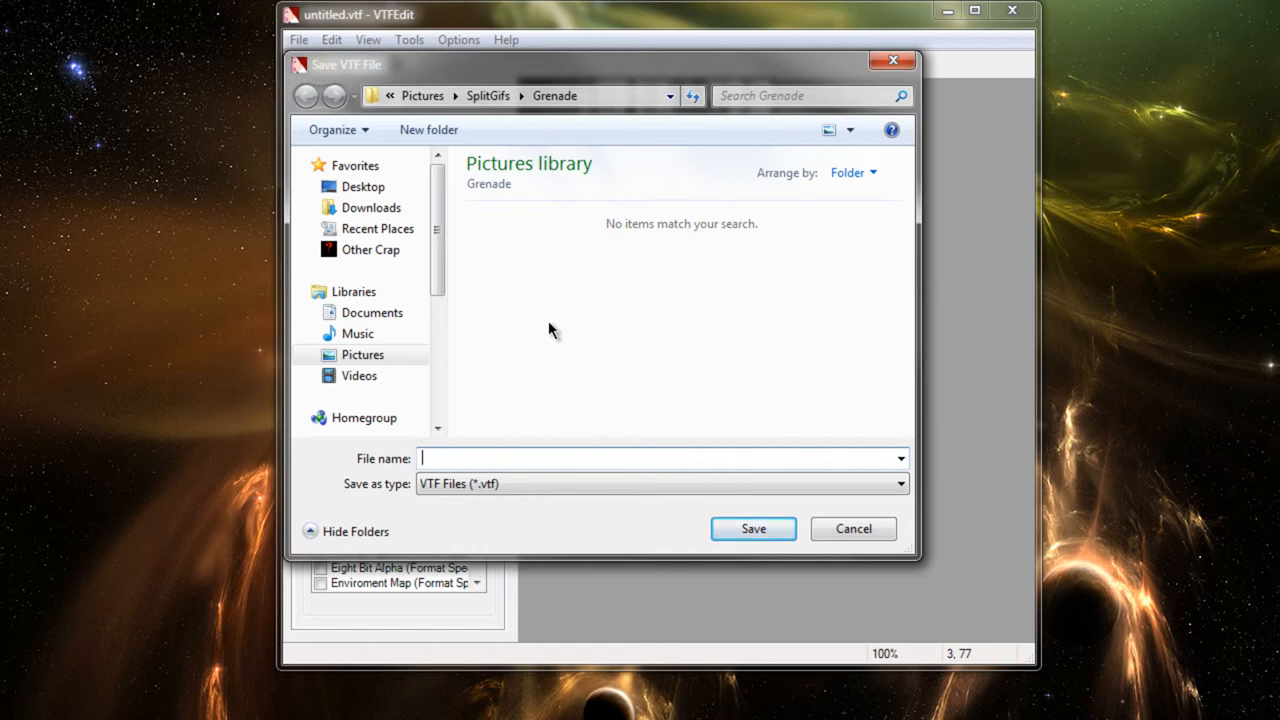
{"action": "mouse_move", "coordinate": [989, 245]}
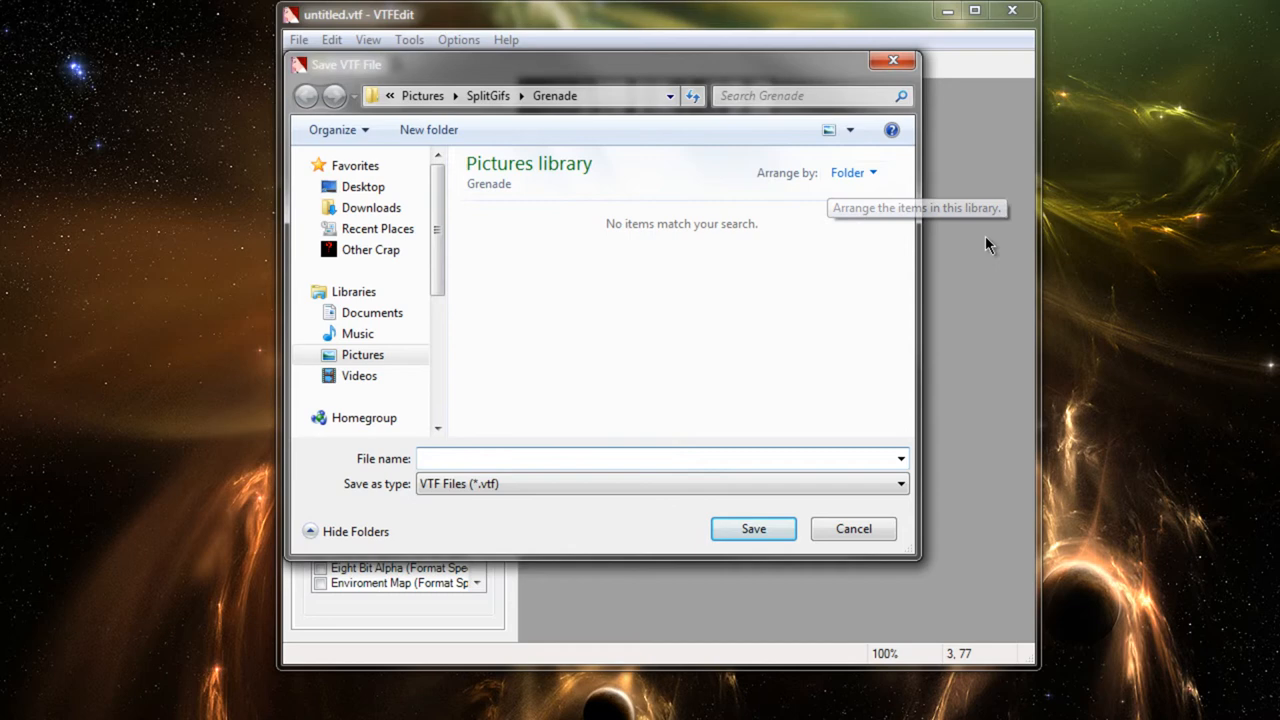
{"action": "left_click", "coordinate": [852, 528]}
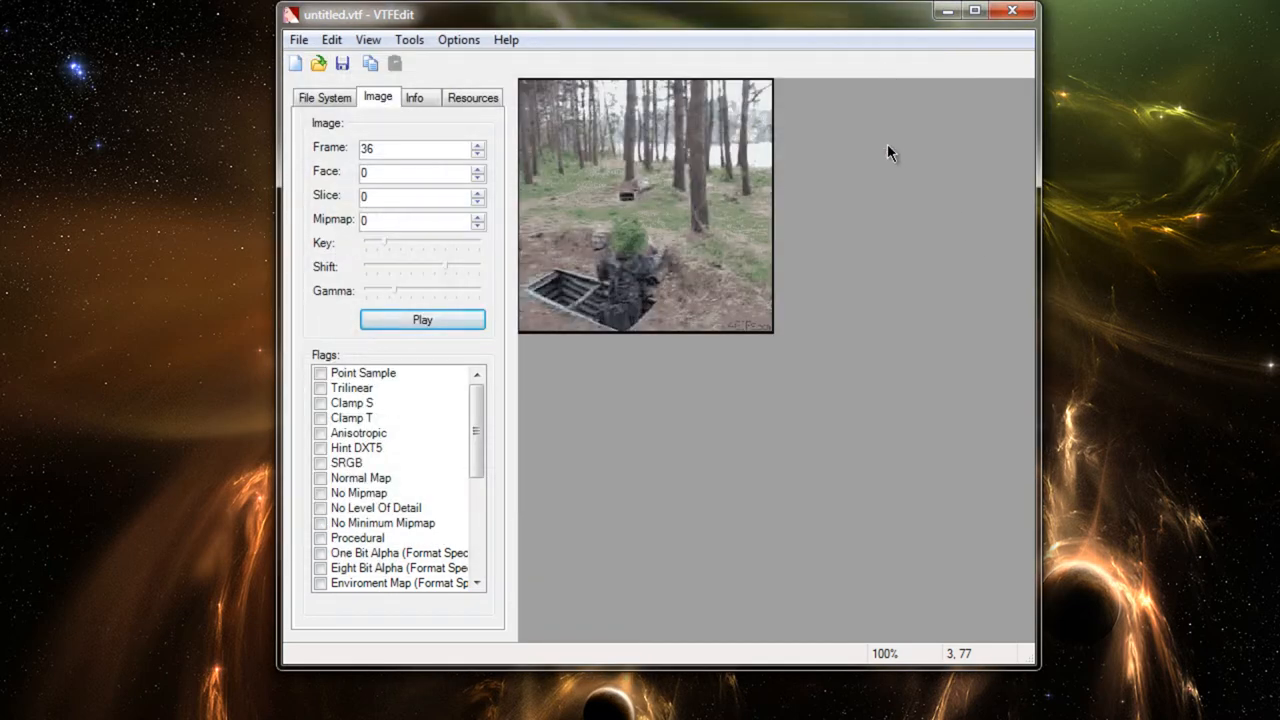
{"action": "mouse_move", "coordinate": [908, 193]}
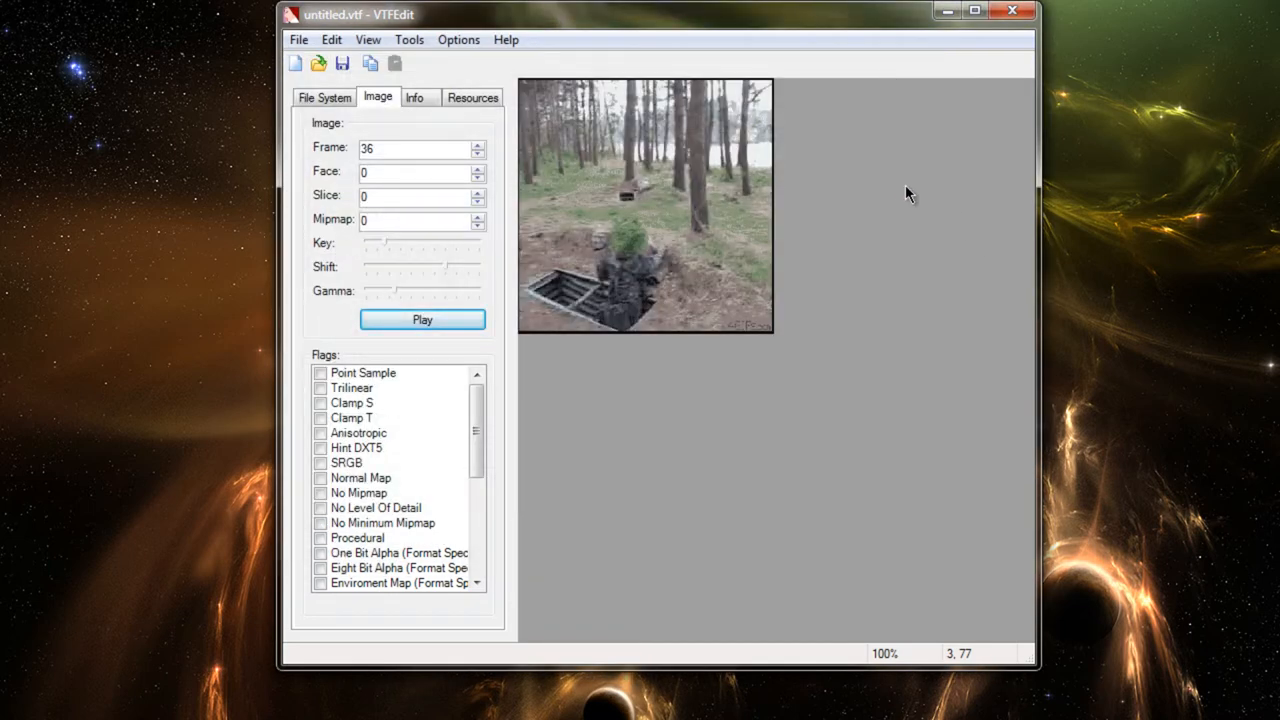
{"action": "mouse_move", "coordinate": [903, 226]}
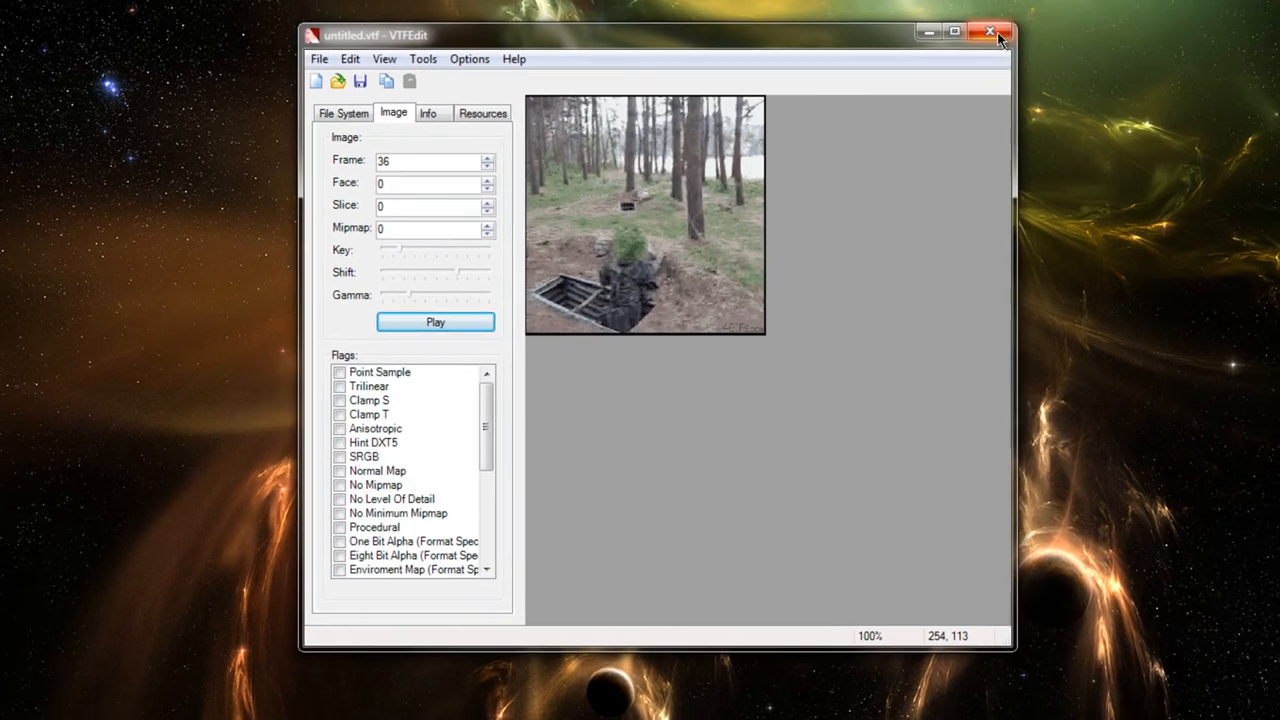
{"action": "left_click", "coordinate": [991, 33]}
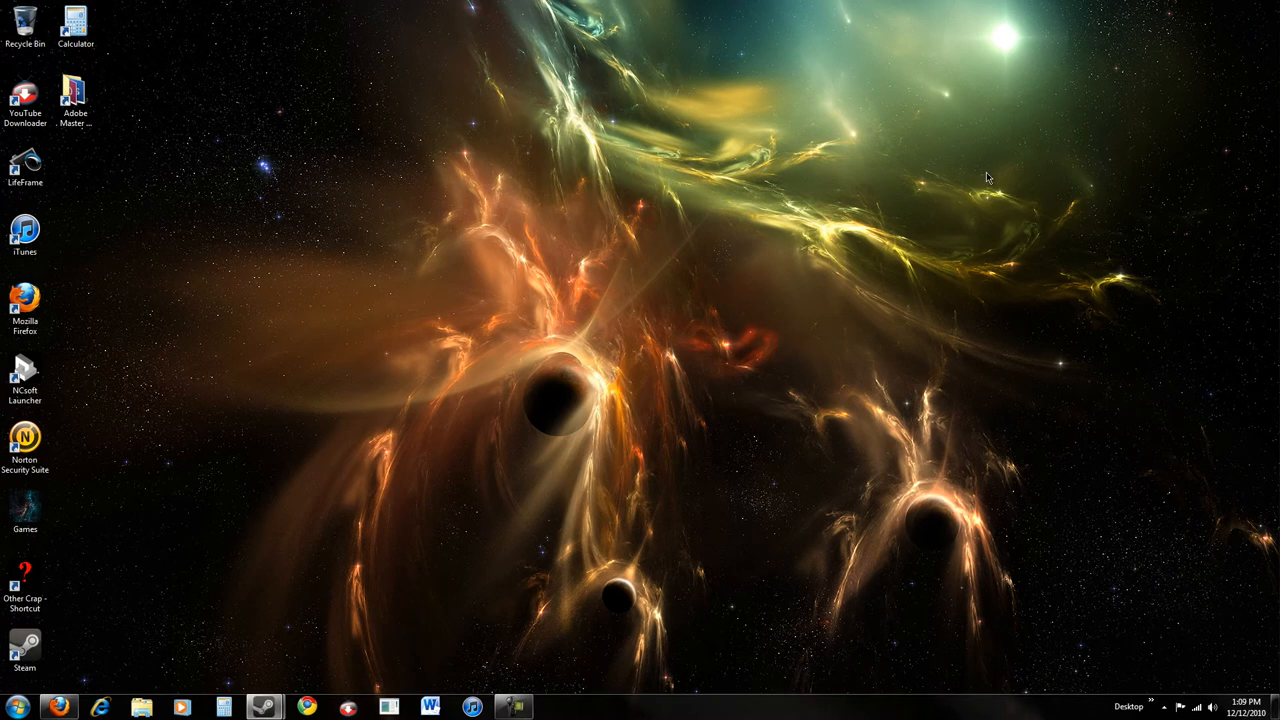
{"action": "mouse_move", "coordinate": [833, 212]}
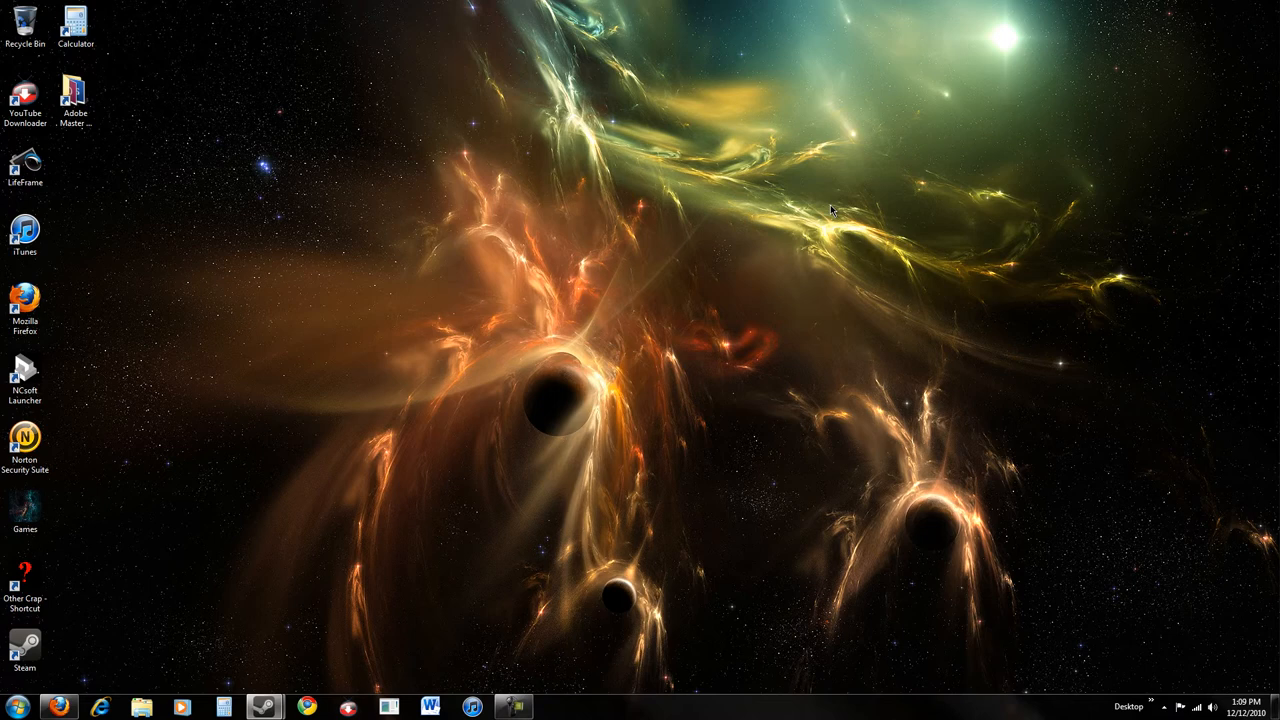
{"action": "mouse_move", "coordinate": [638, 287]}
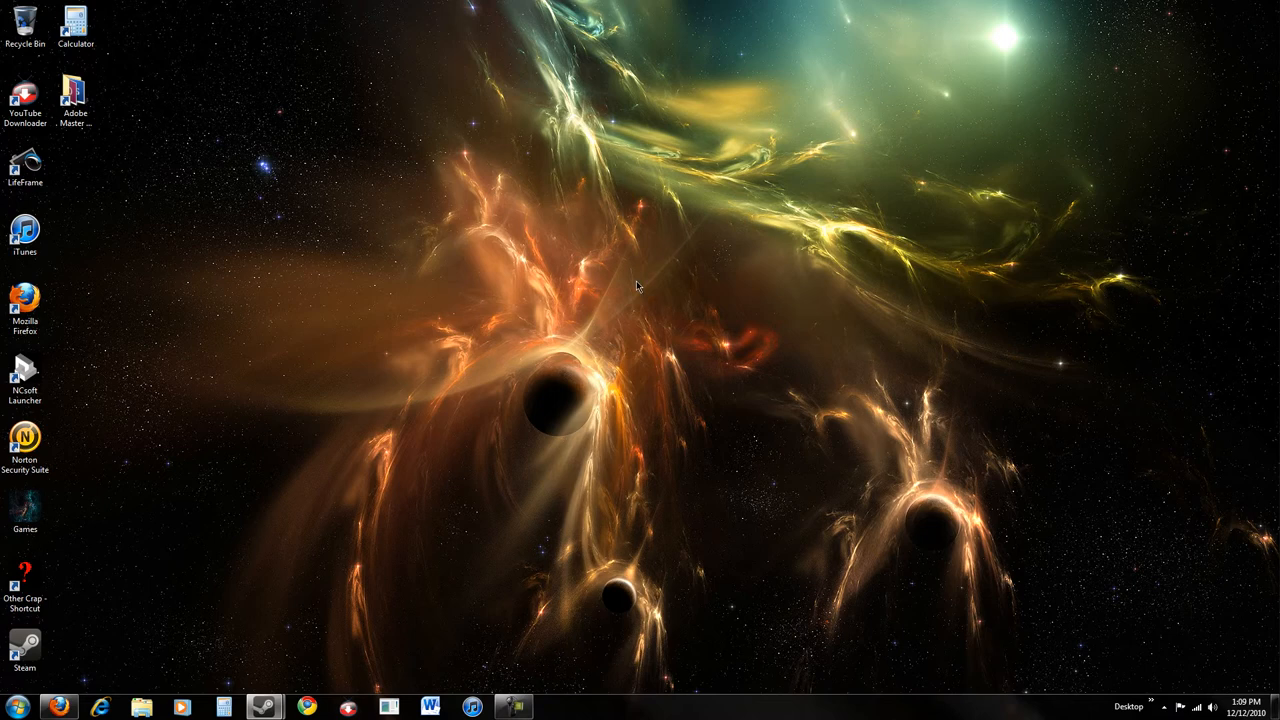
{"action": "mouse_move", "coordinate": [920, 238]}
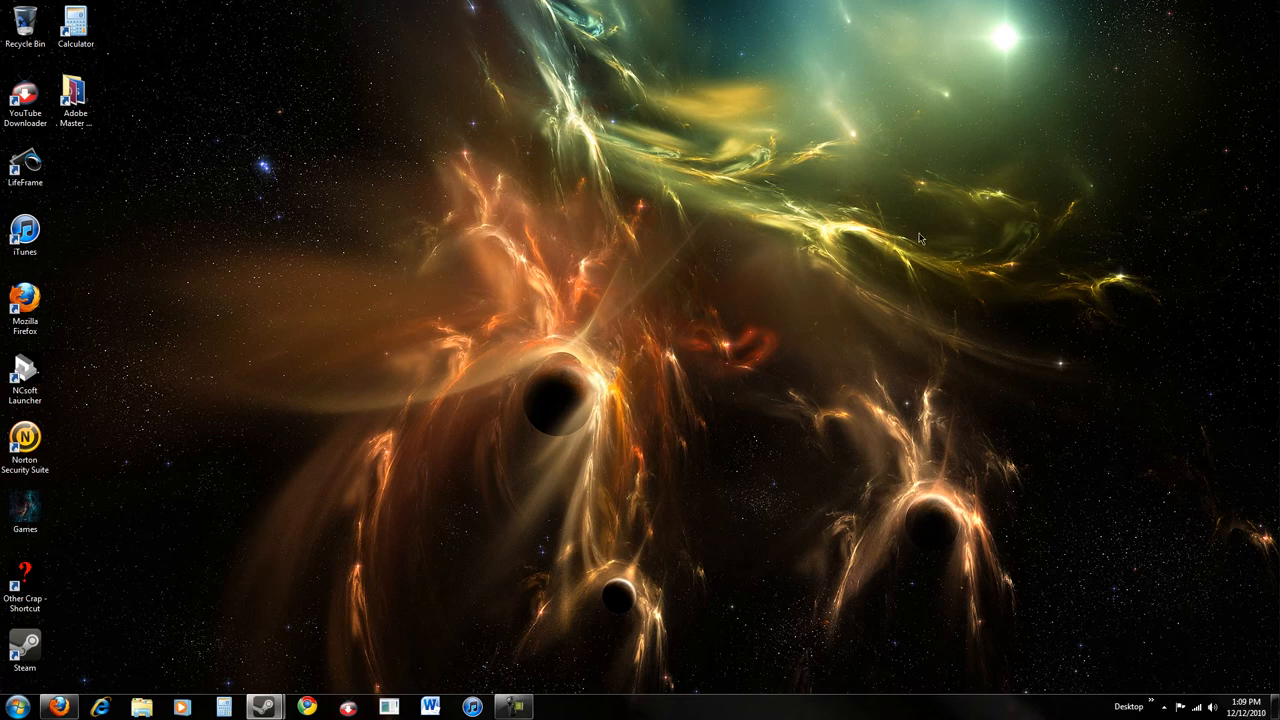
{"action": "mouse_move", "coordinate": [725, 238]}
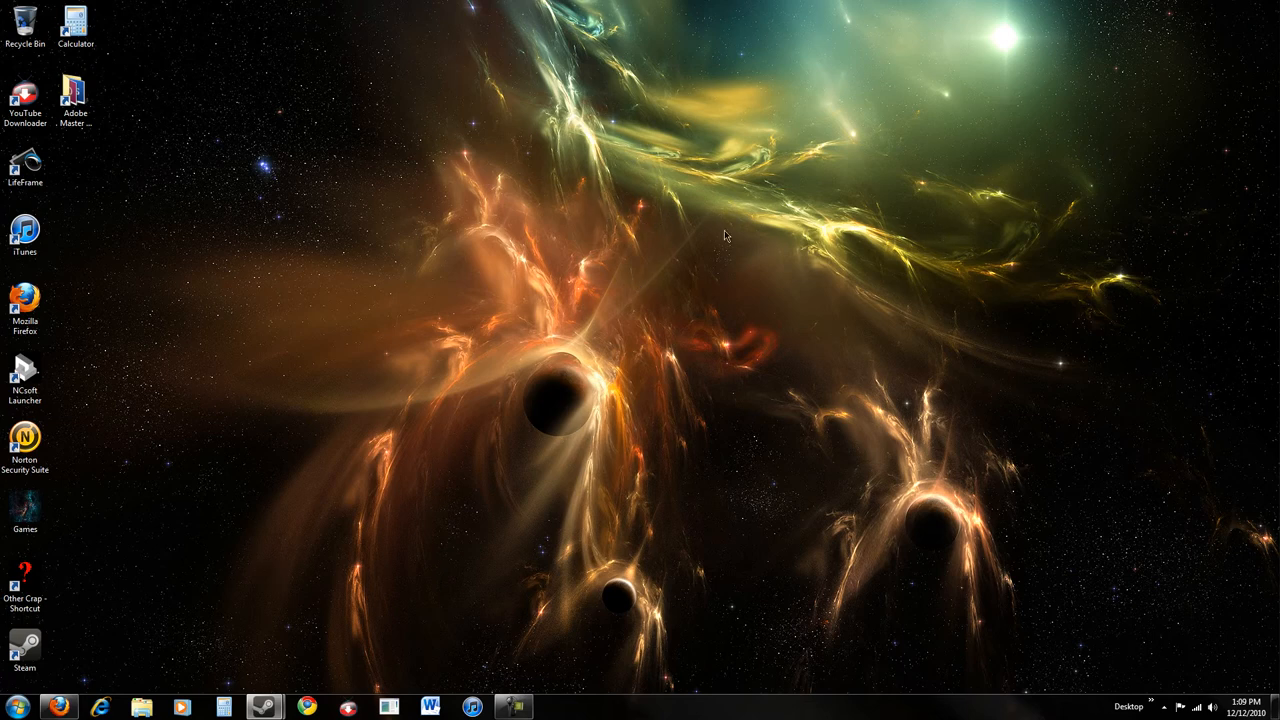
{"action": "mouse_move", "coordinate": [733, 236]}
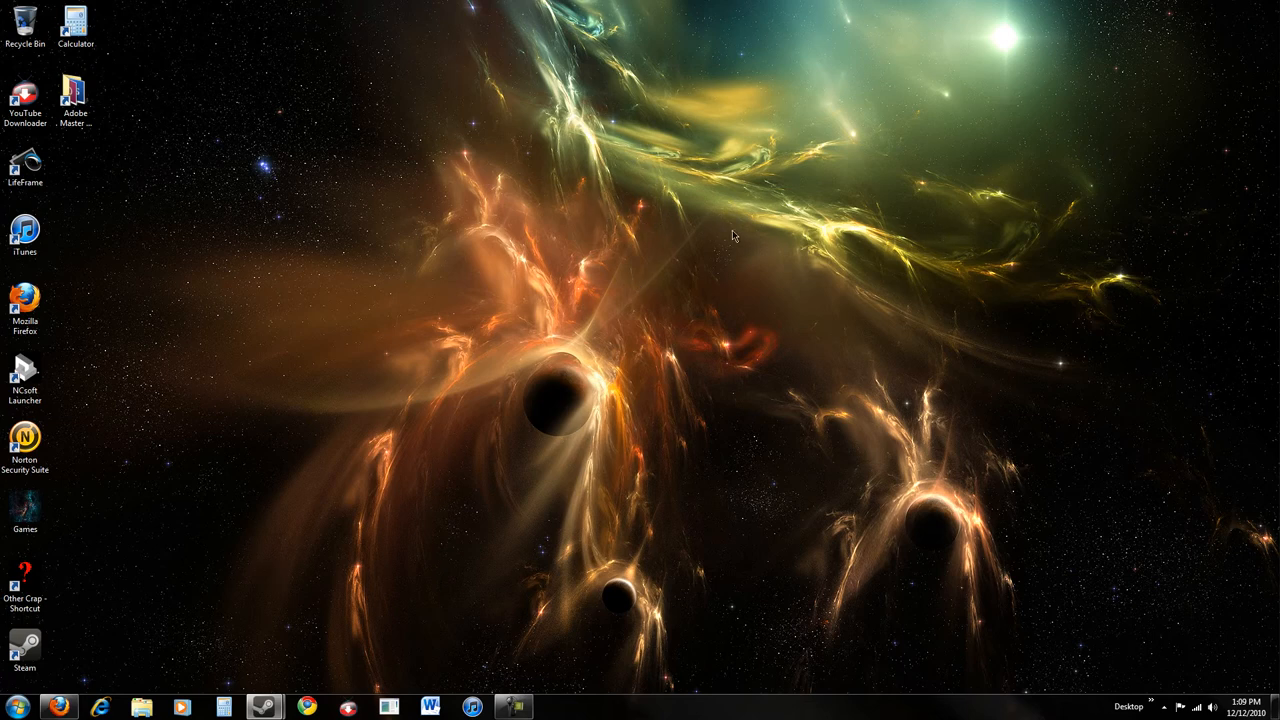